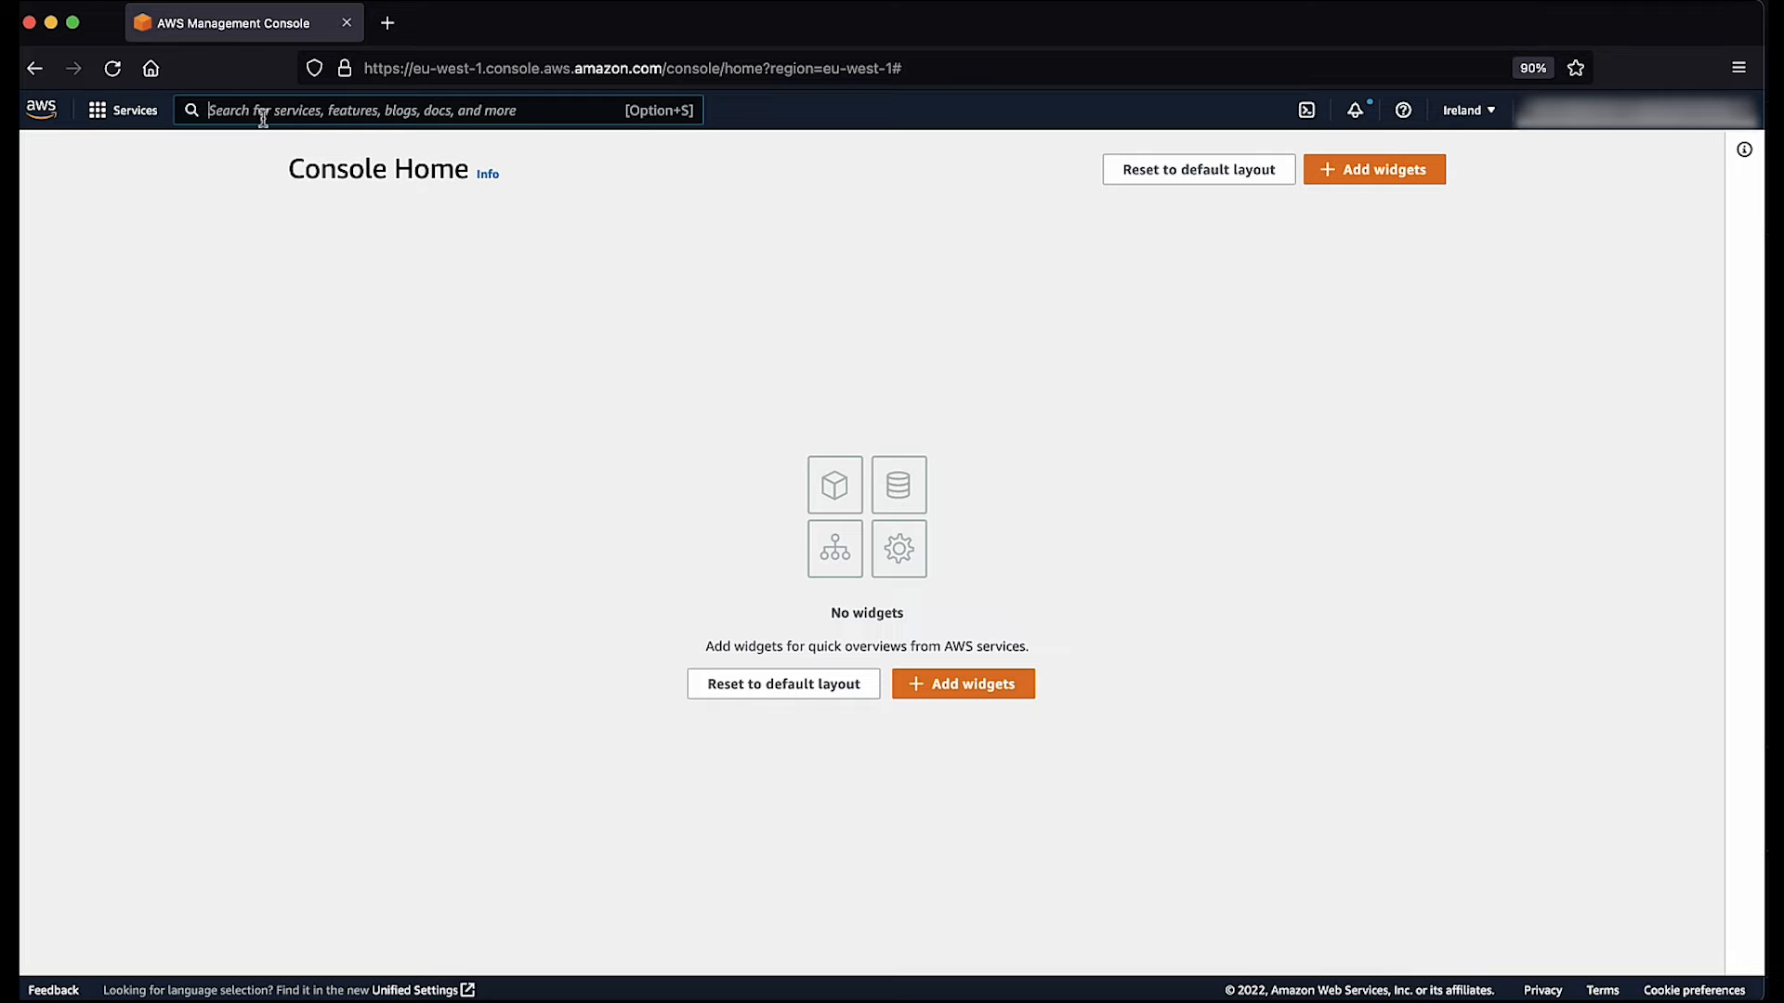
Step: Search 'ec' and open the EC2 Instances list
text(ec2)
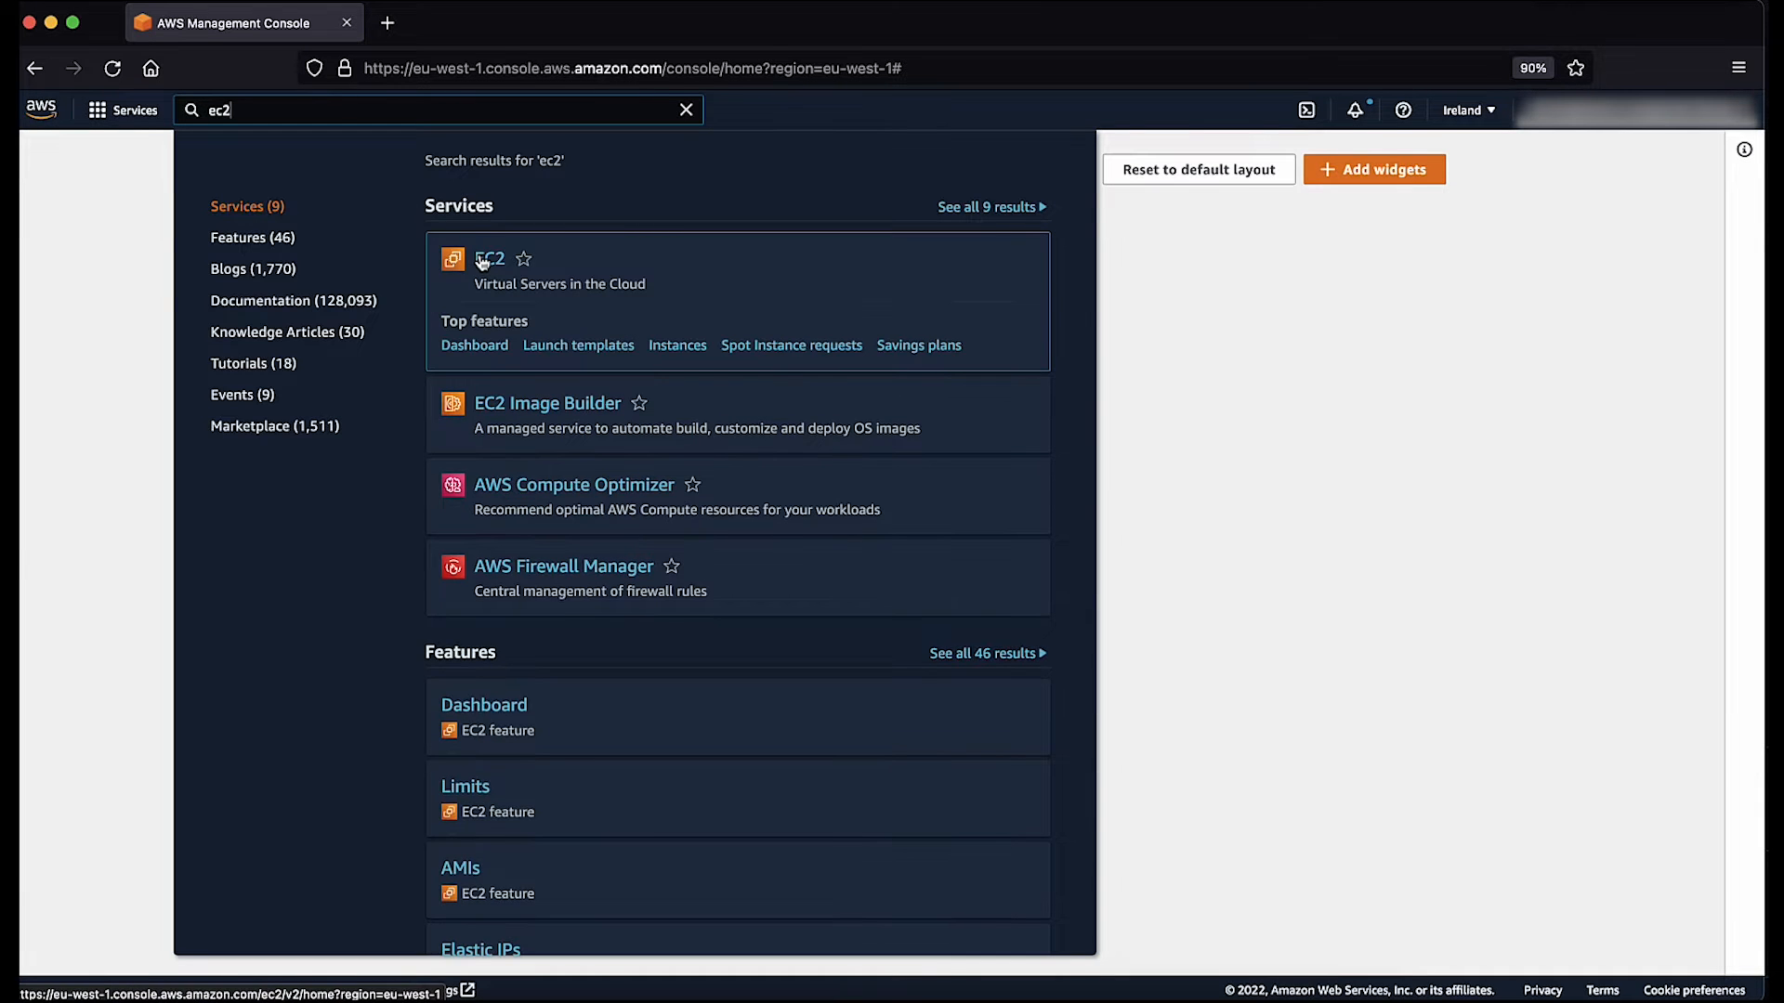
click(488, 259)
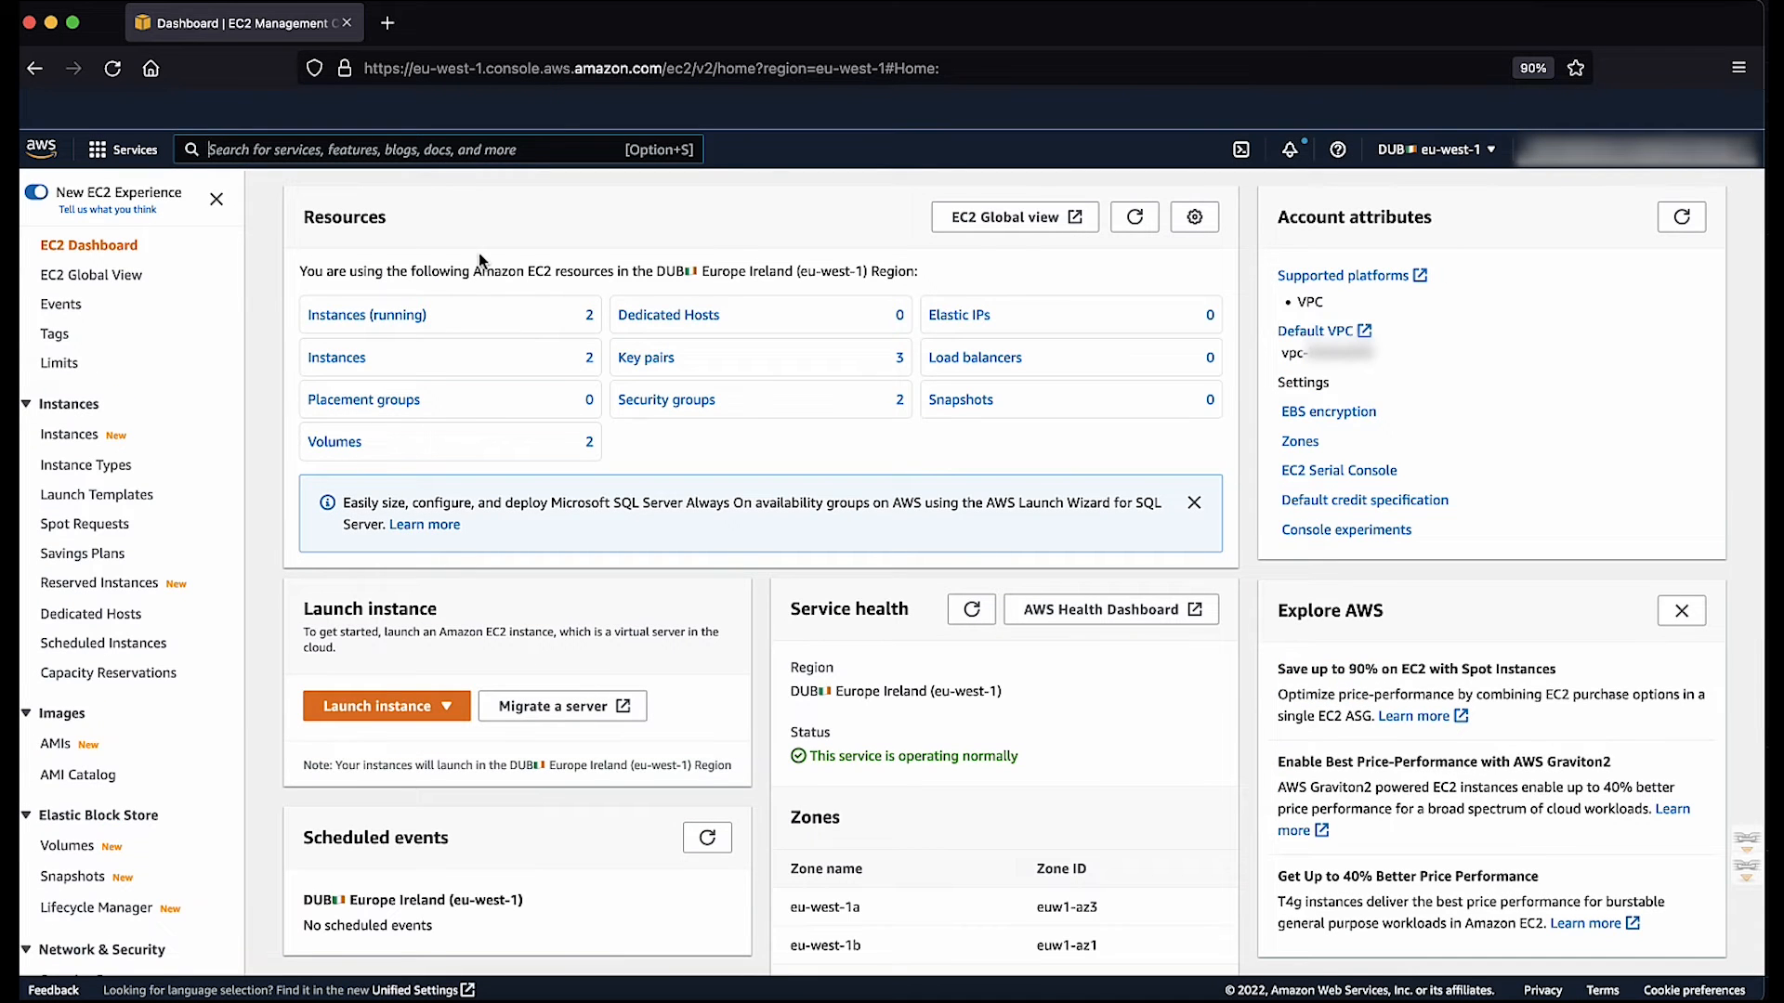
click(68, 435)
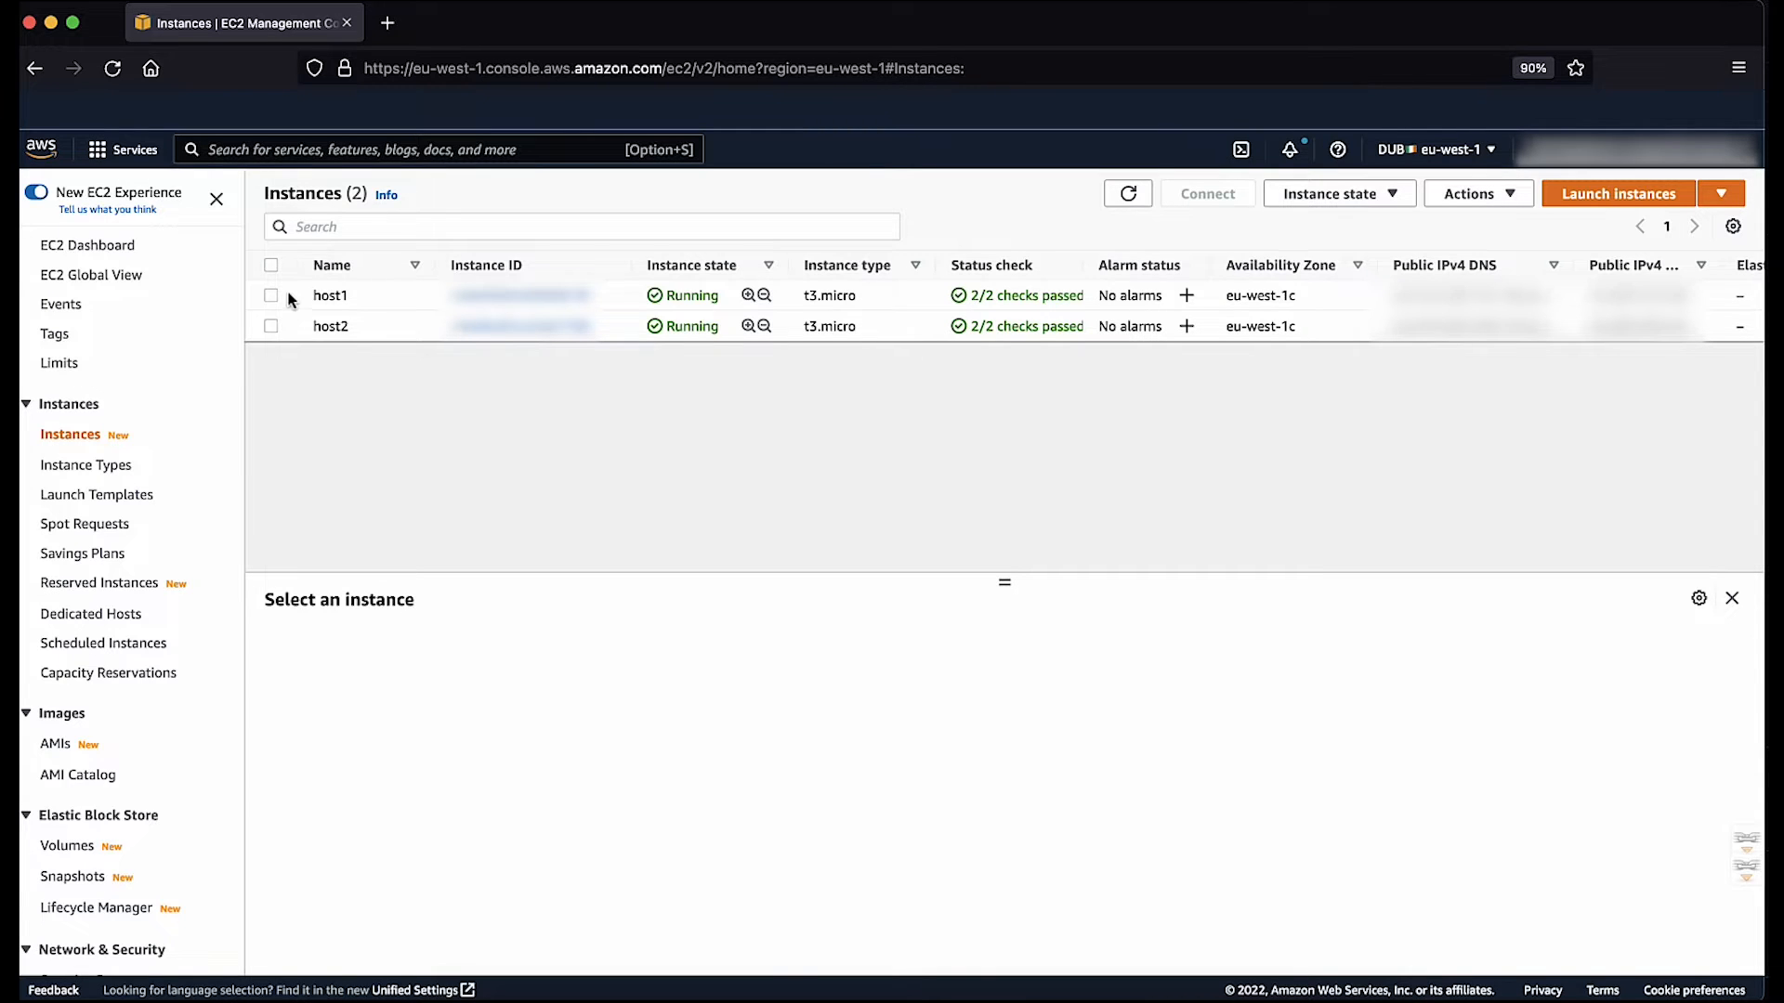
Step: Select host1 and open its Test SG security group from the Security tab
click(270, 294)
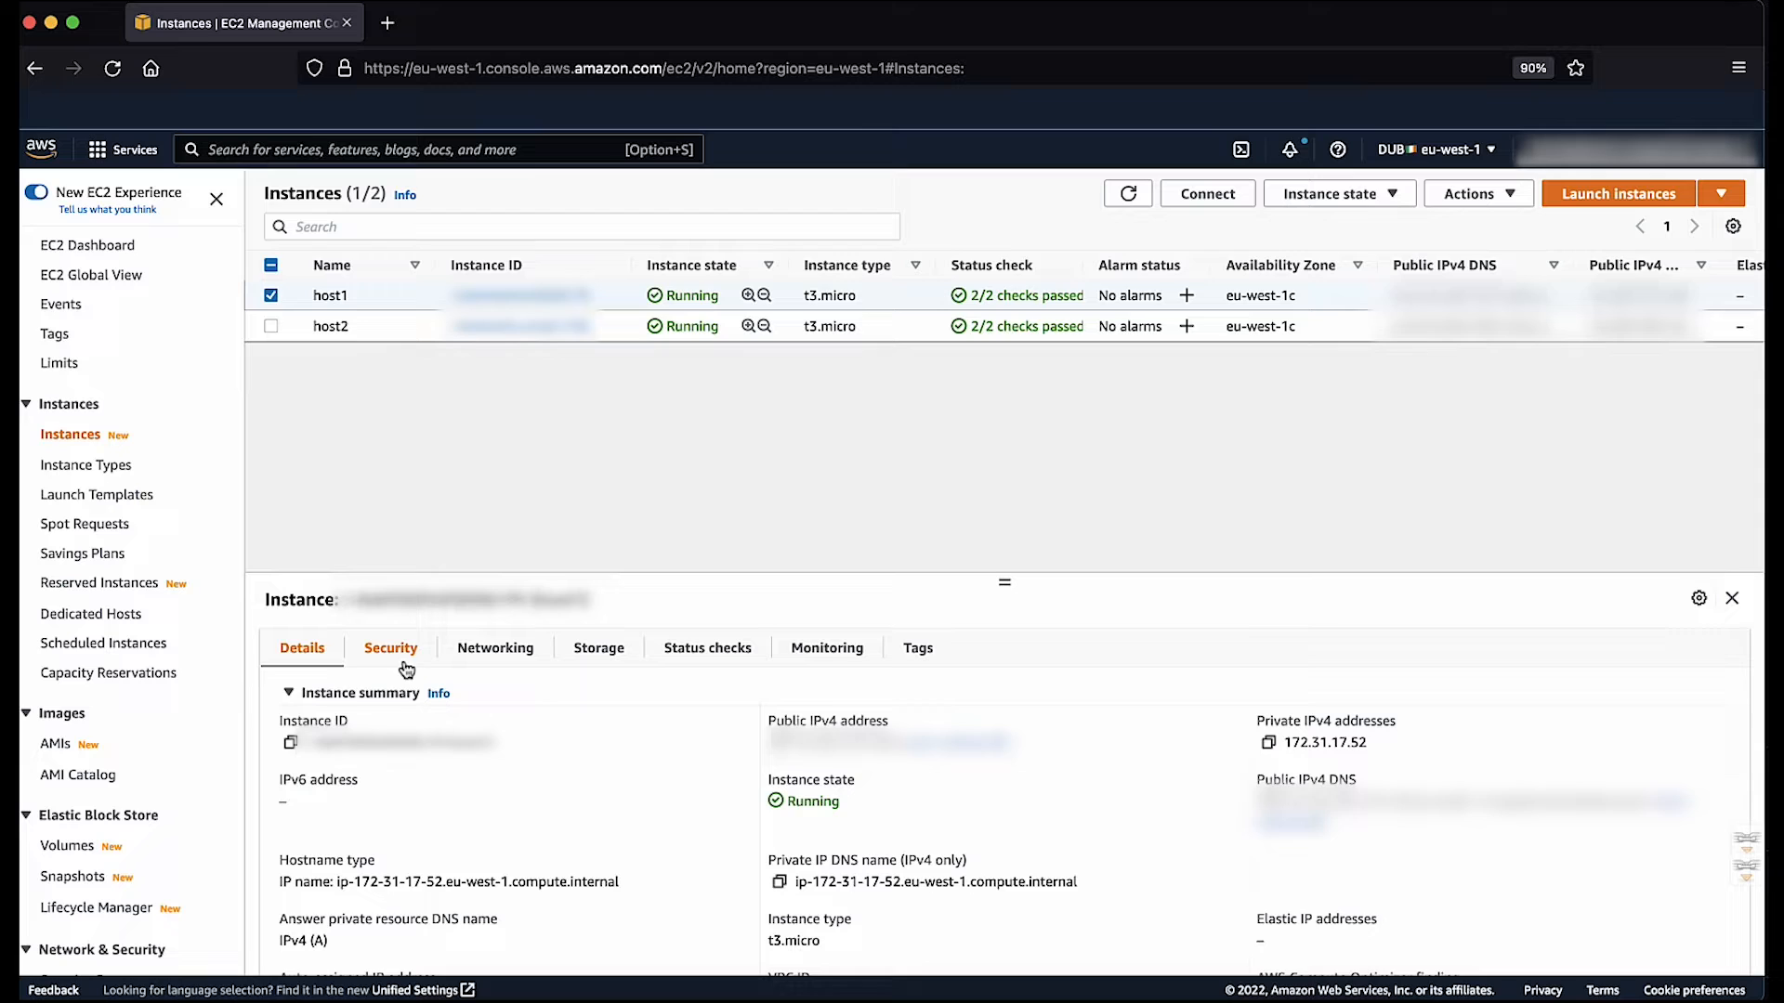
click(390, 648)
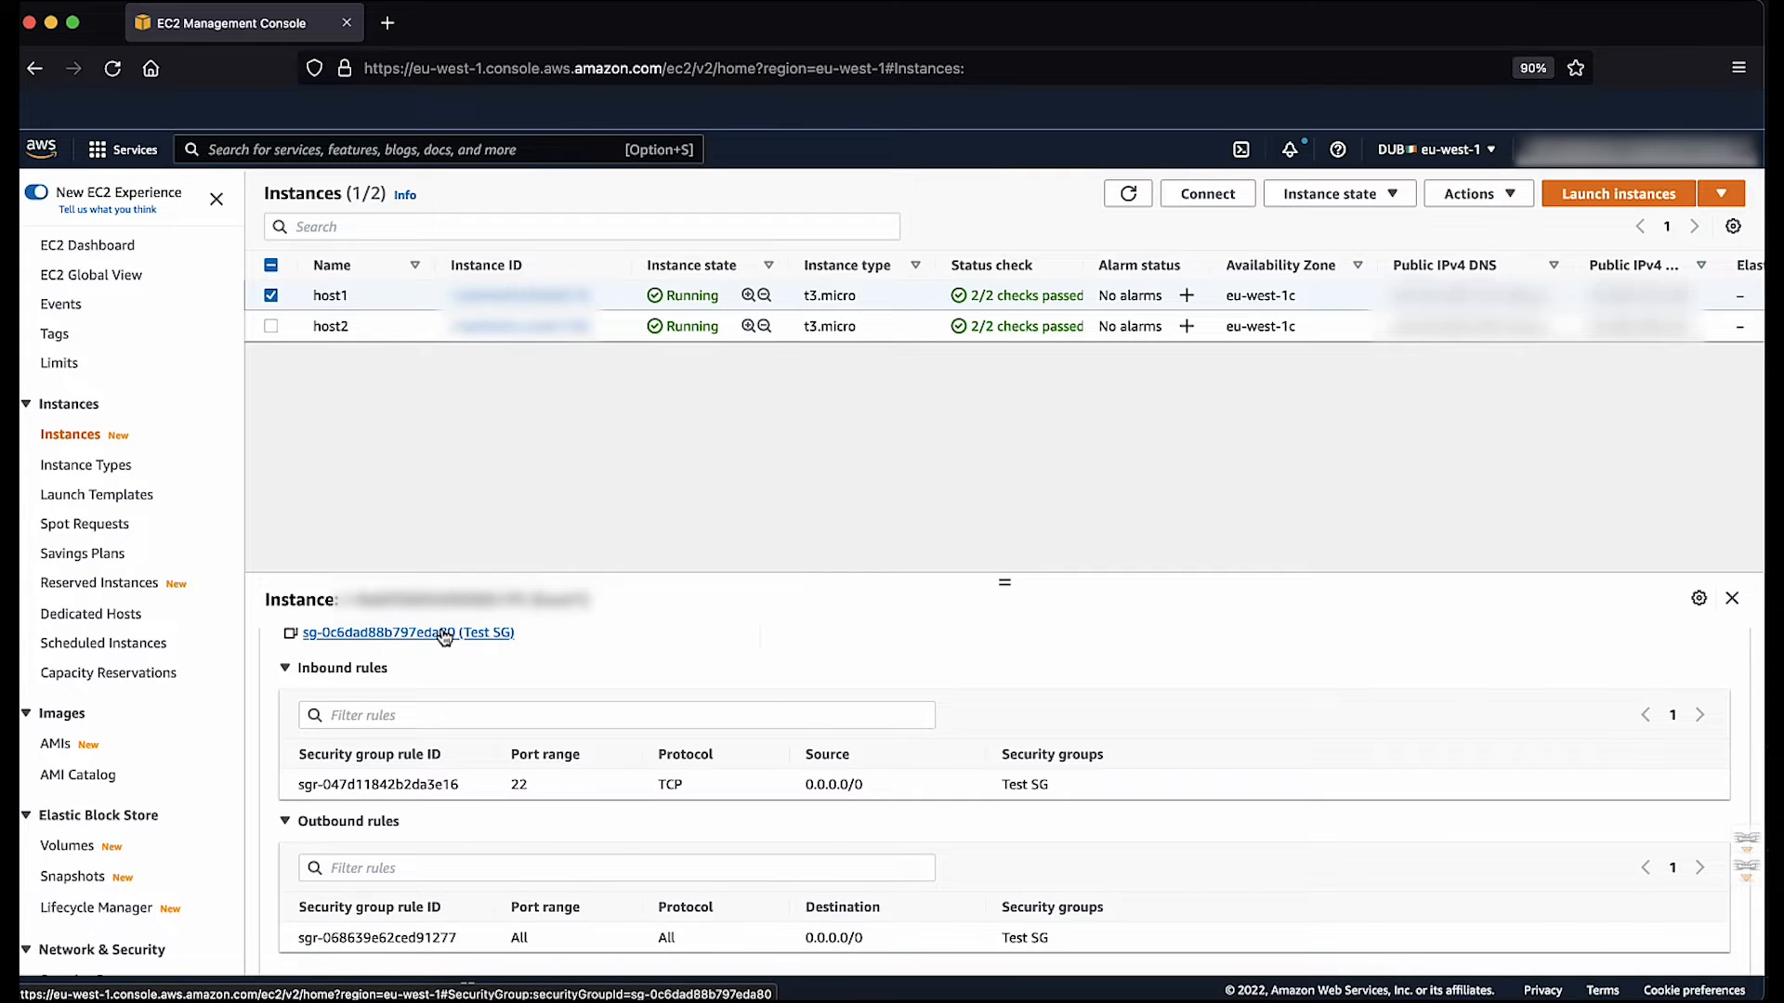
click(380, 633)
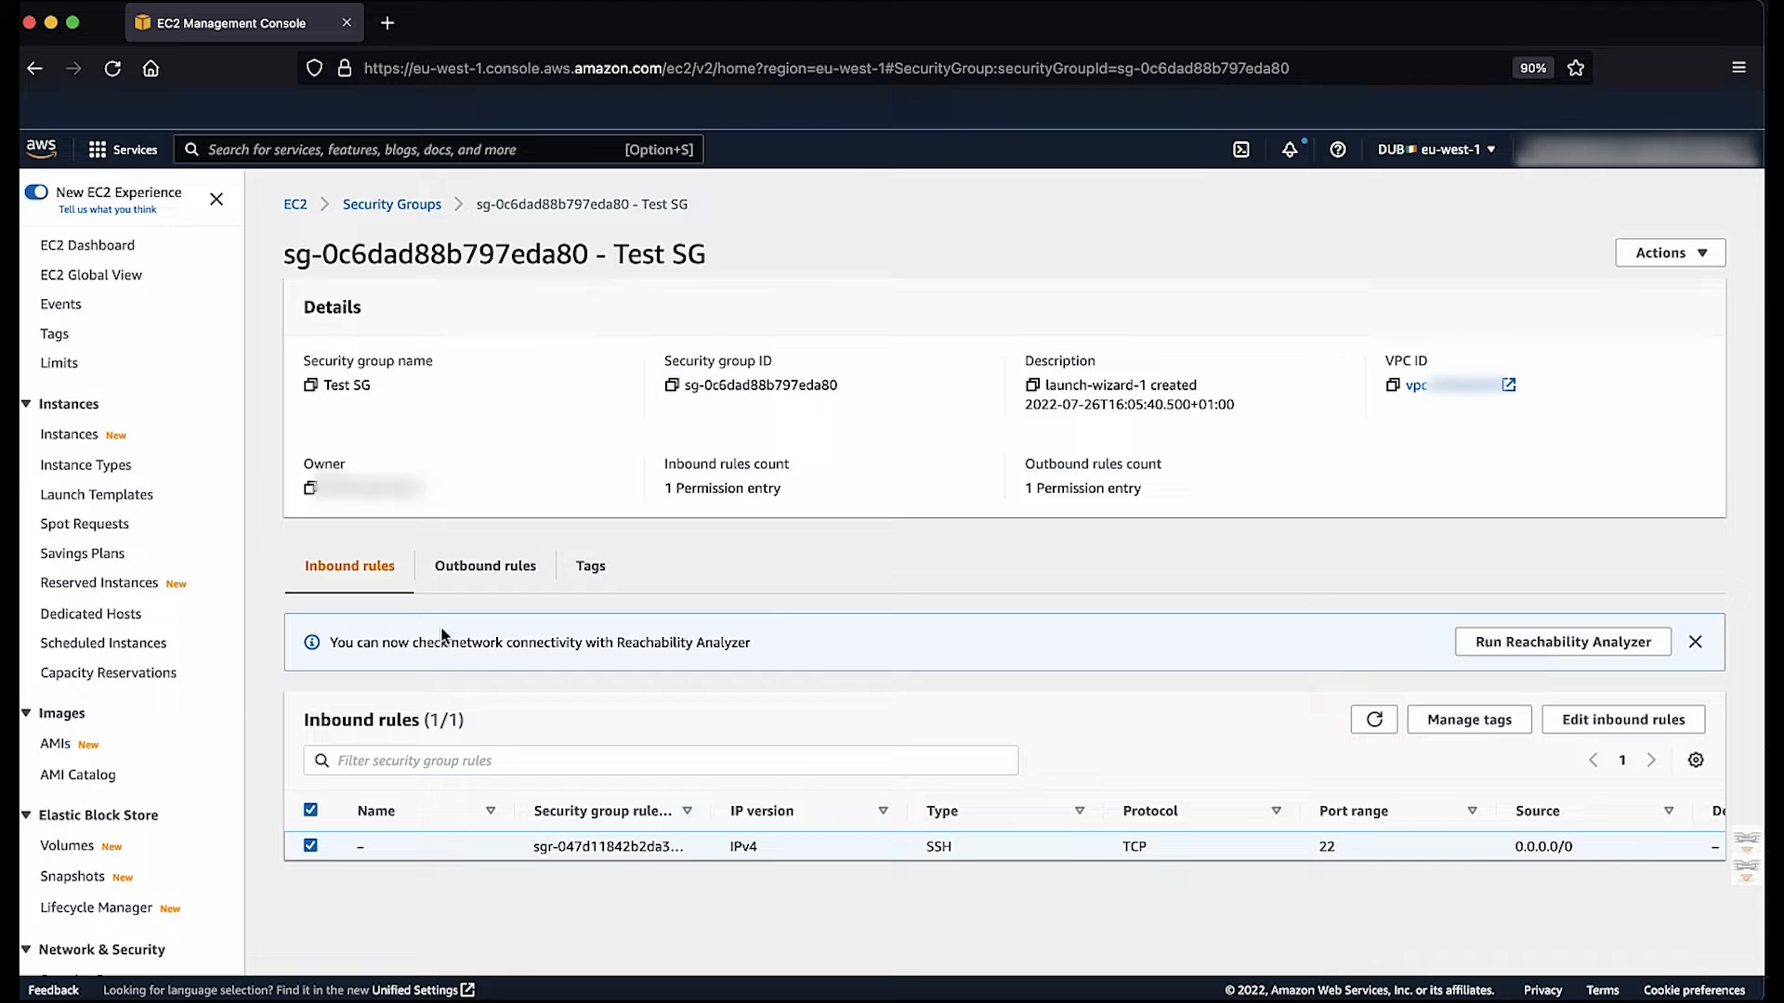
mouse_move(1023, 687)
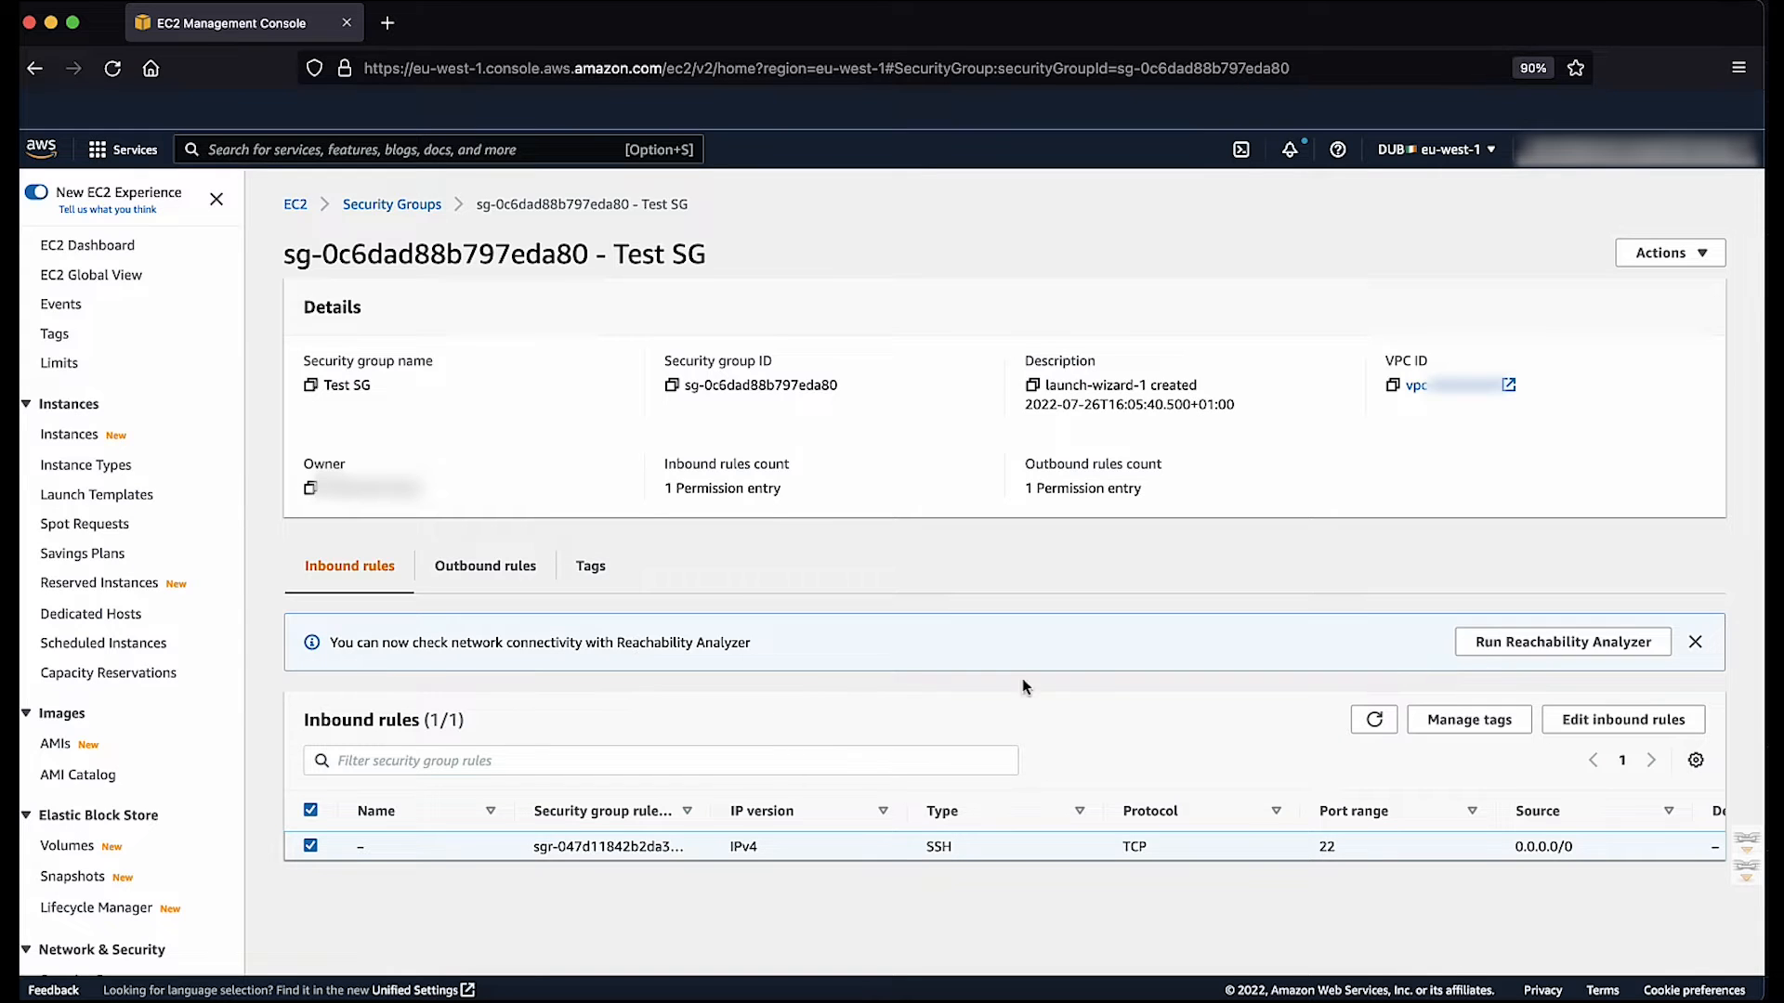
Step: Add an HTTP (TCP port 80) inbound rule to Test SG
click(1621, 719)
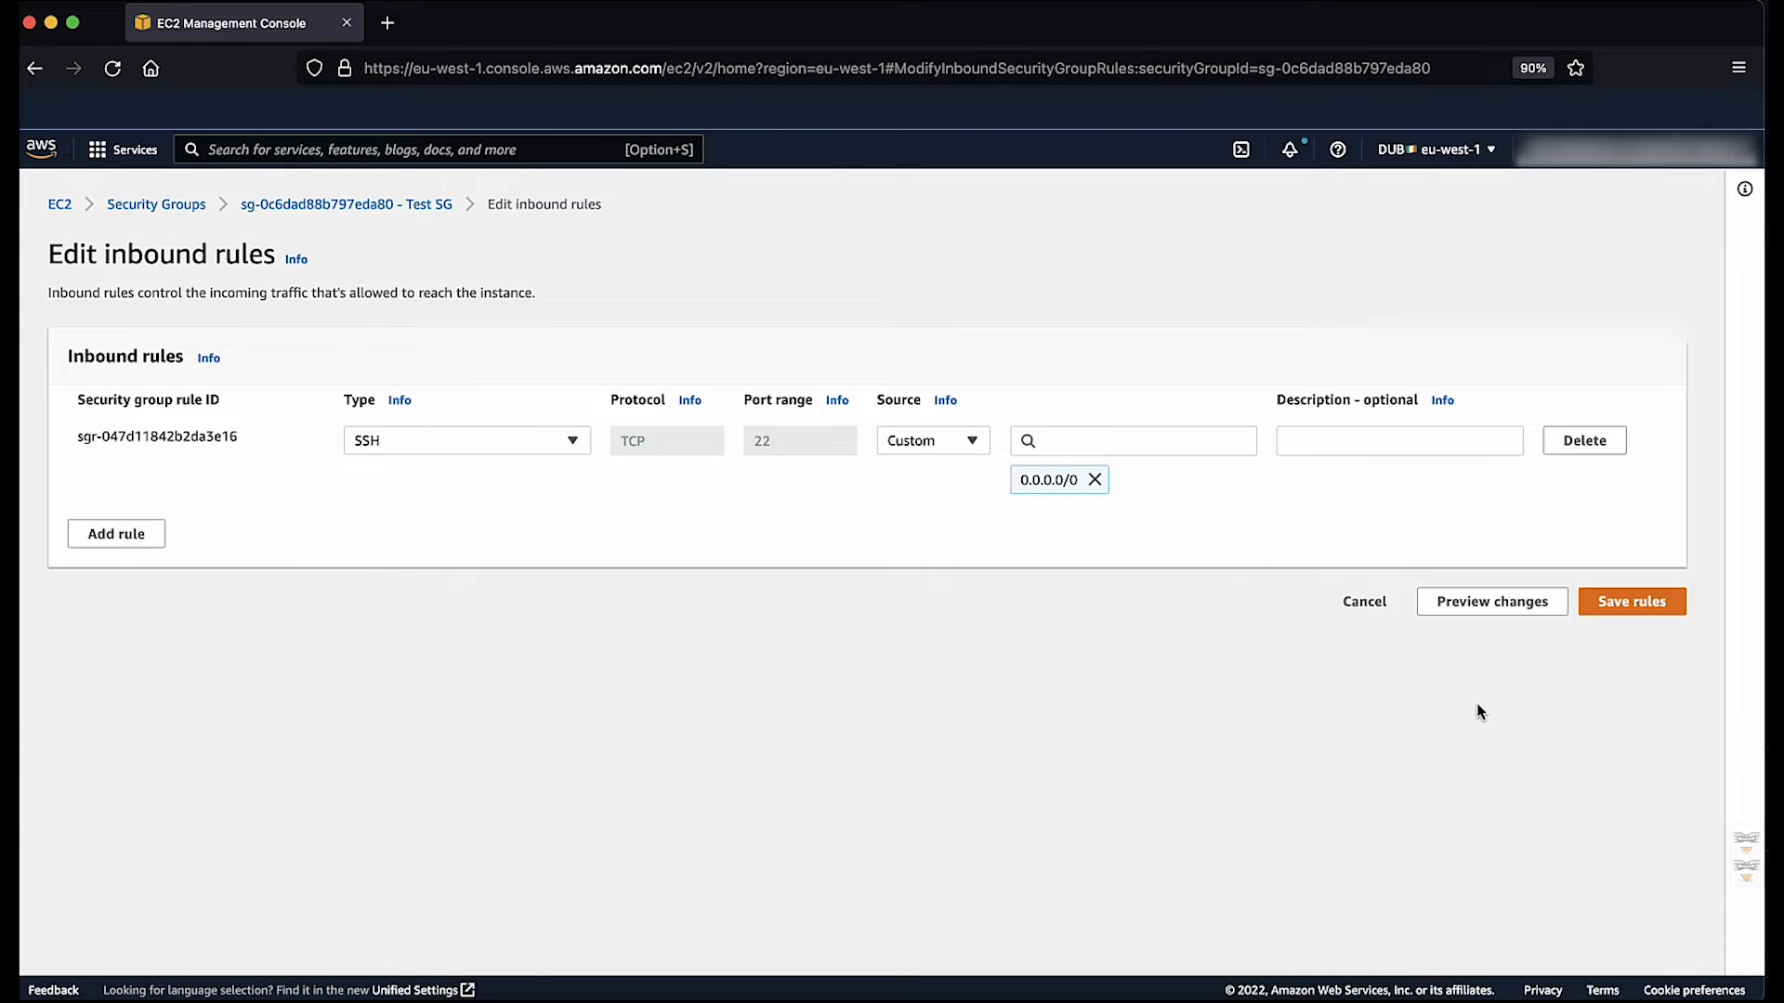
mouse_move(115, 533)
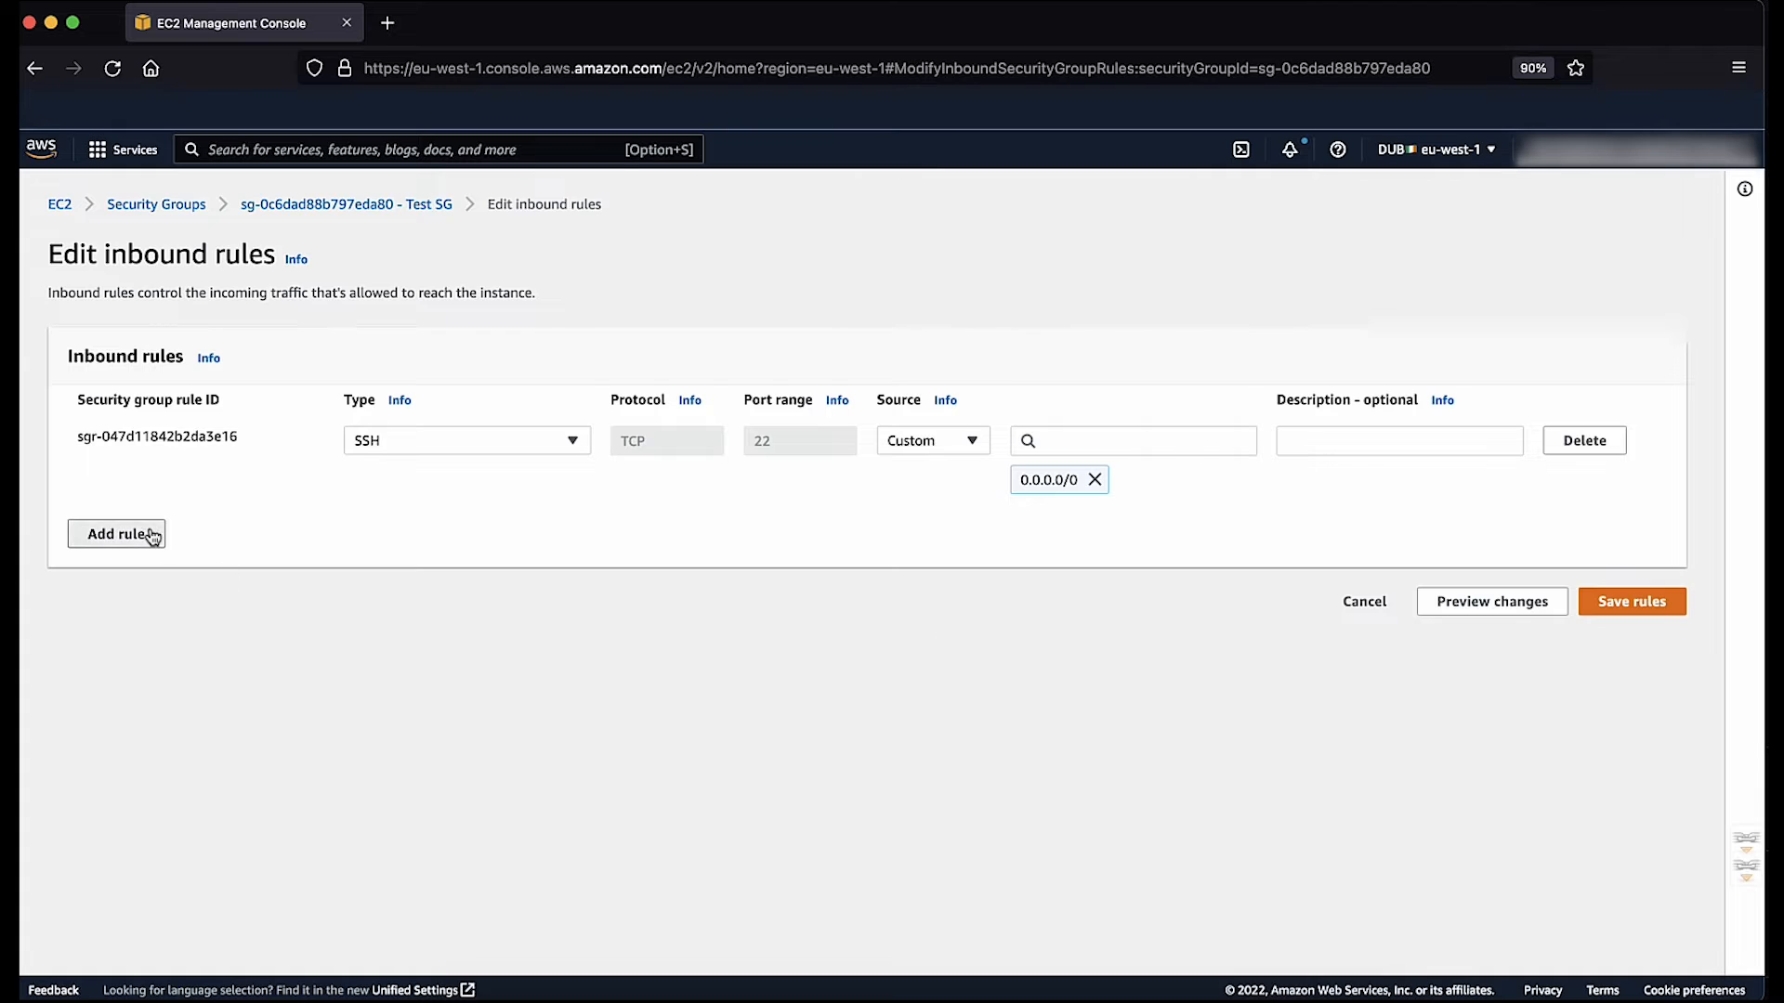
click(116, 533)
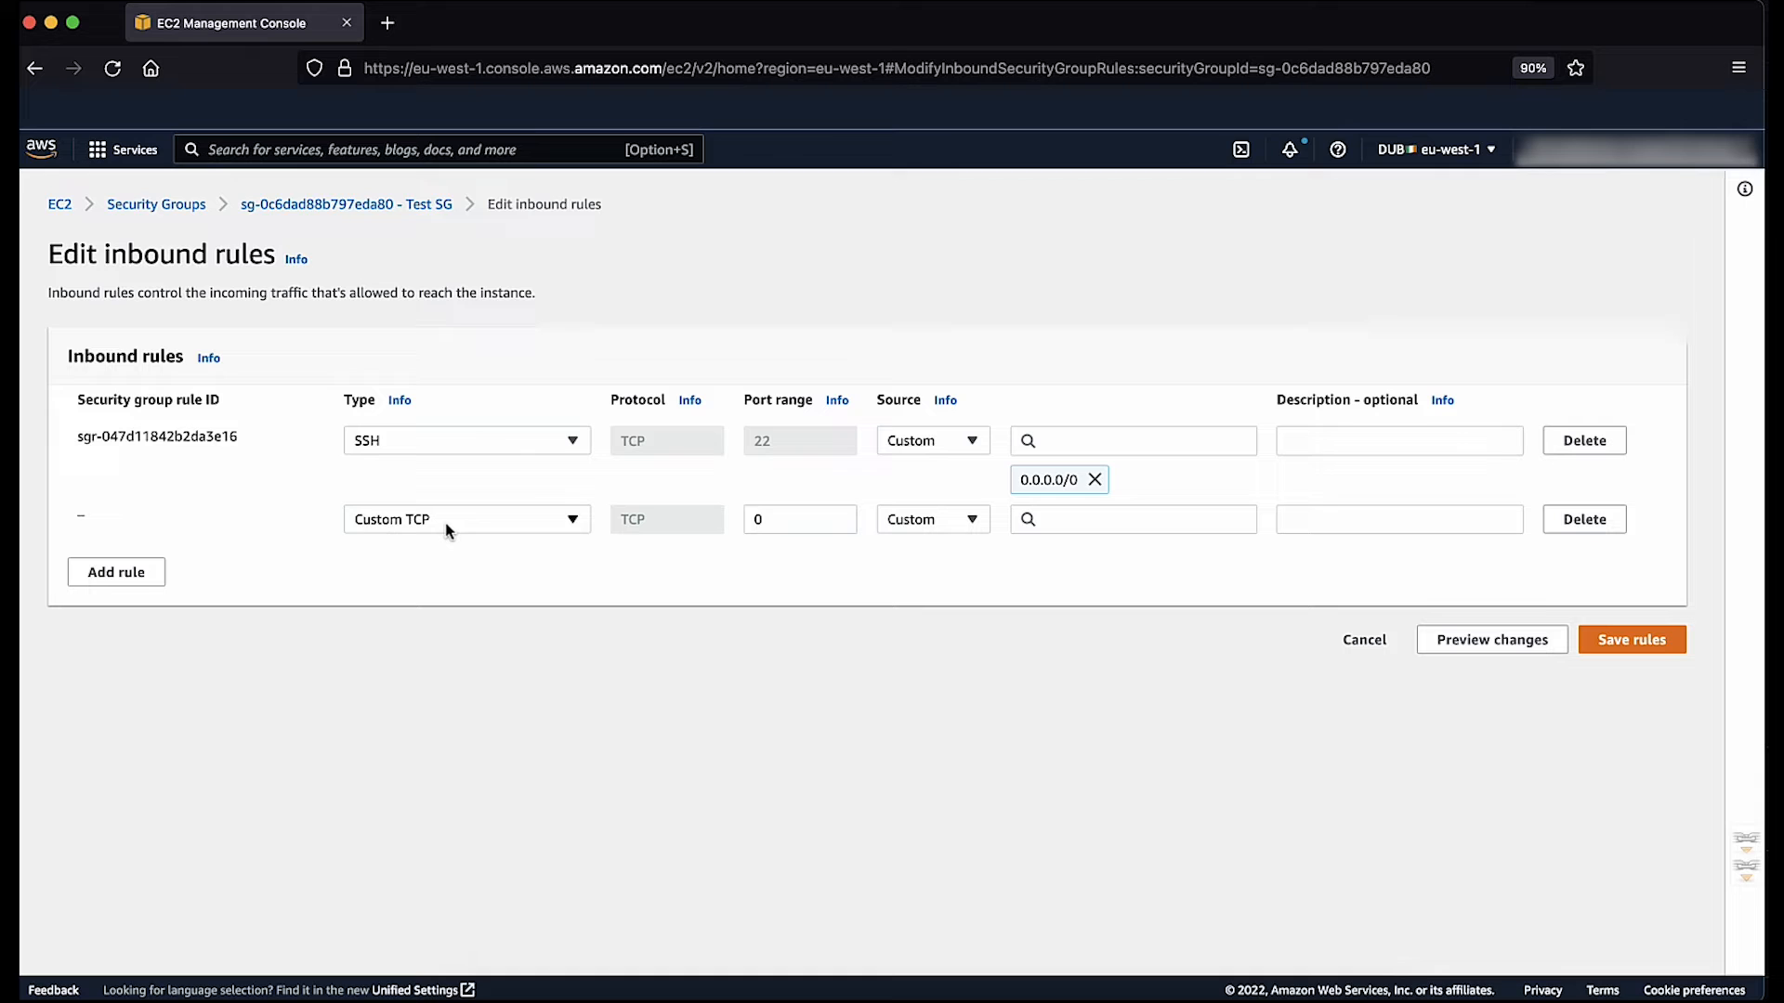
click(466, 519)
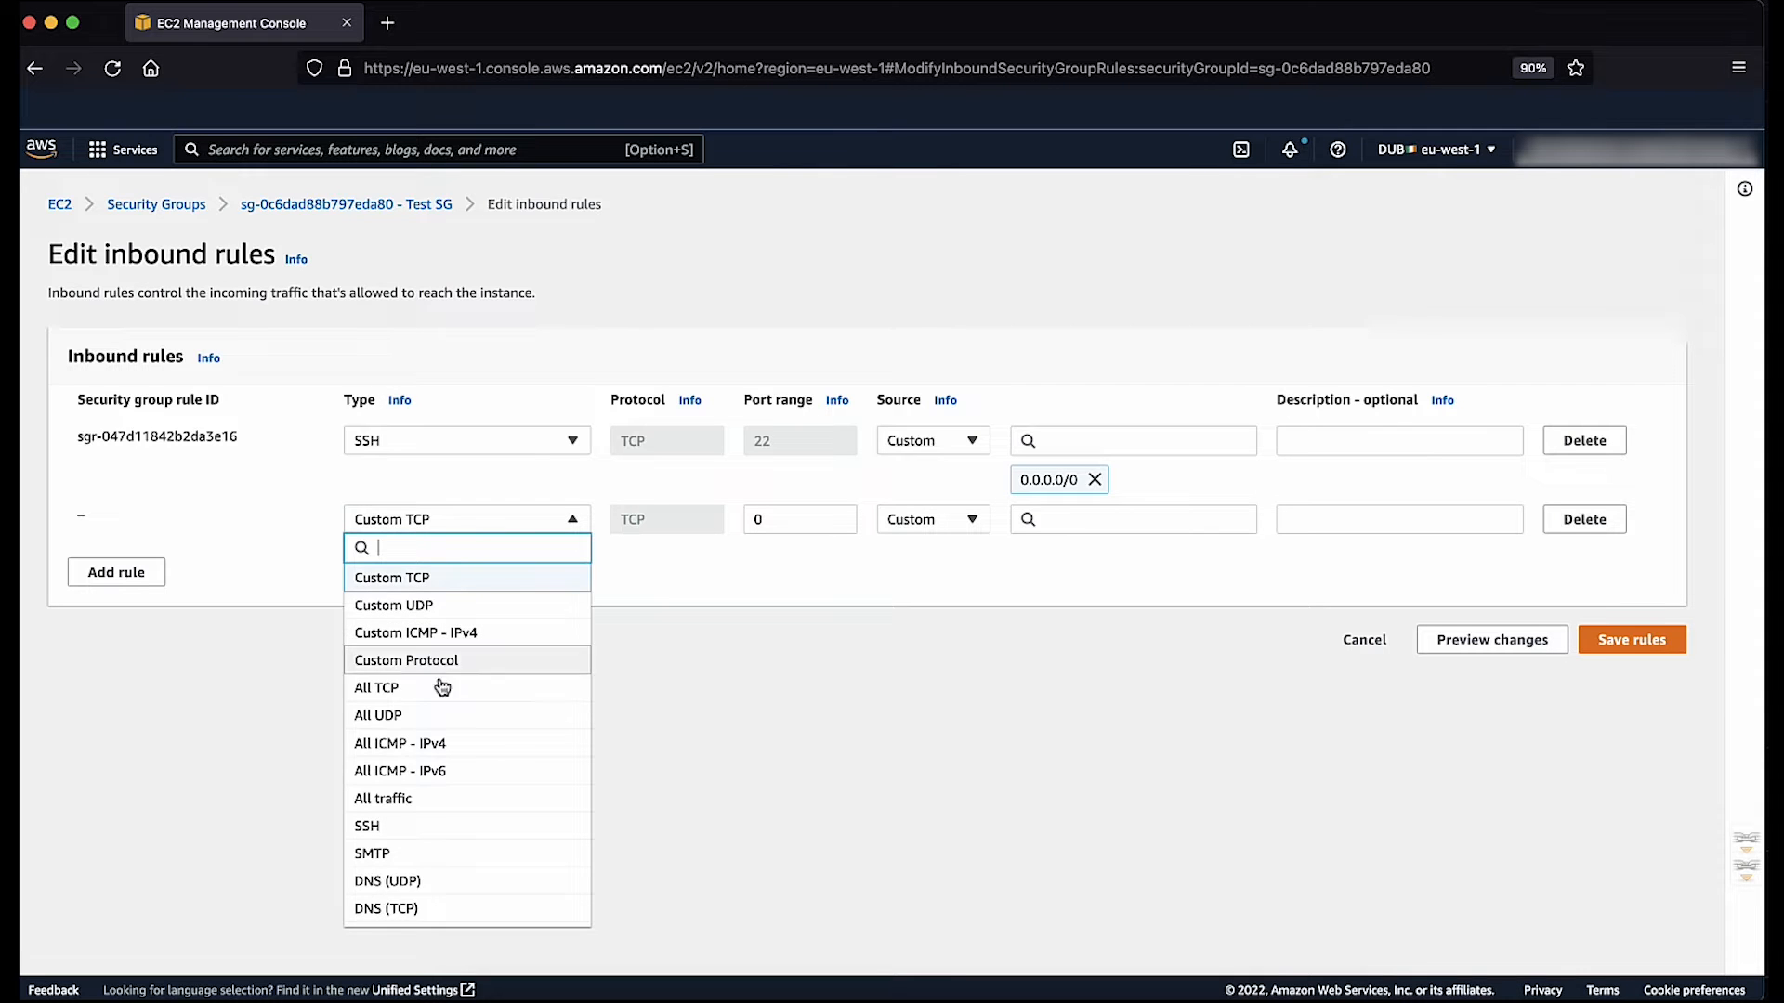
scroll(down, 3)
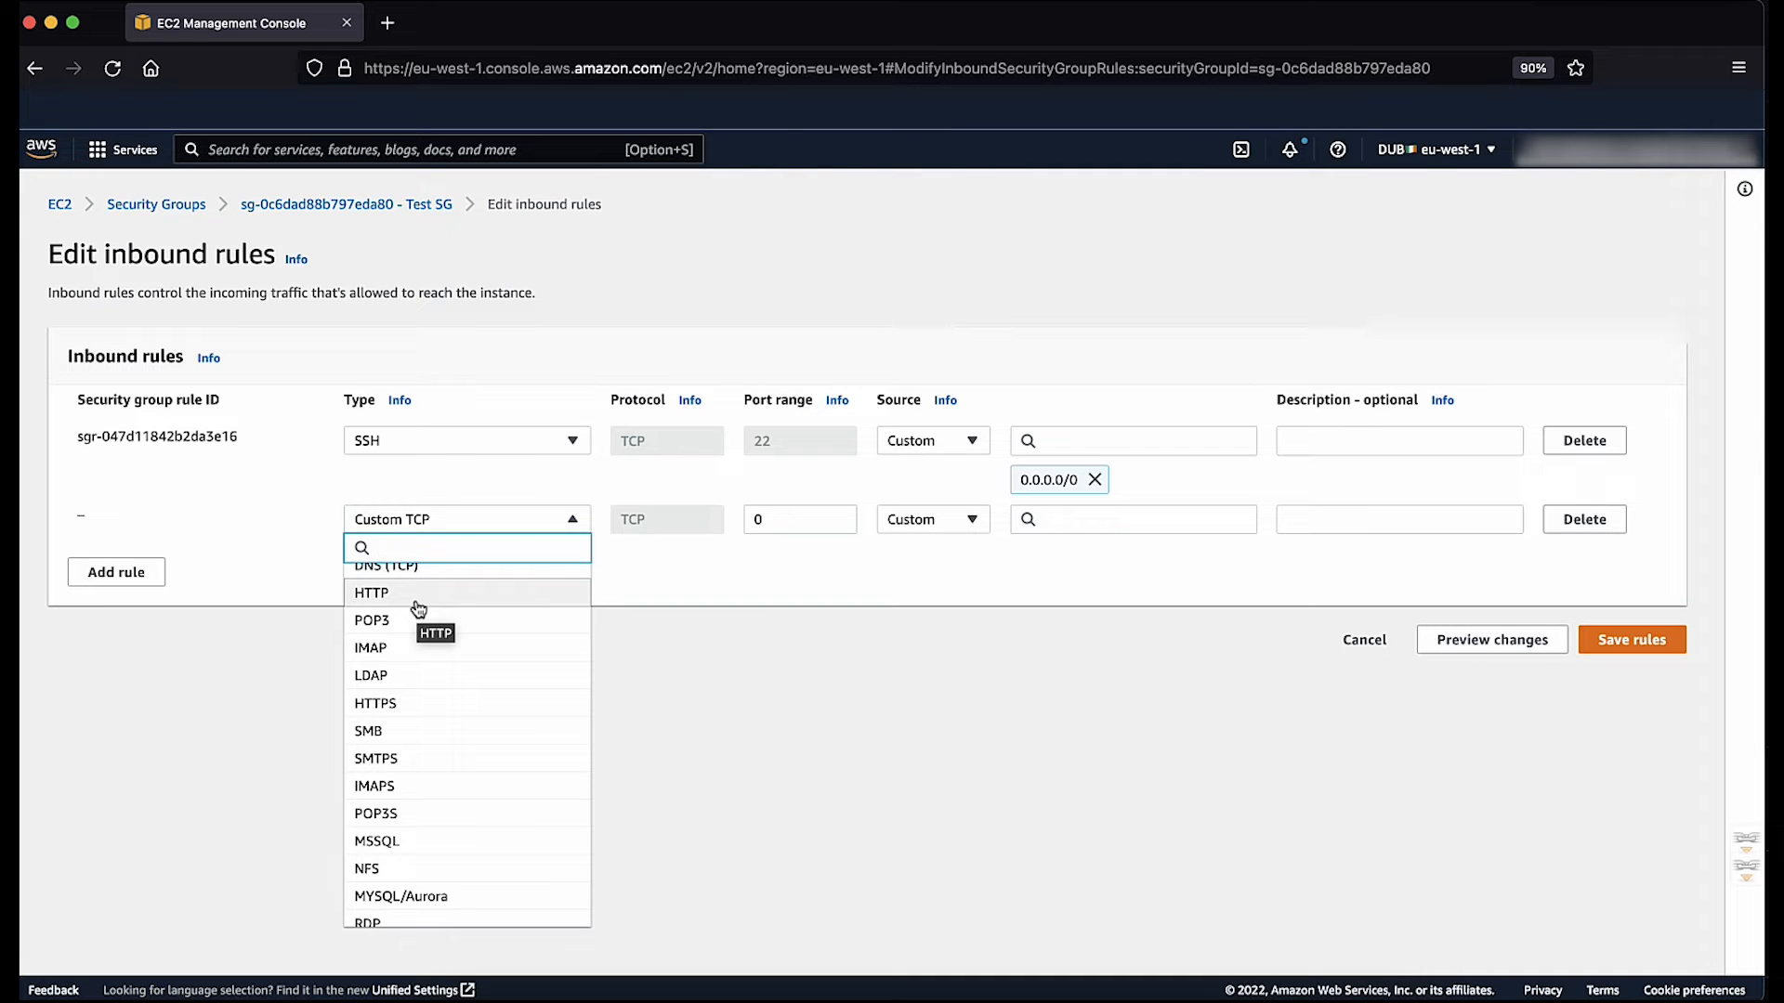
click(370, 592)
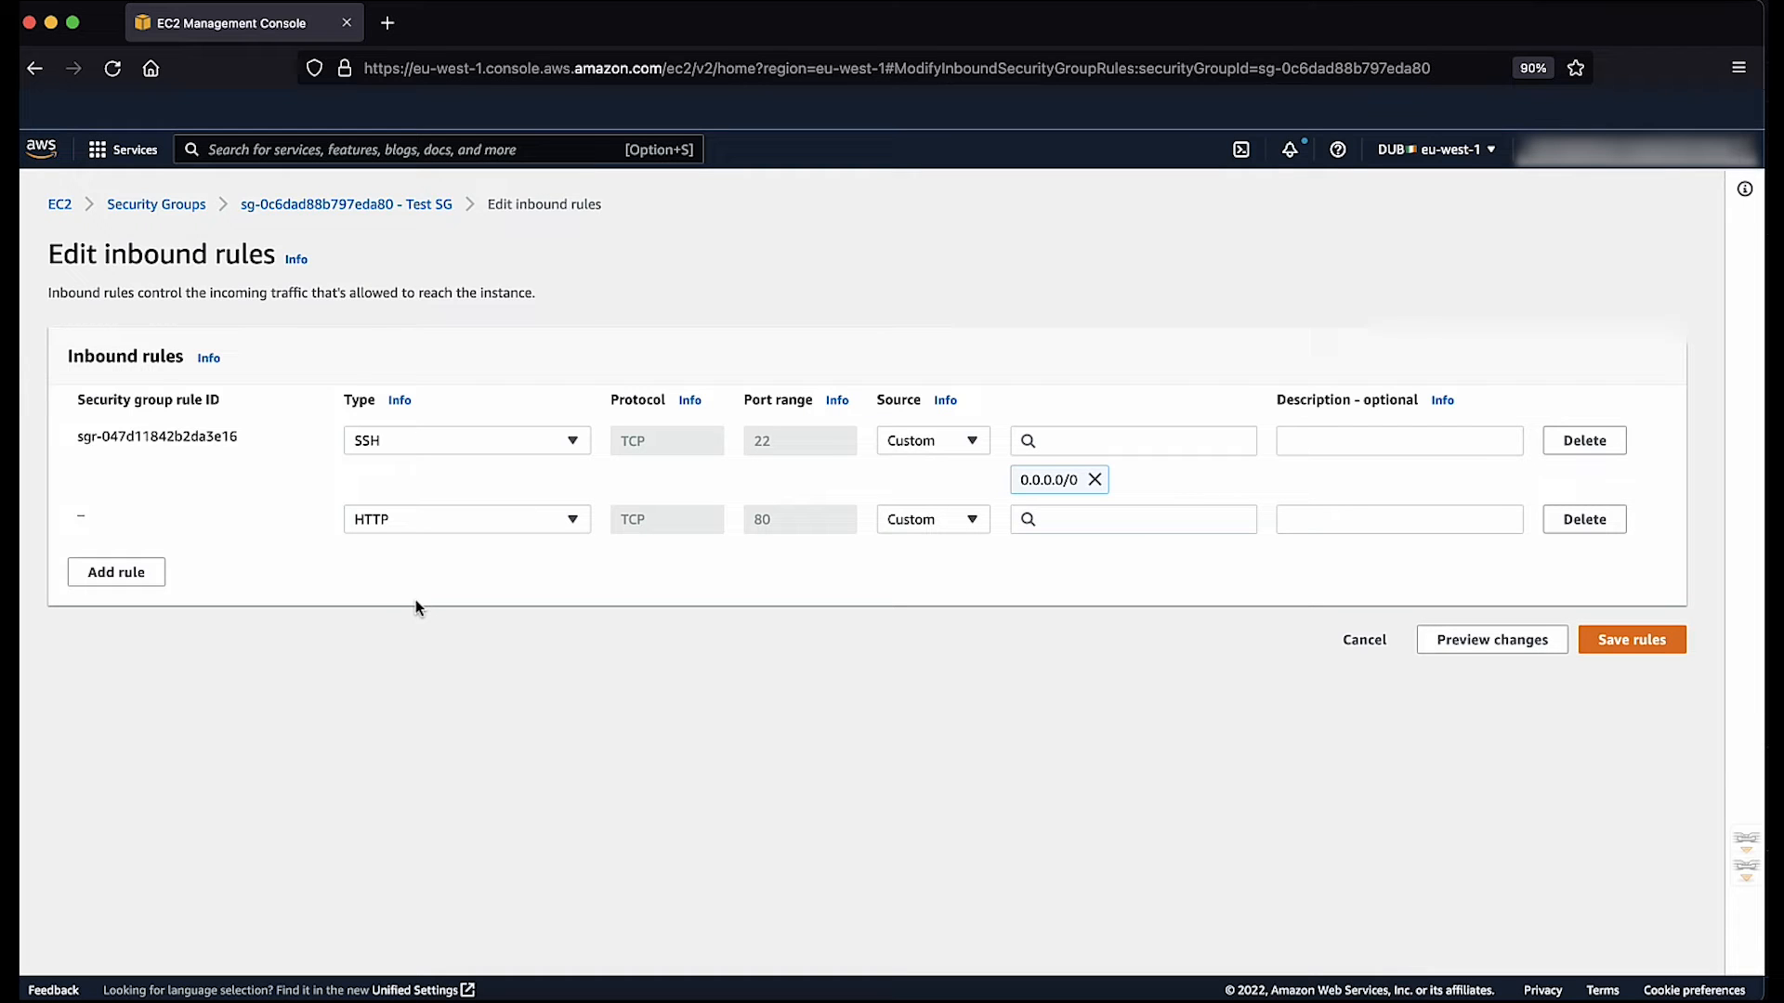
mouse_move(561, 588)
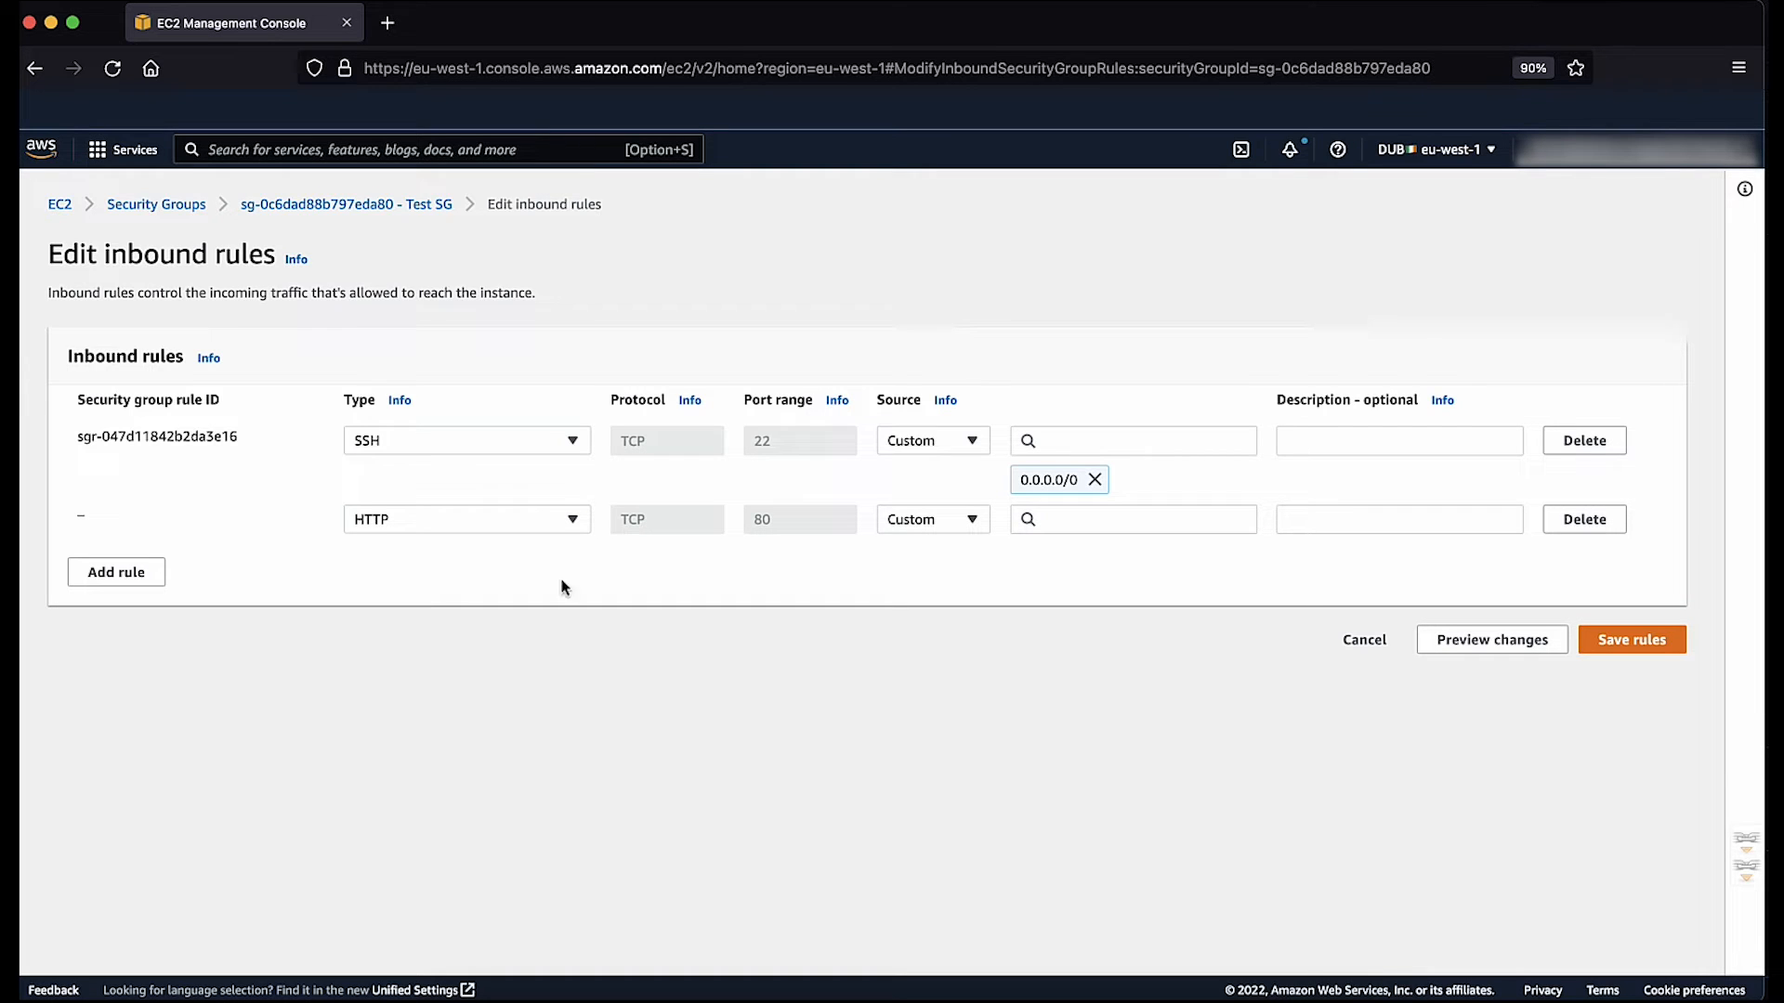
Step: Set the HTTP rule's source to Anywhere-IPv4 and save the inbound rules
click(931, 518)
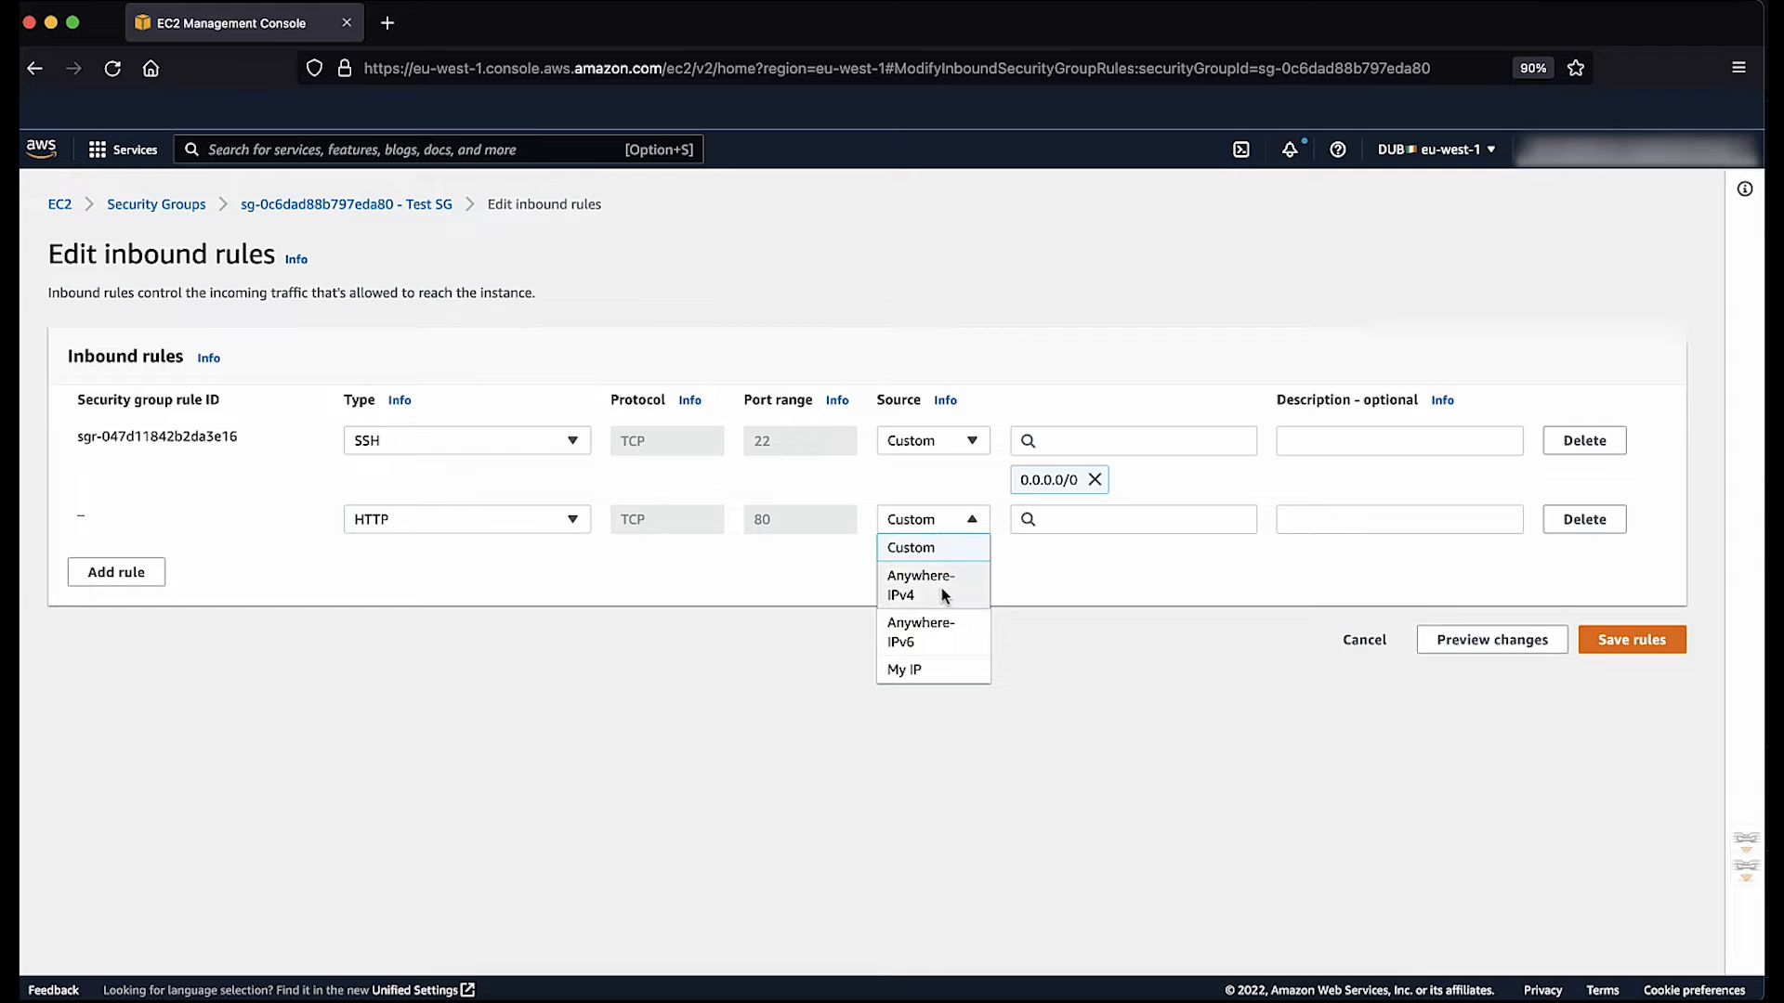
click(921, 584)
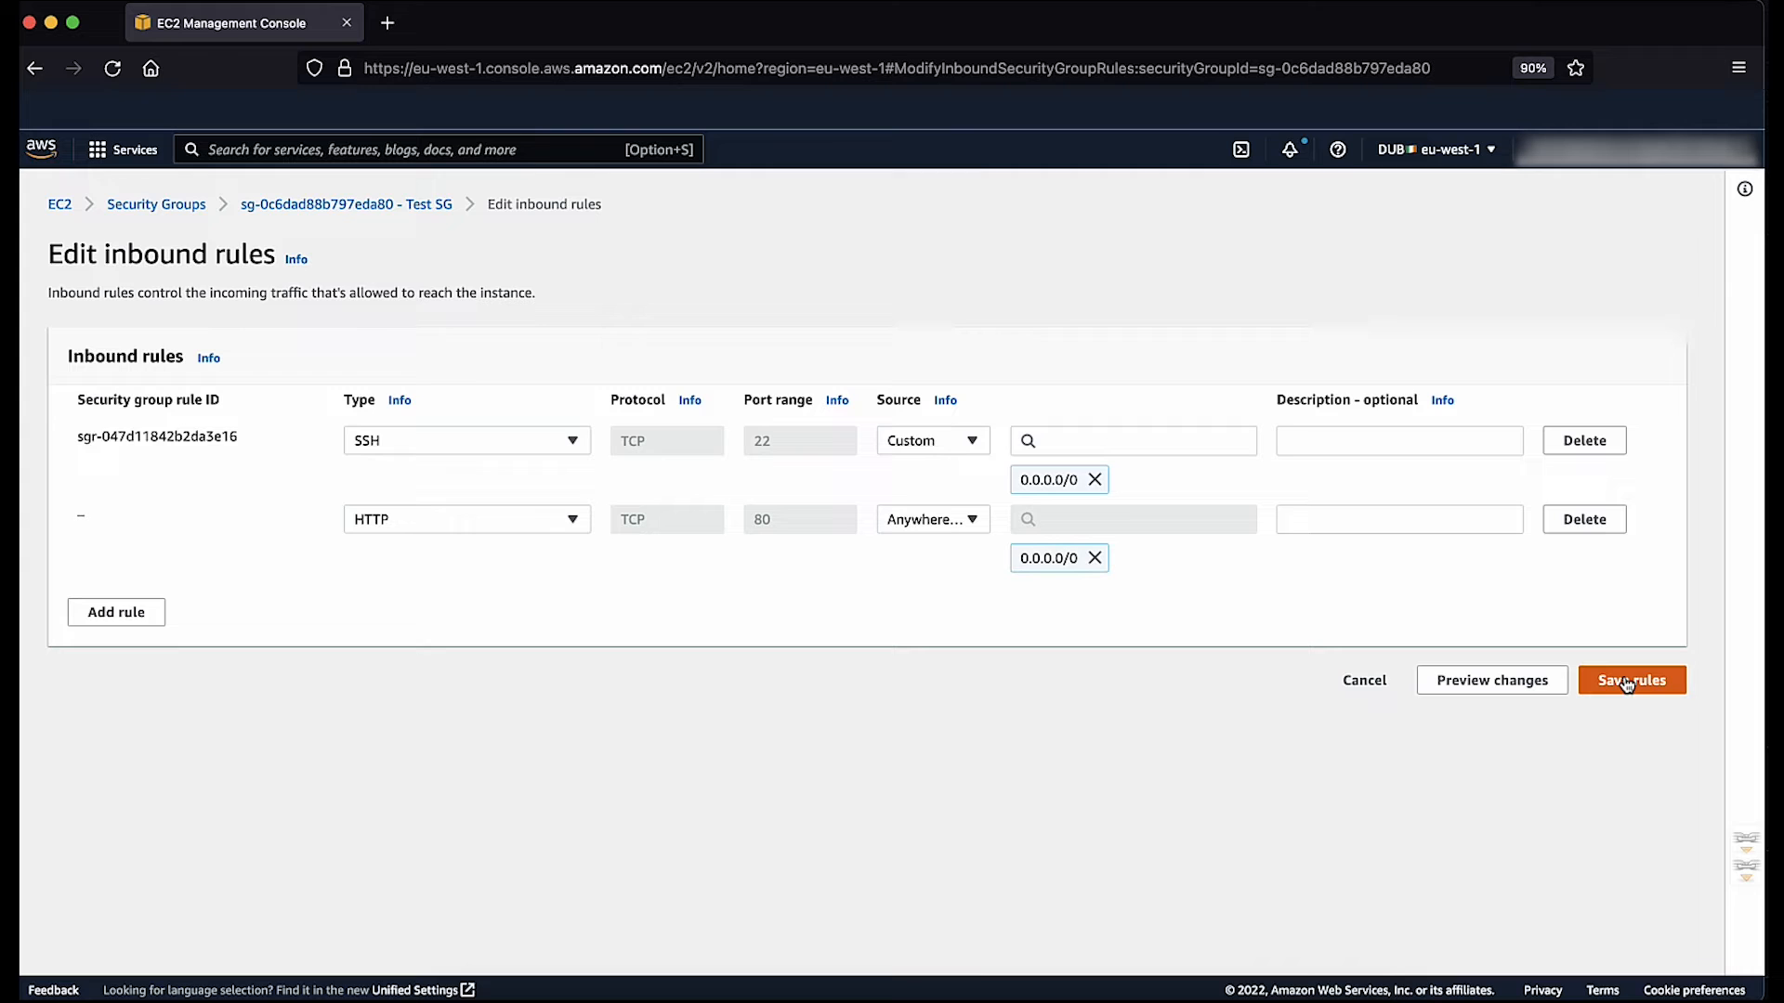
click(1631, 679)
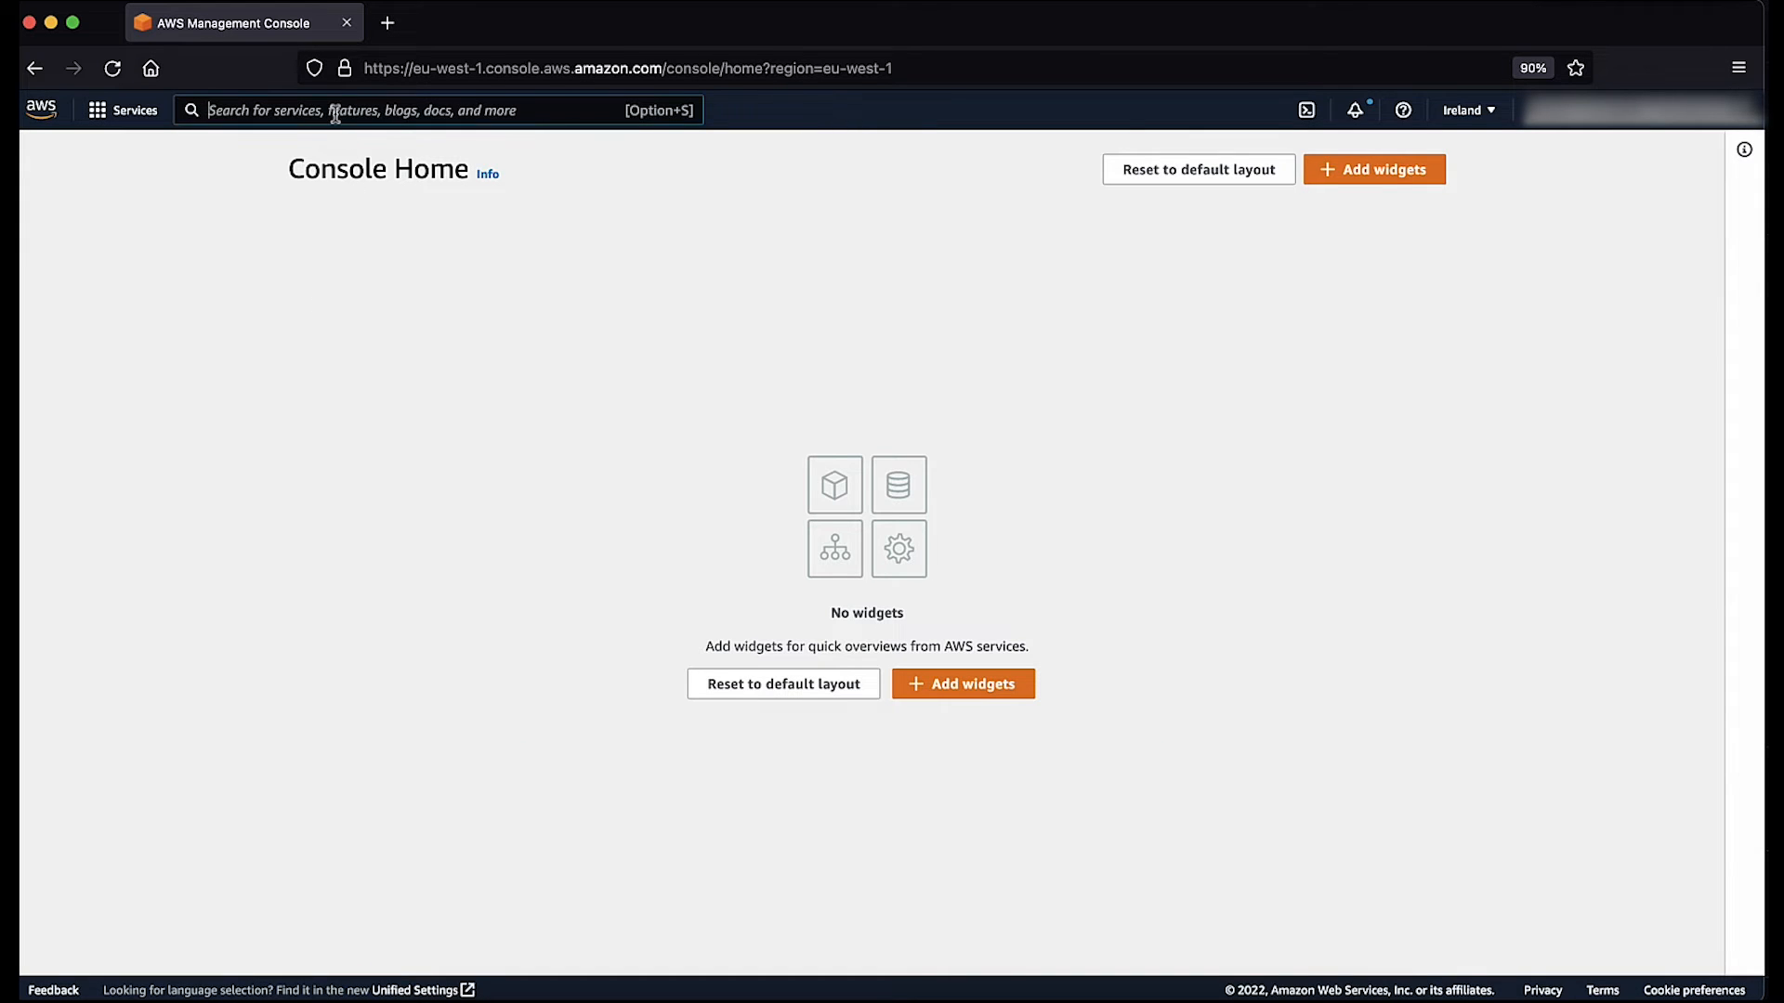
Step: Return to EC2 Instances, select host1, and scroll to its VPC and subnet IDs
text(ec2)
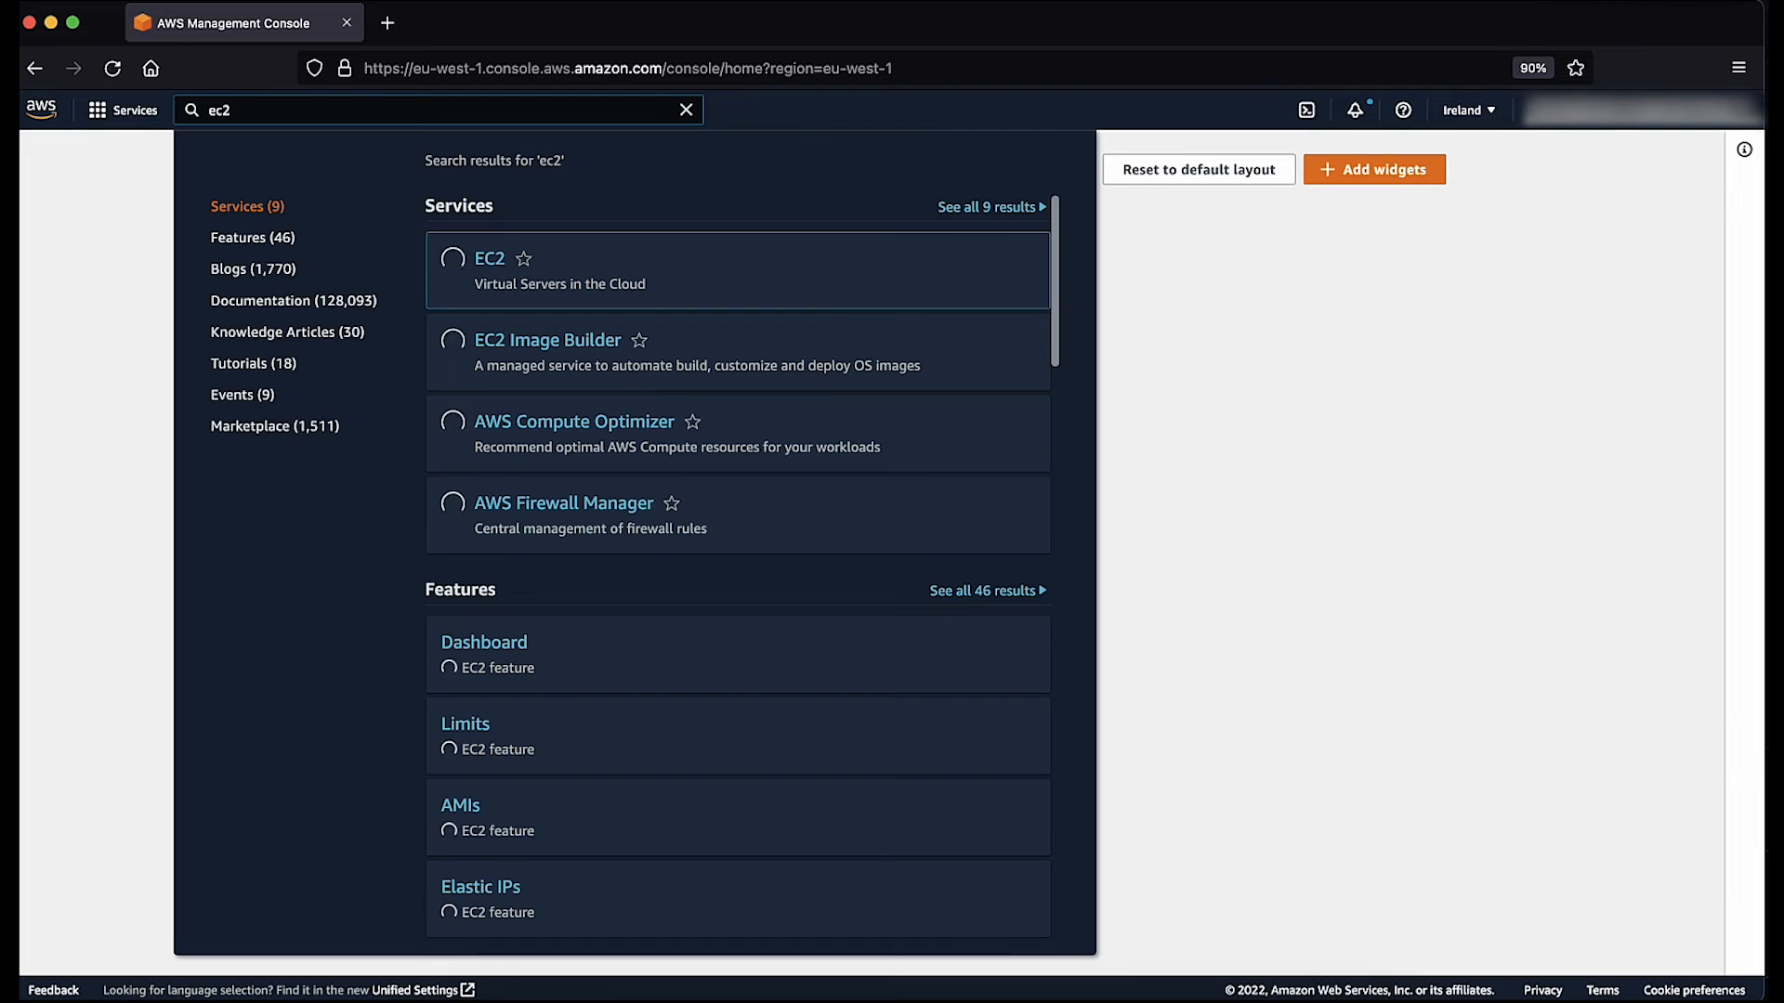
click(488, 258)
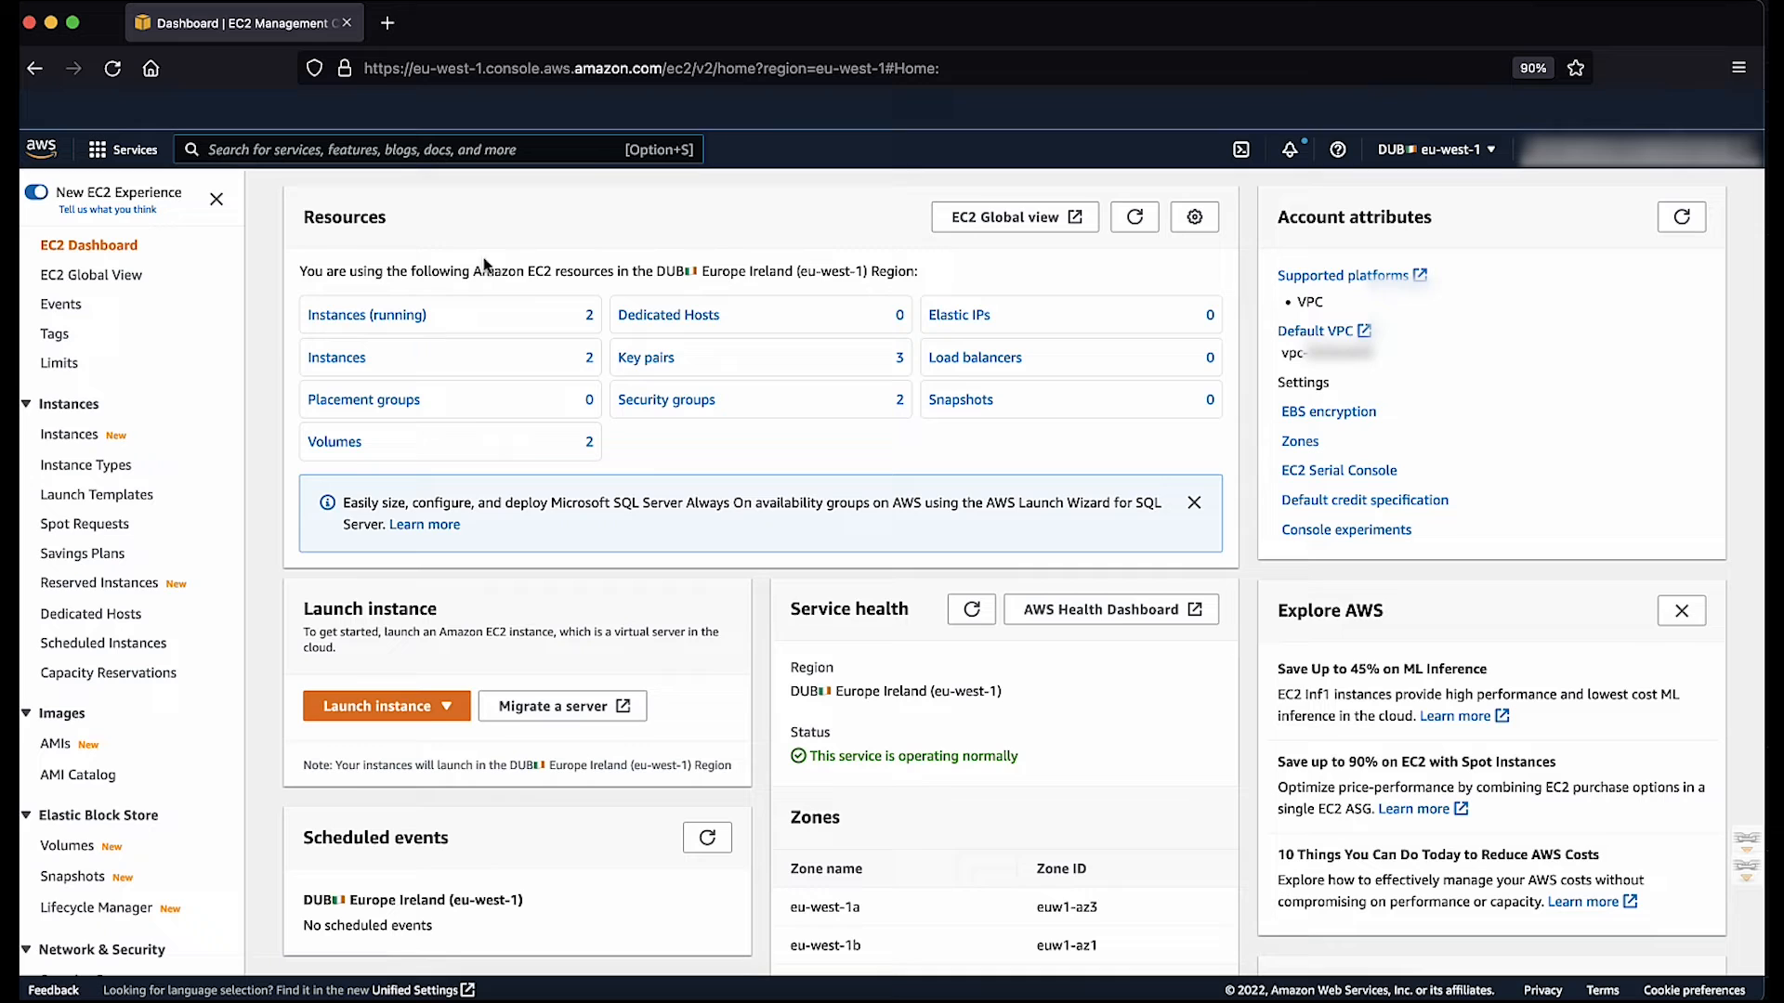
click(68, 435)
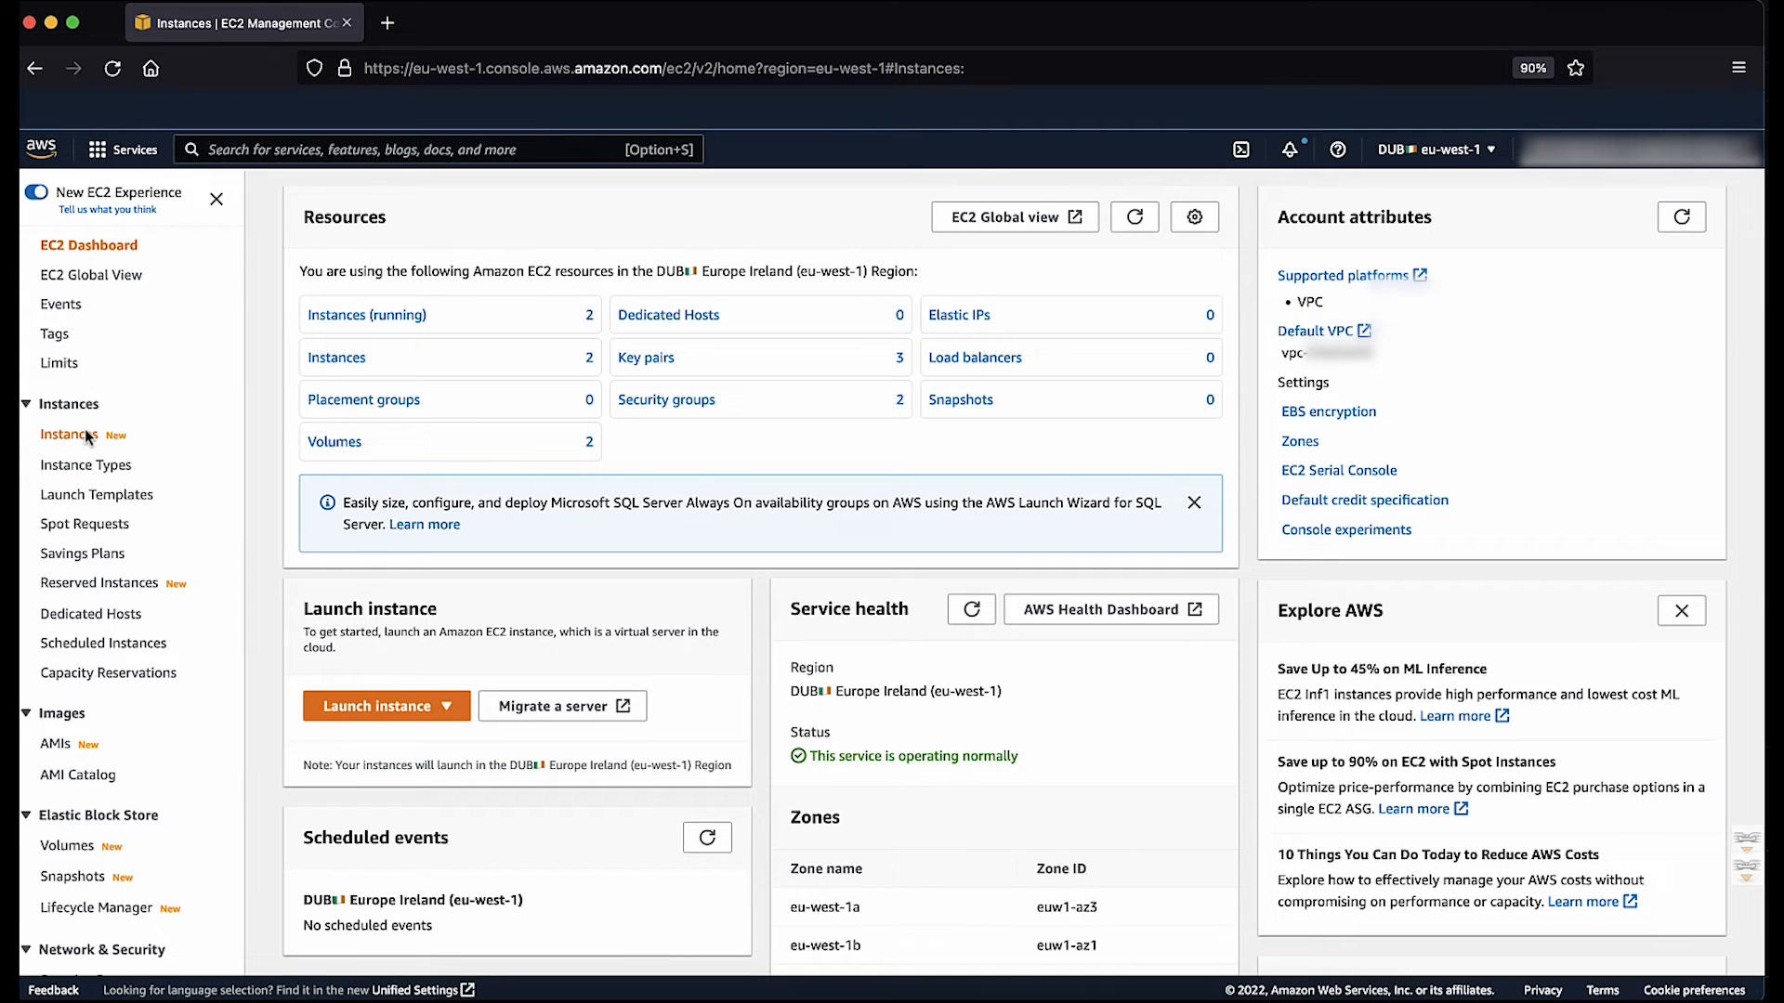
click(70, 435)
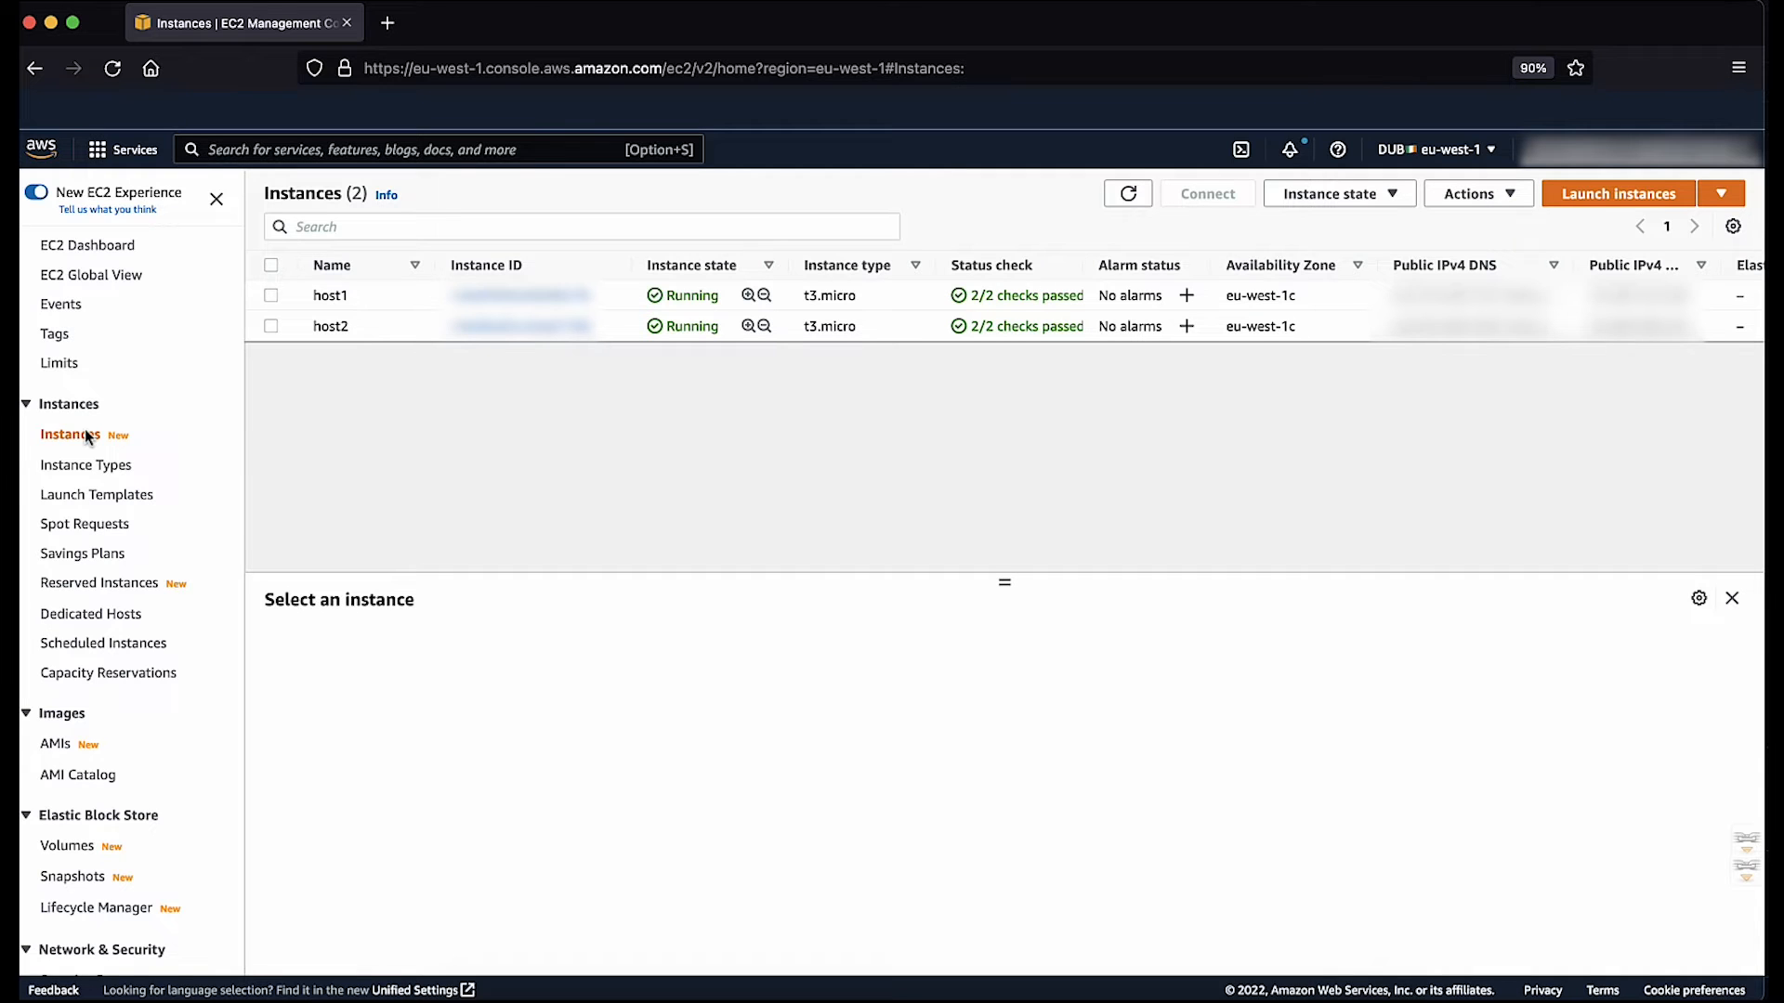
click(271, 295)
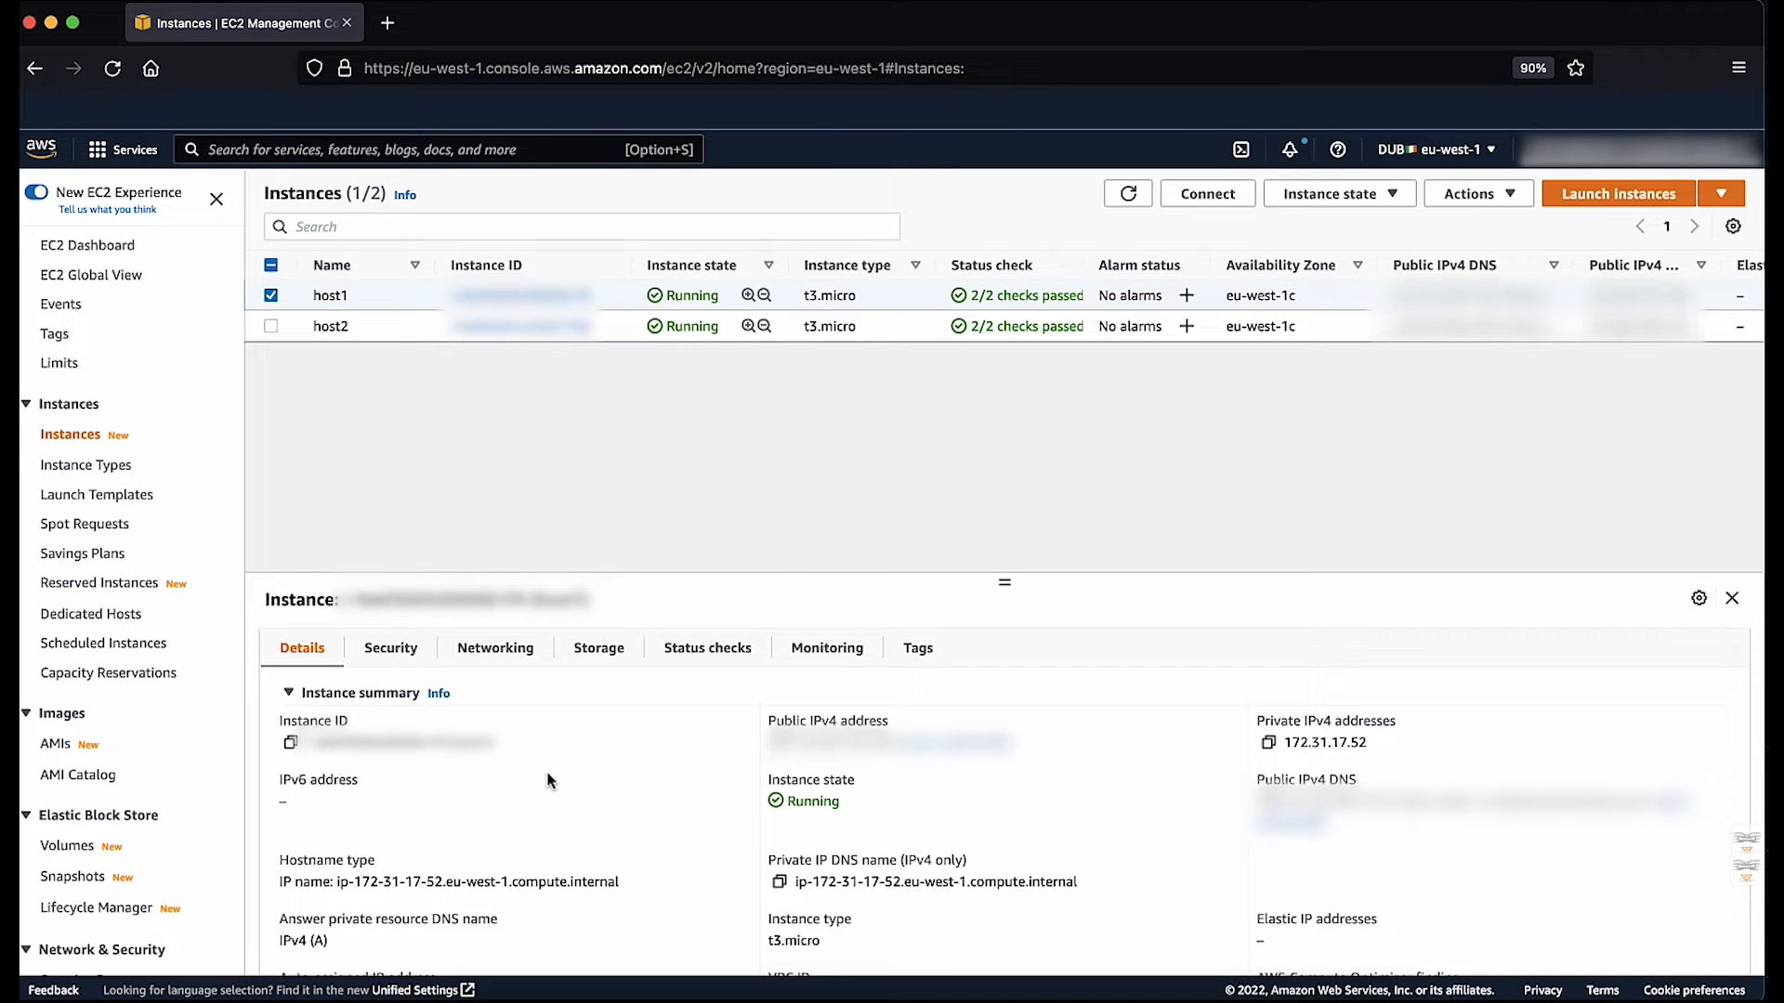
scroll(down, 3)
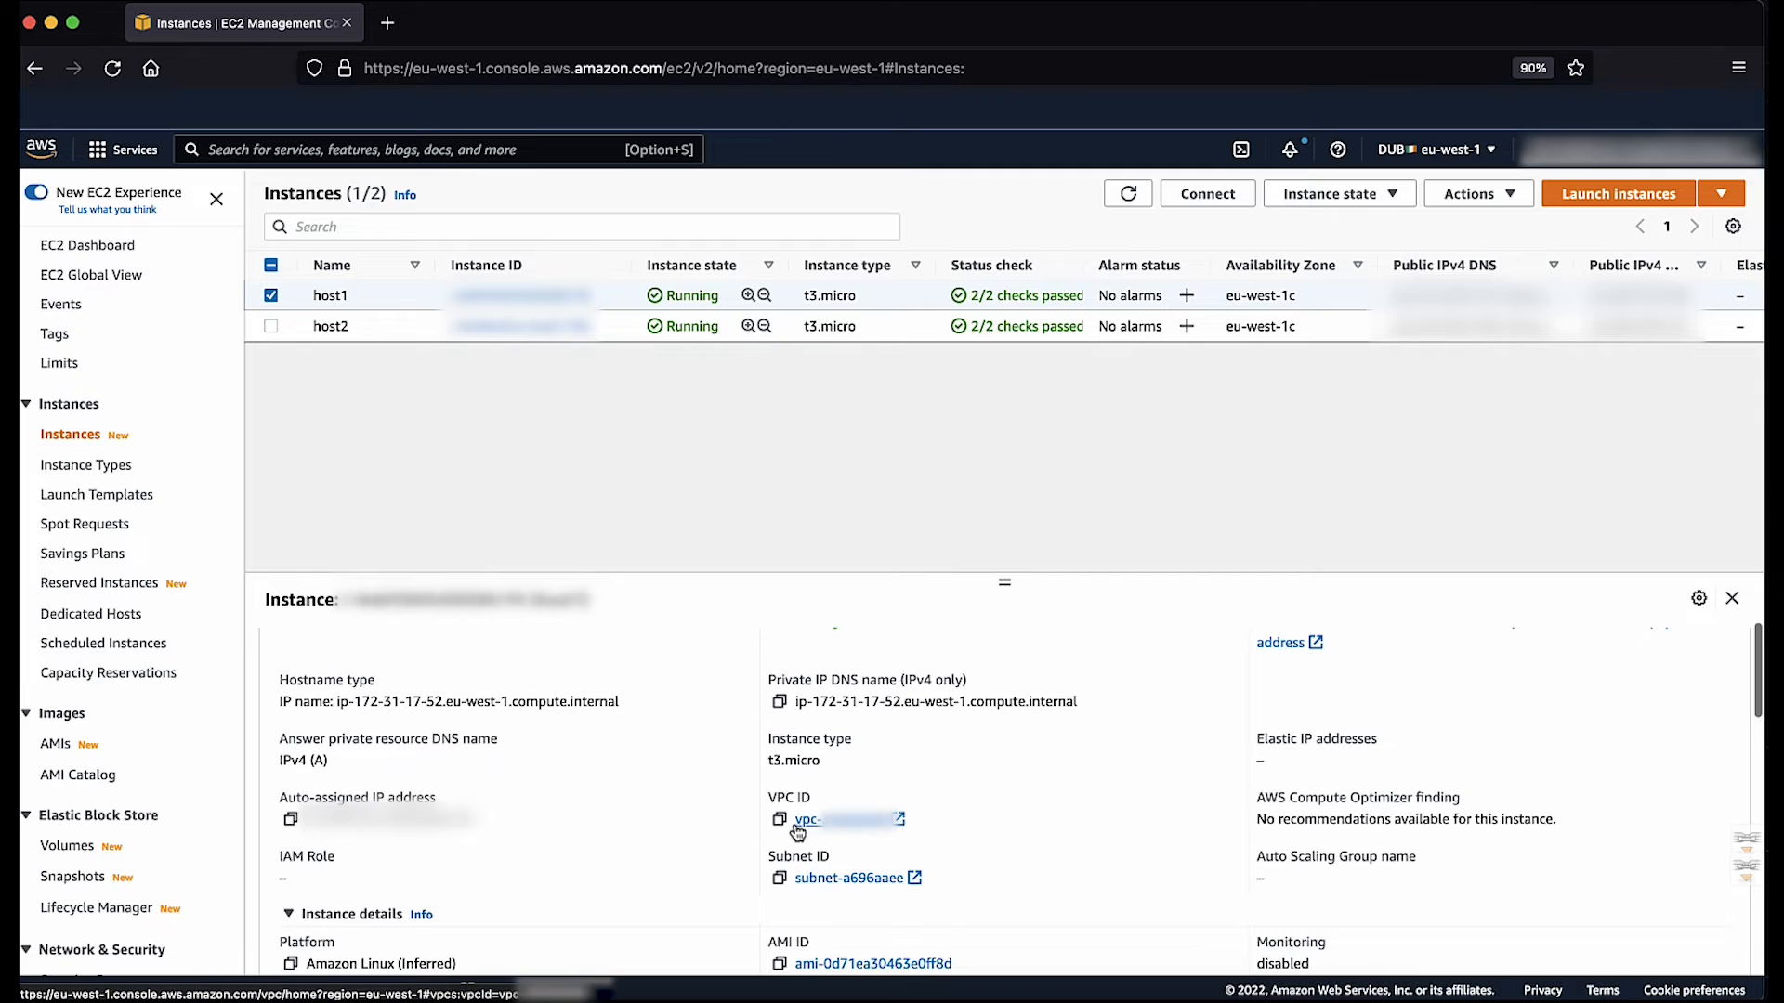
mouse_move(847, 877)
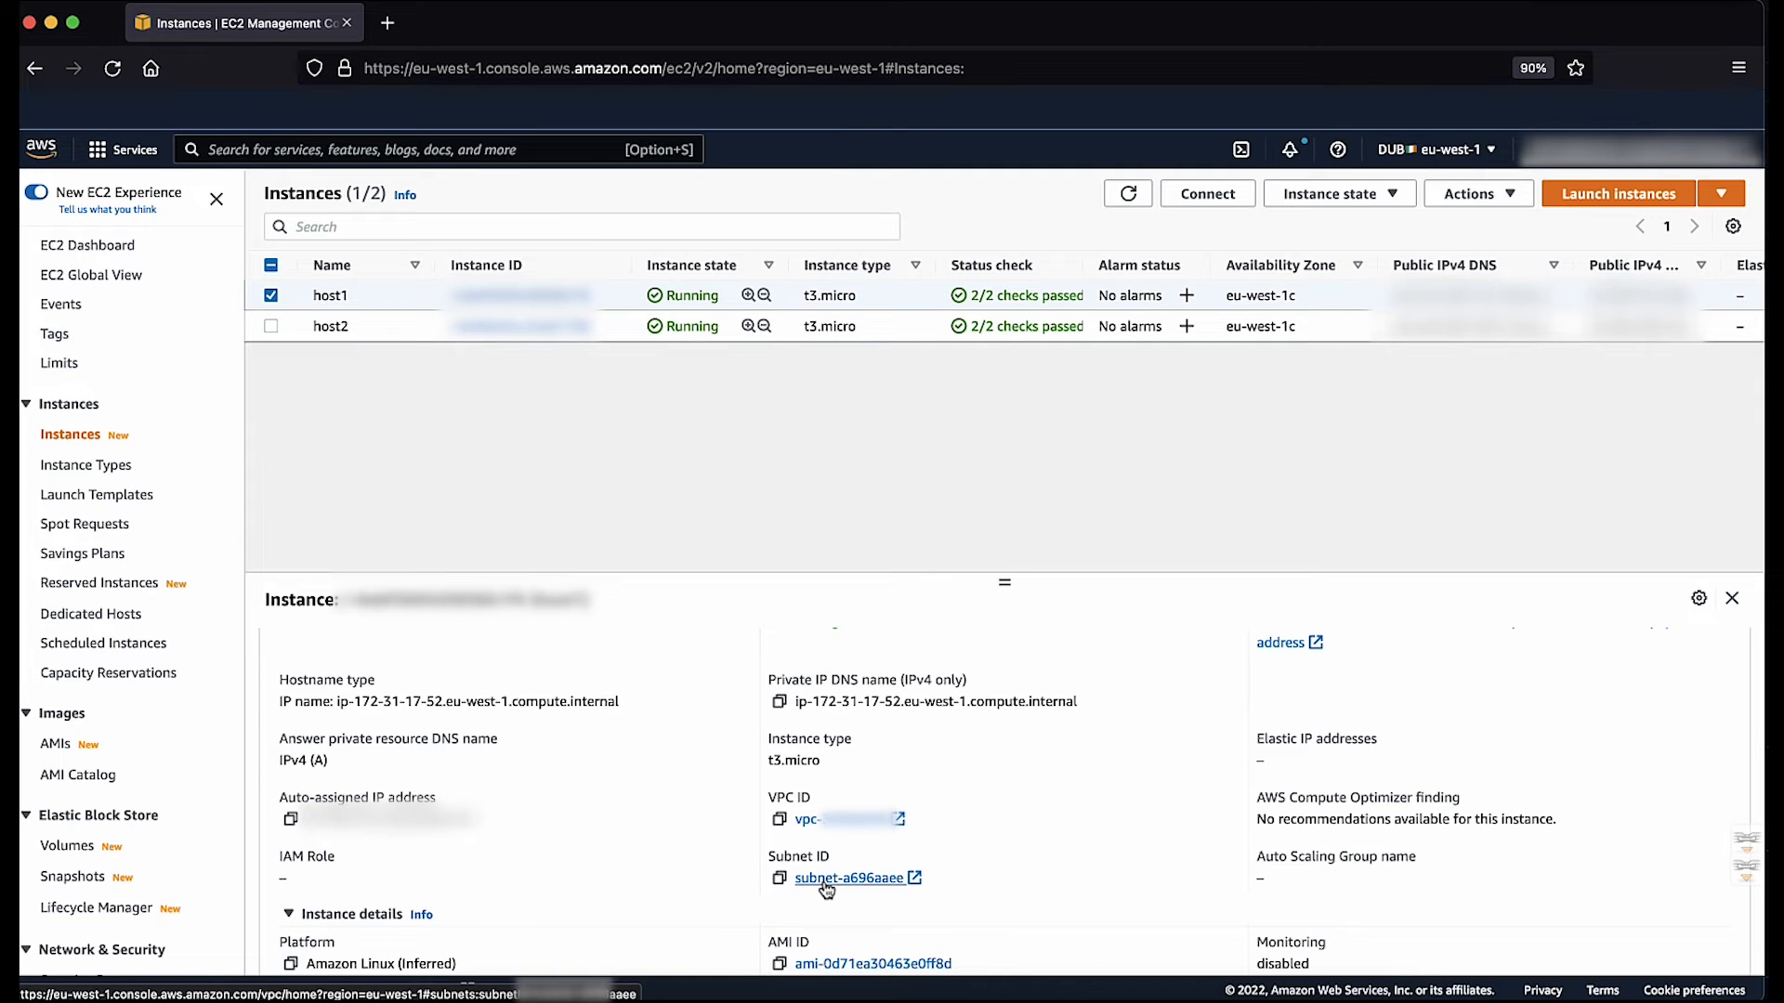
Step: Open subnet-a696aaee and view its network ACL's inbound and outbound rules
click(851, 877)
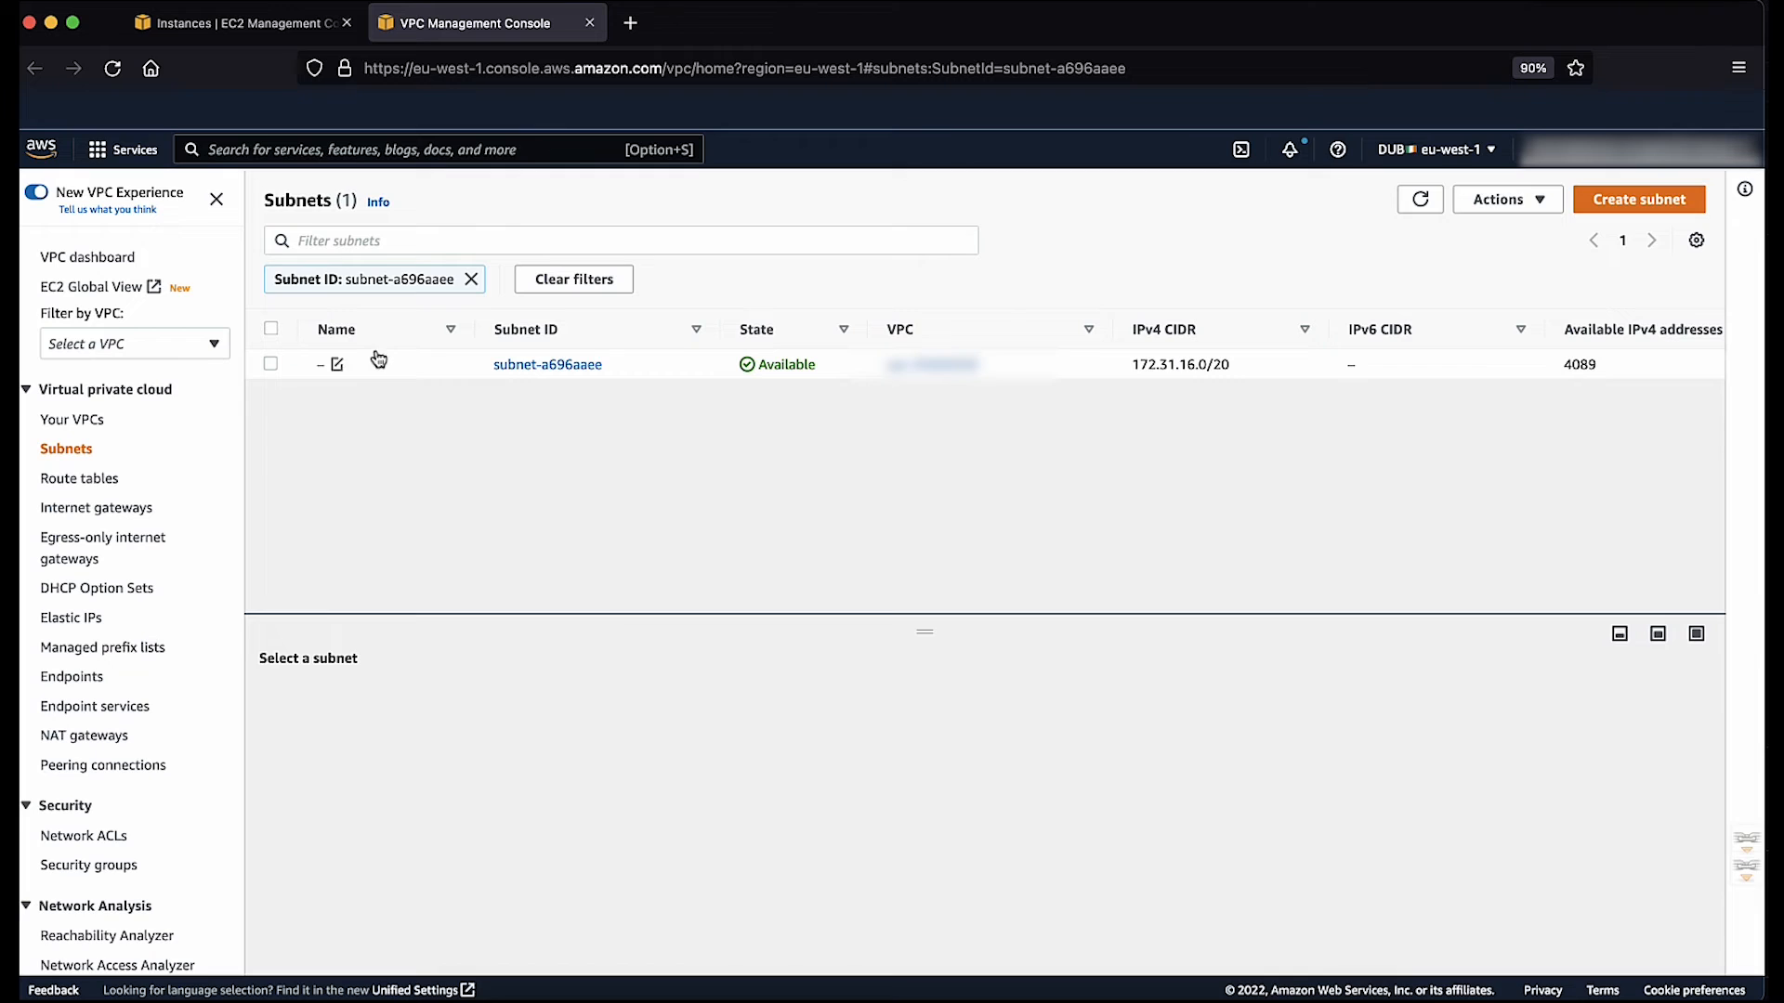
click(270, 365)
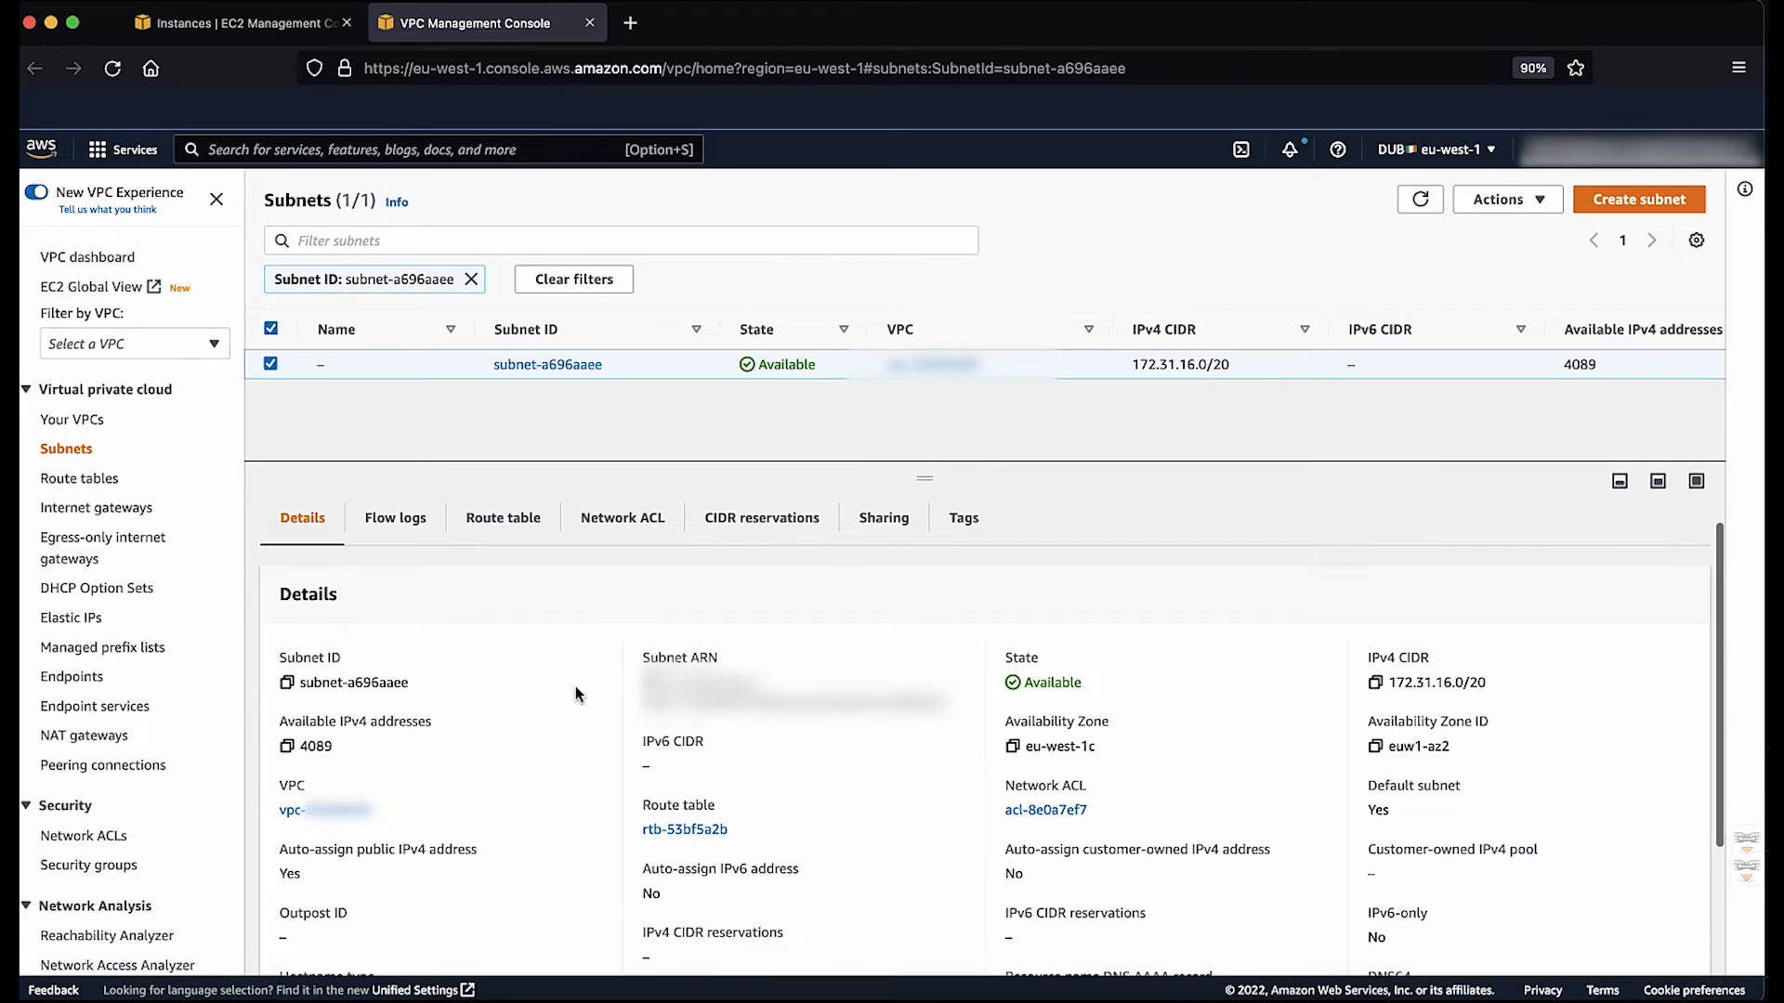
mouse_move(622, 517)
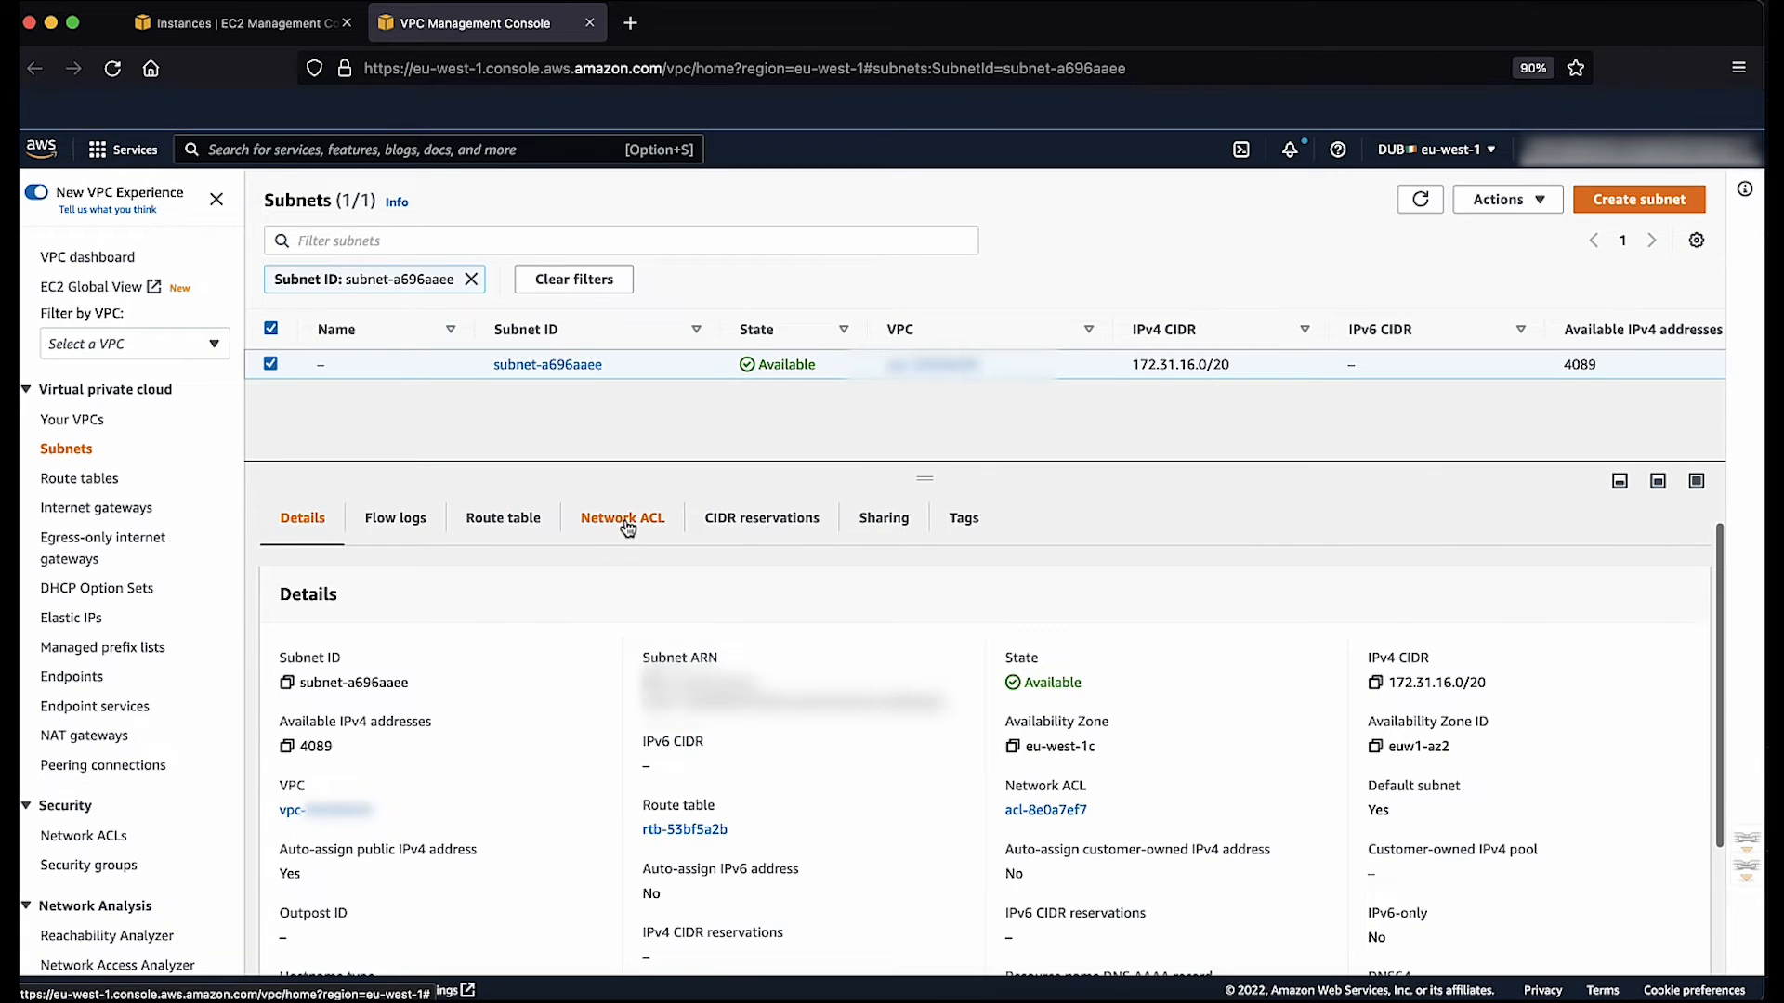
click(623, 518)
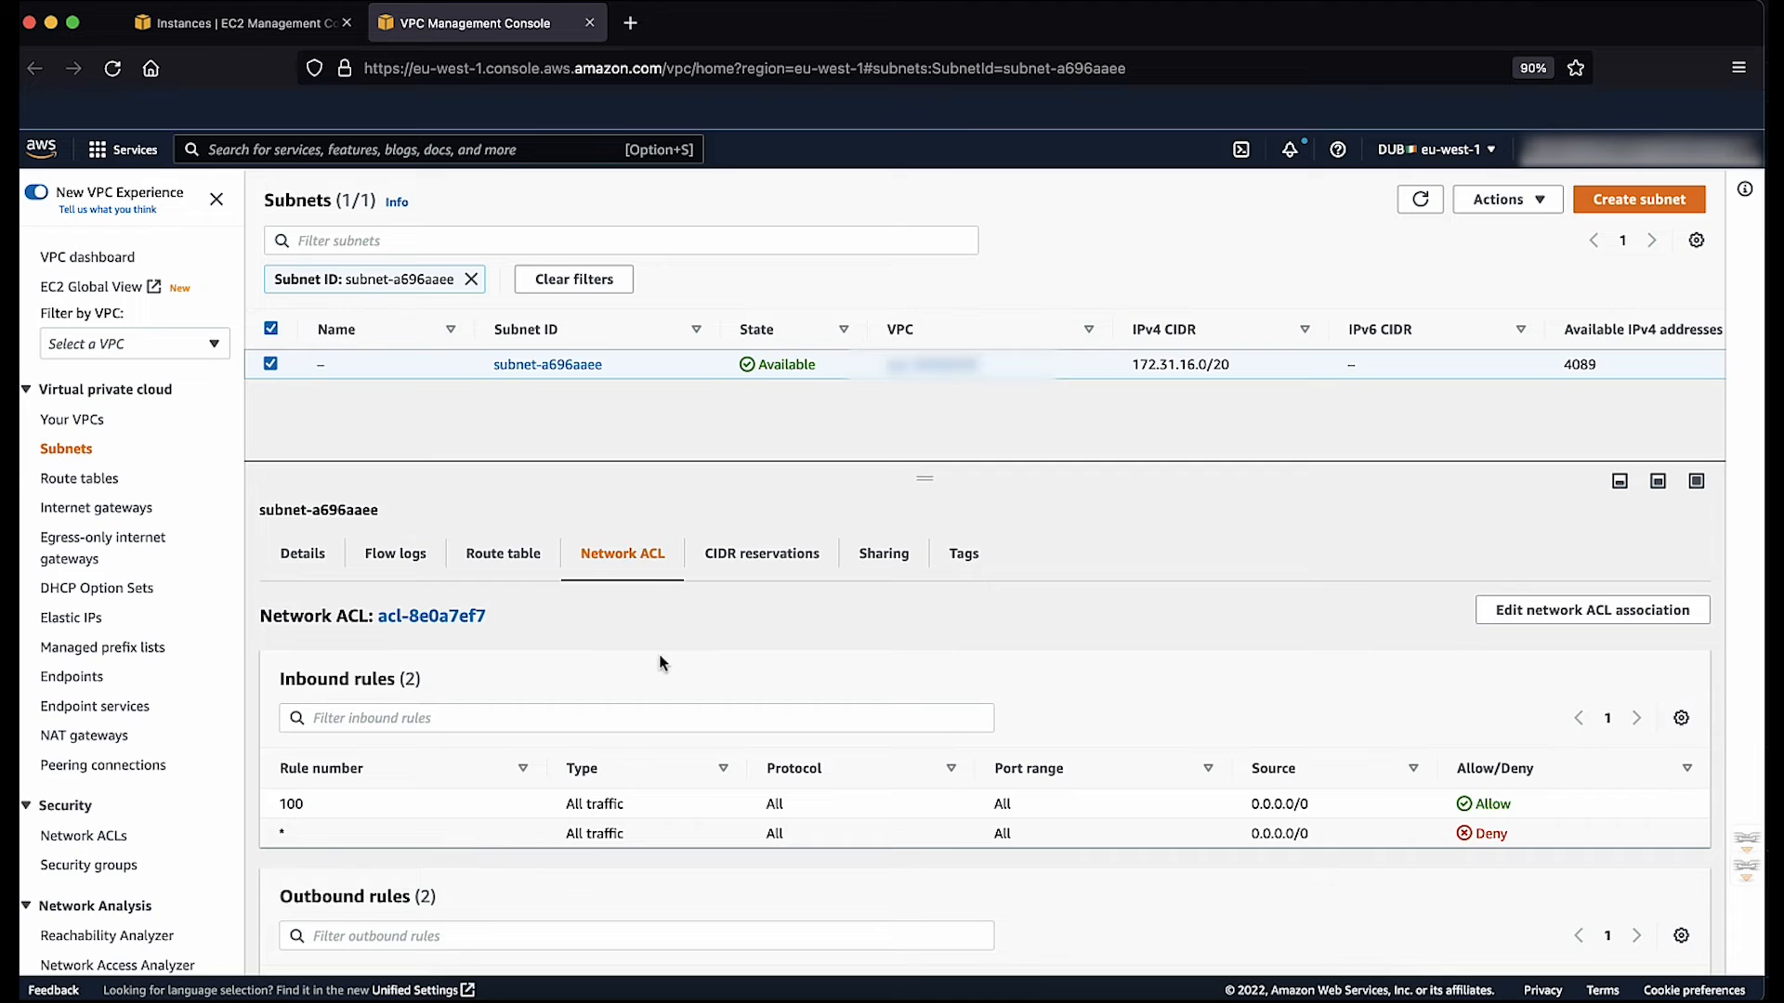
scroll(down, 3)
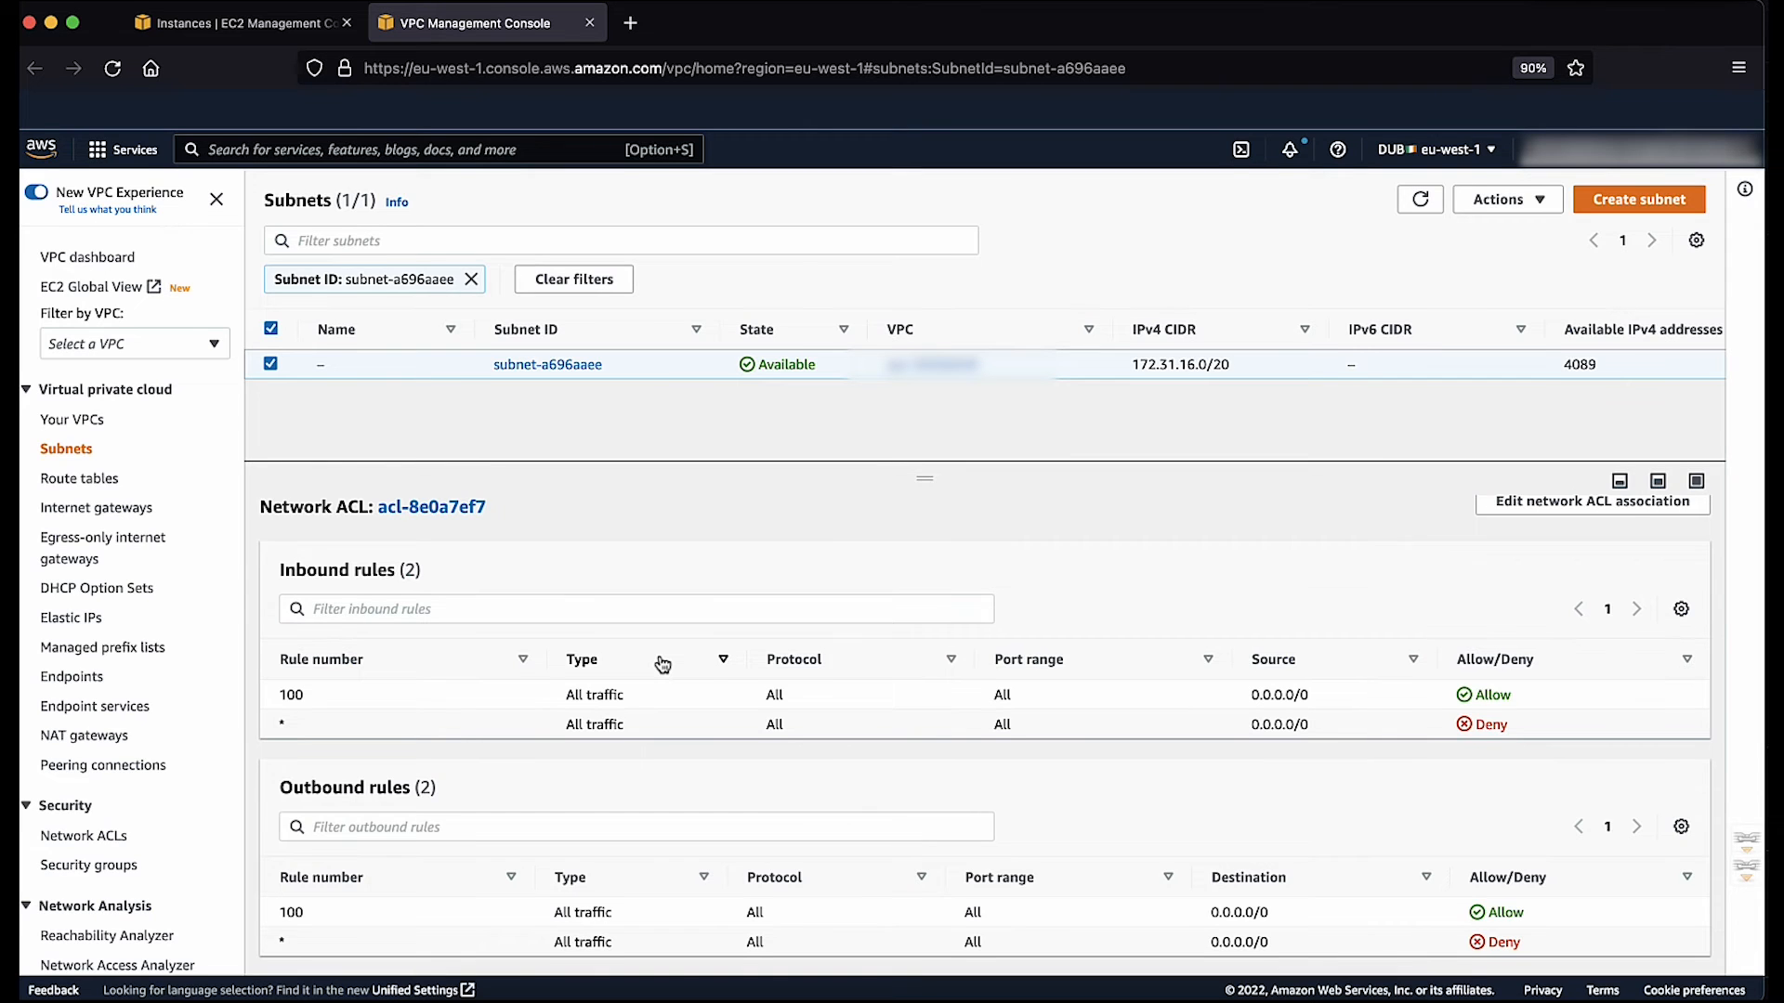
Step: Open network ACL acl-8e0a7ef7 and start editing its inbound rules
click(431, 506)
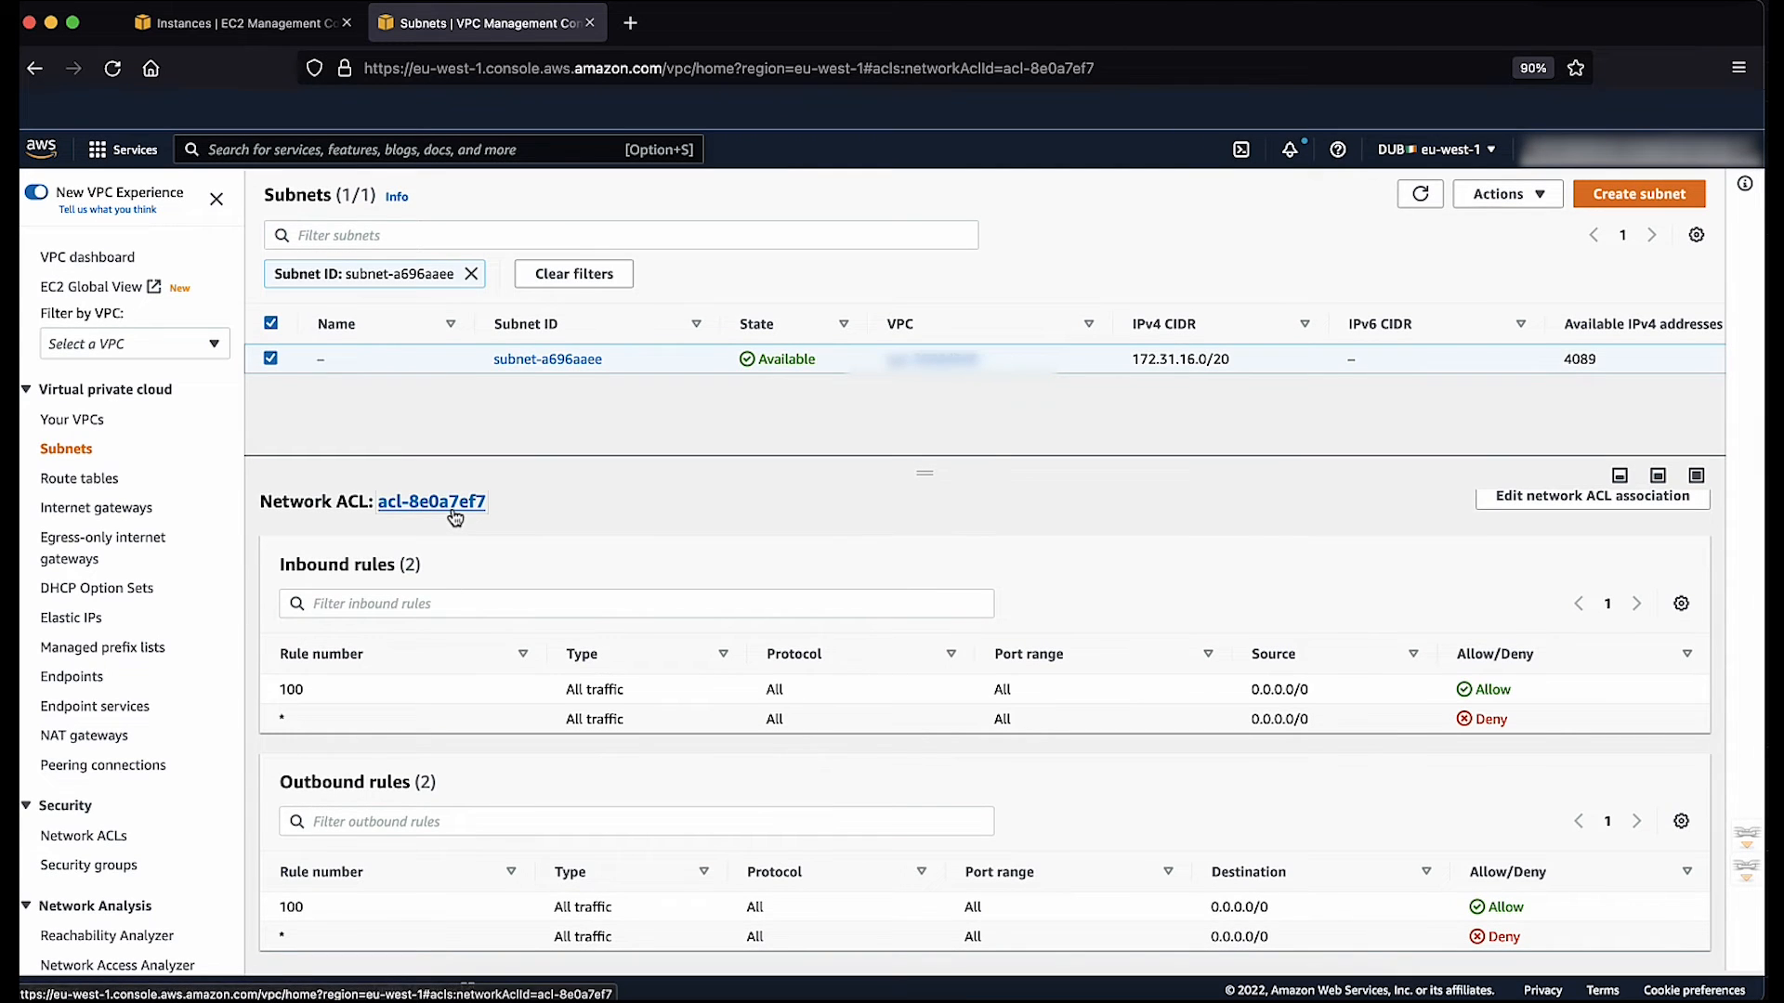
click(431, 502)
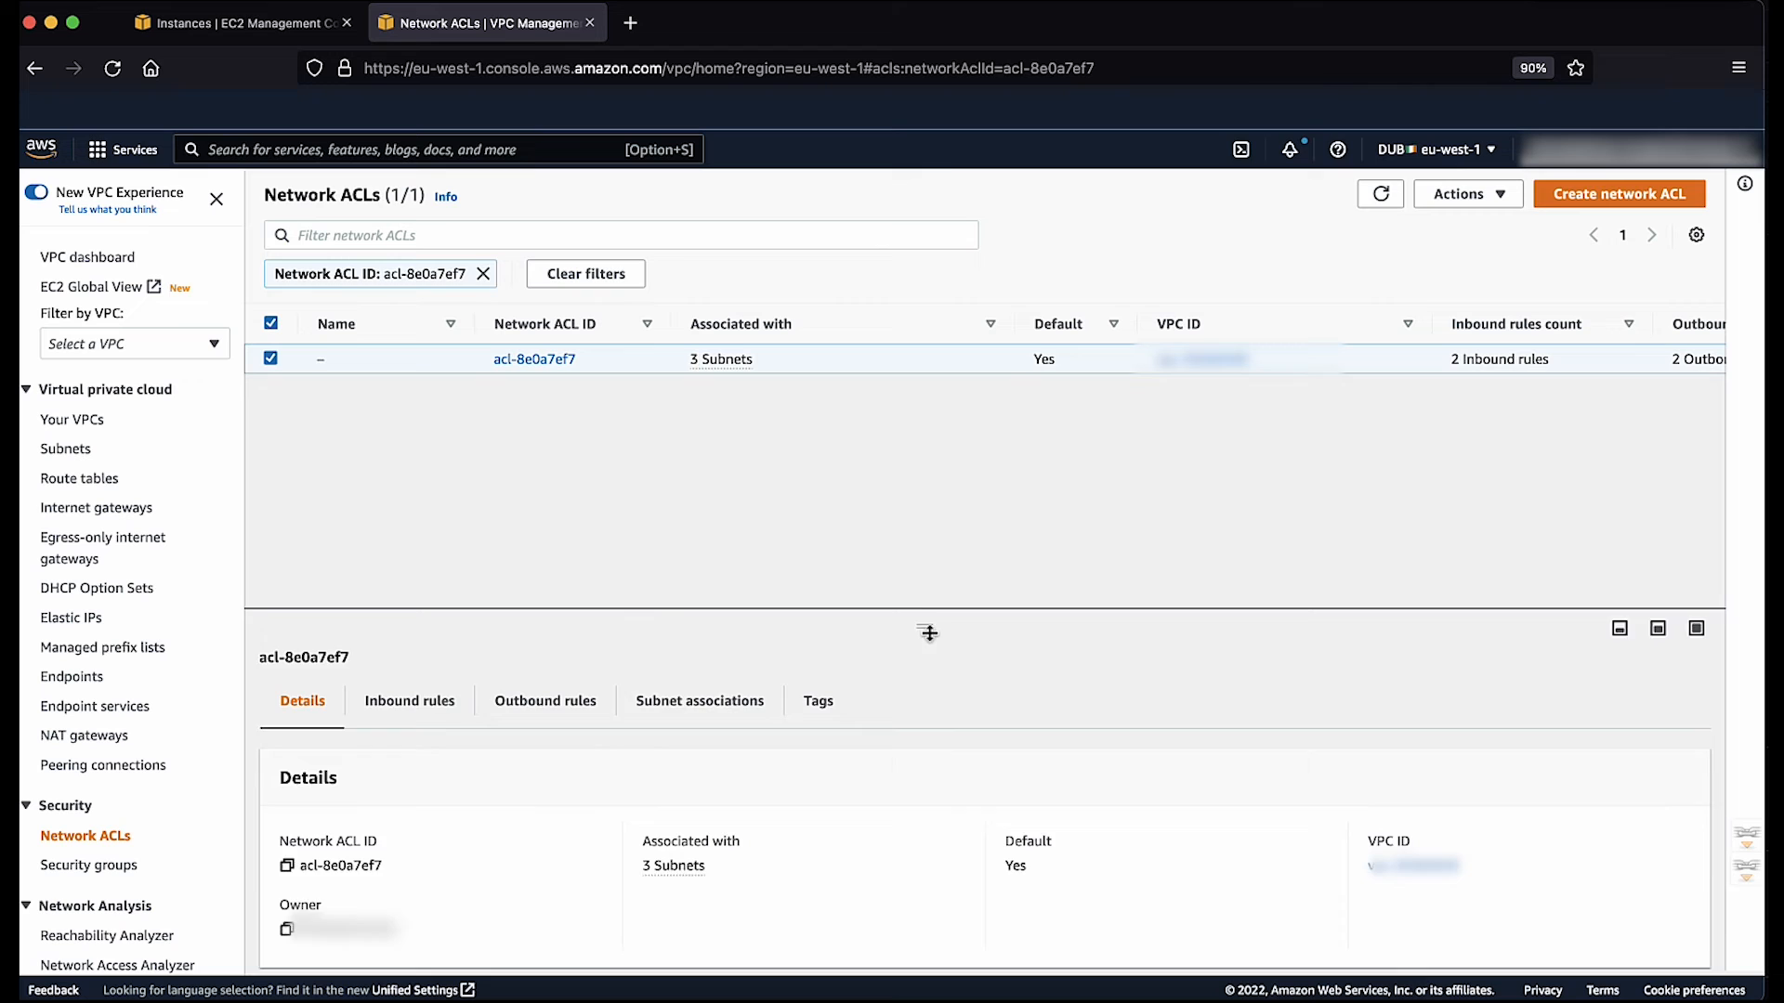
drag(926, 633, 926, 483)
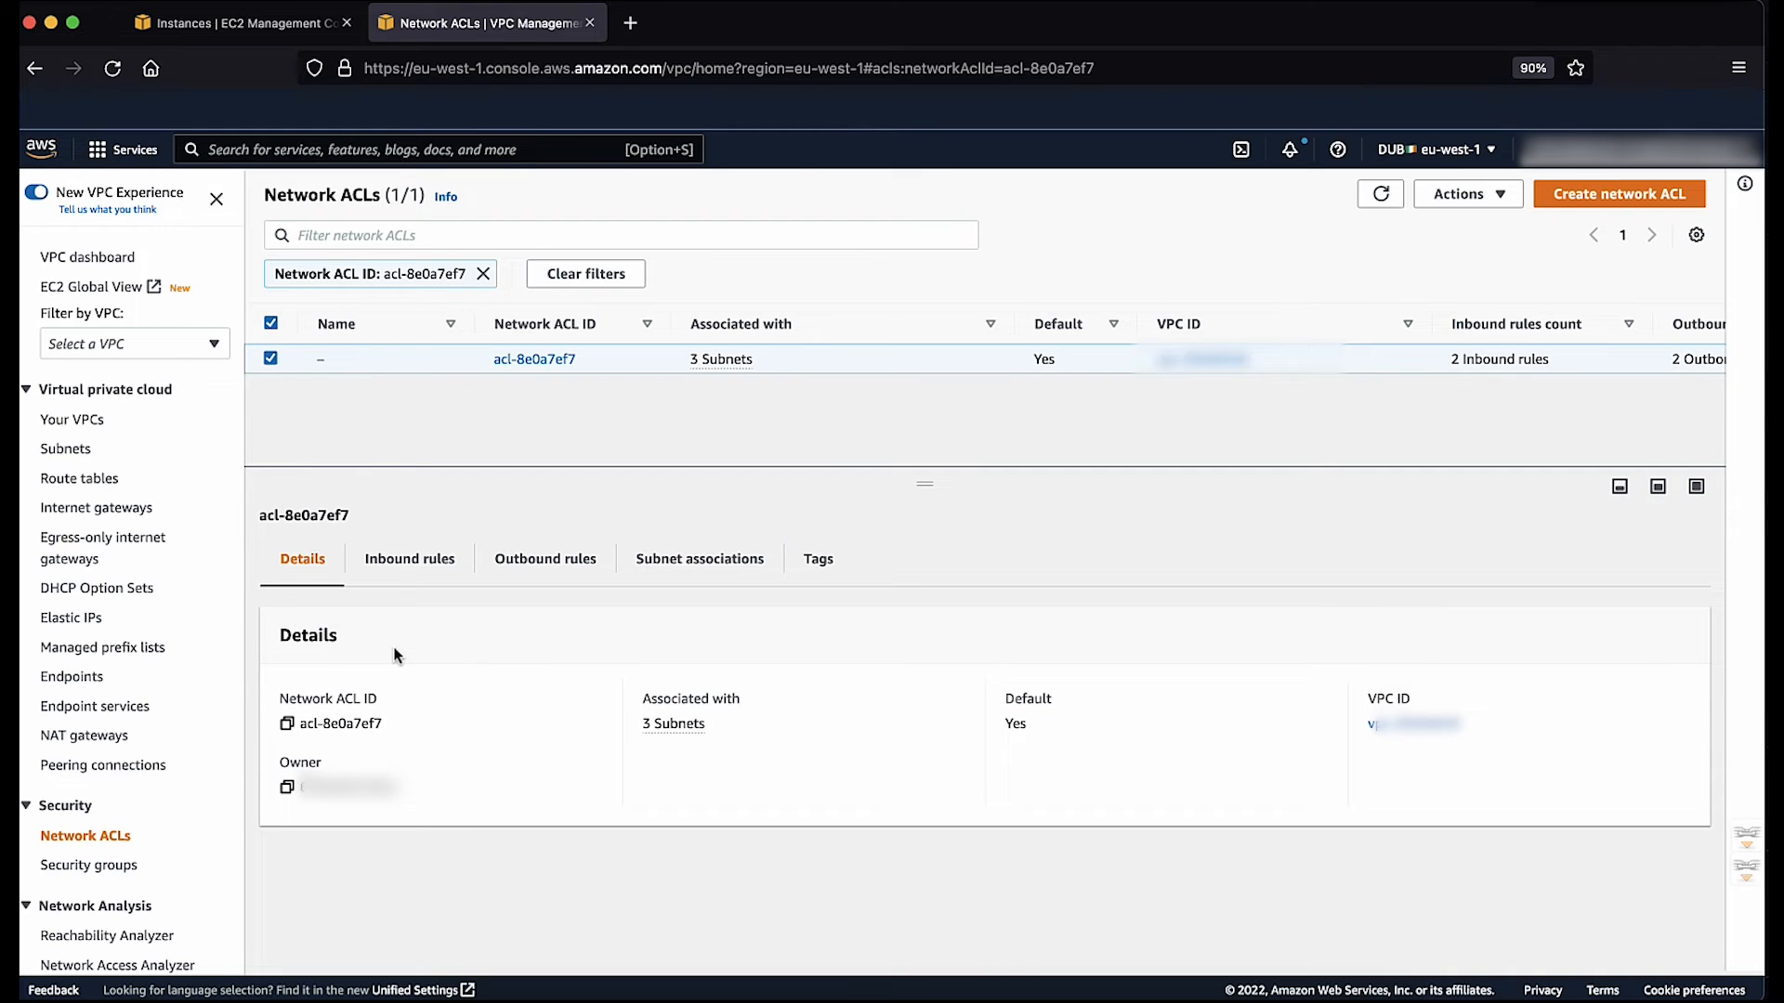
click(410, 558)
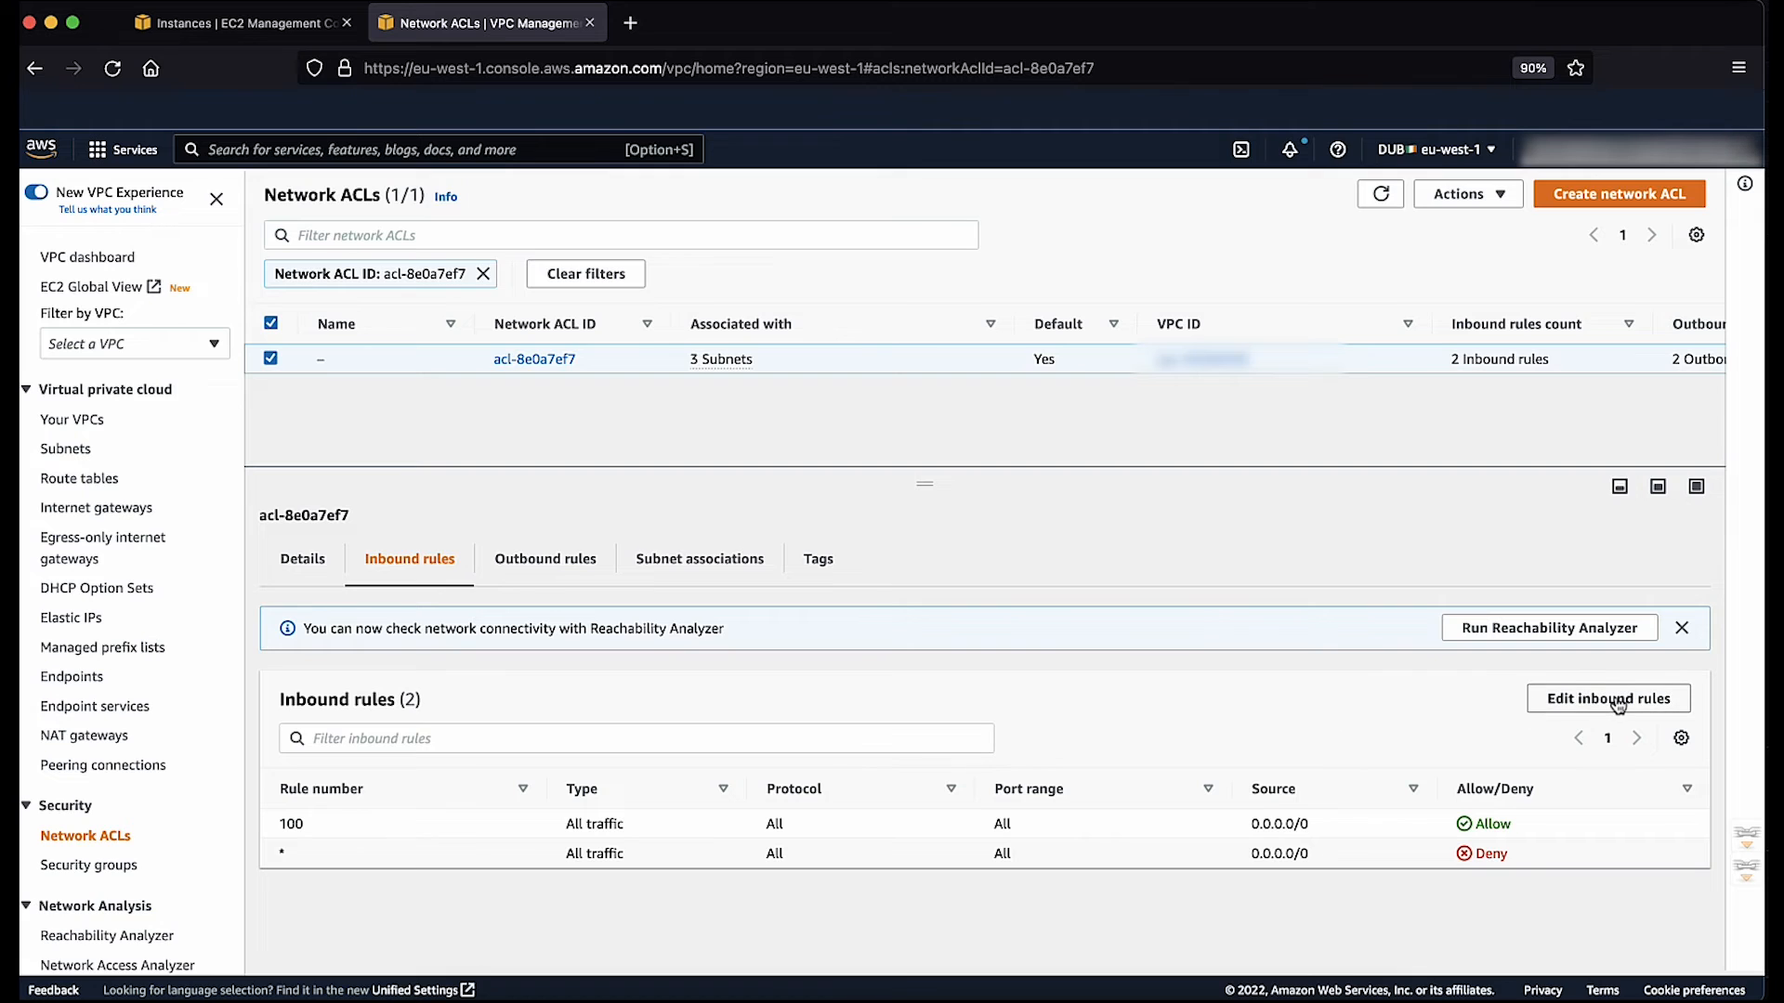
click(1608, 699)
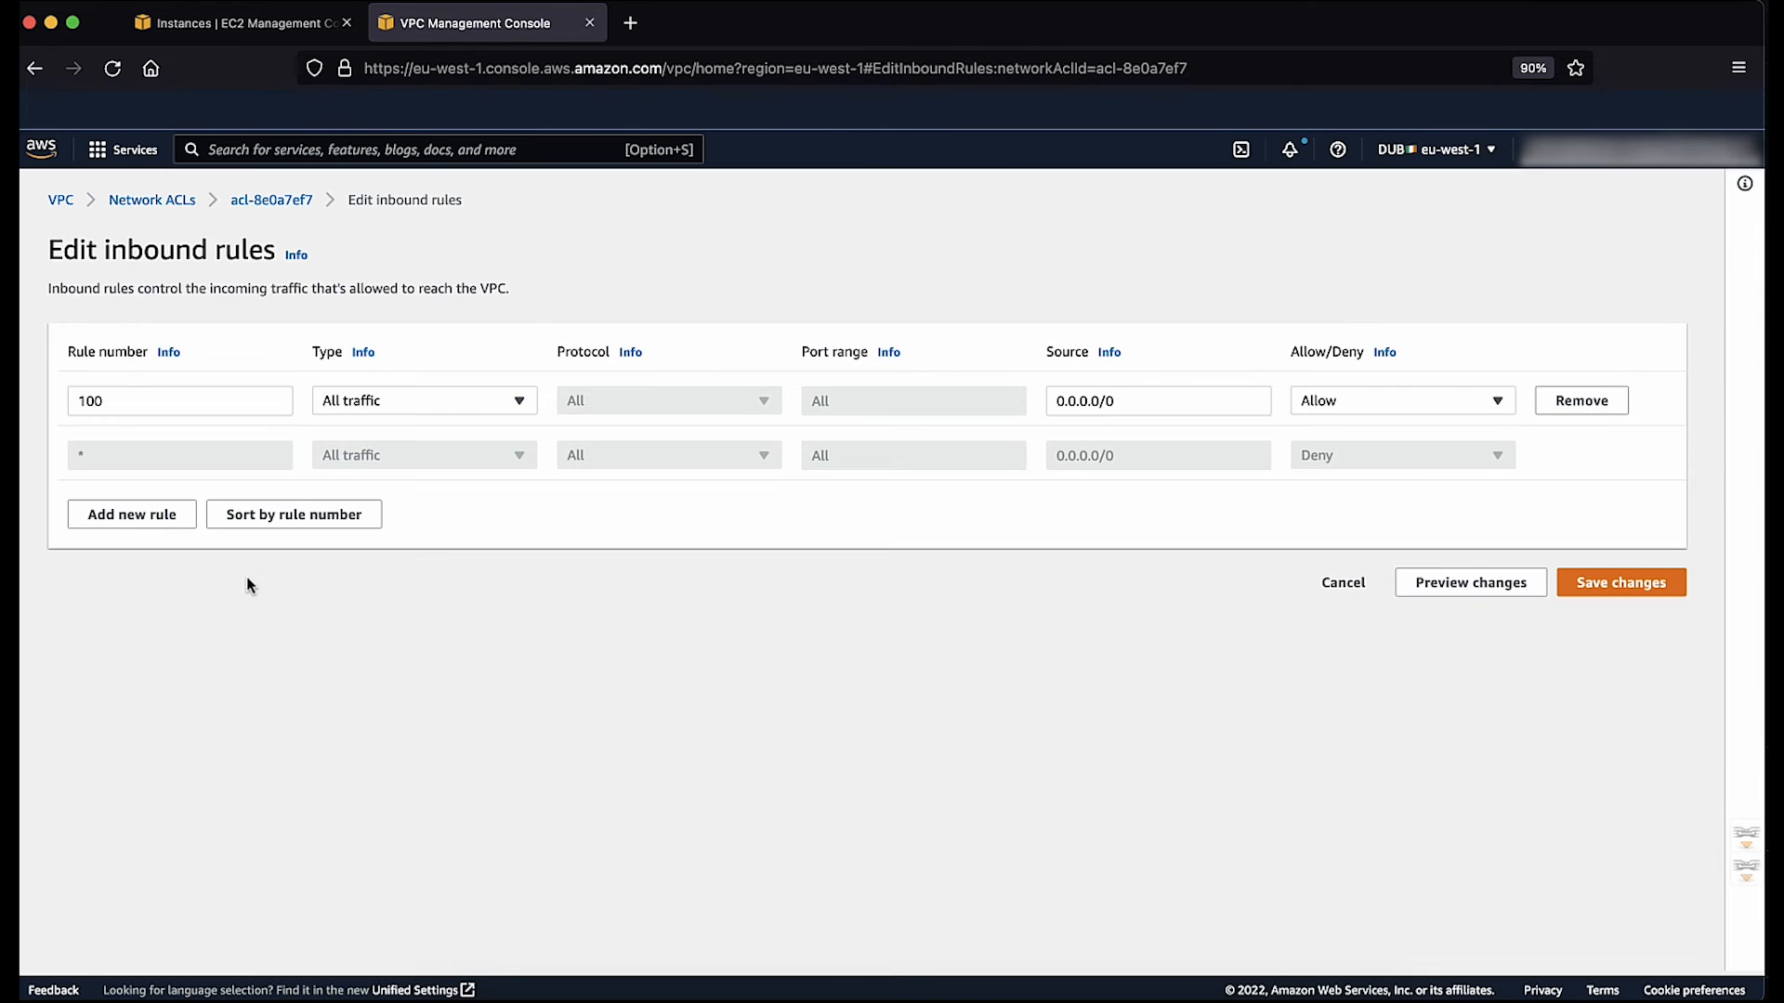
Step: Add inbound rule number 90 with type All traffic
click(131, 513)
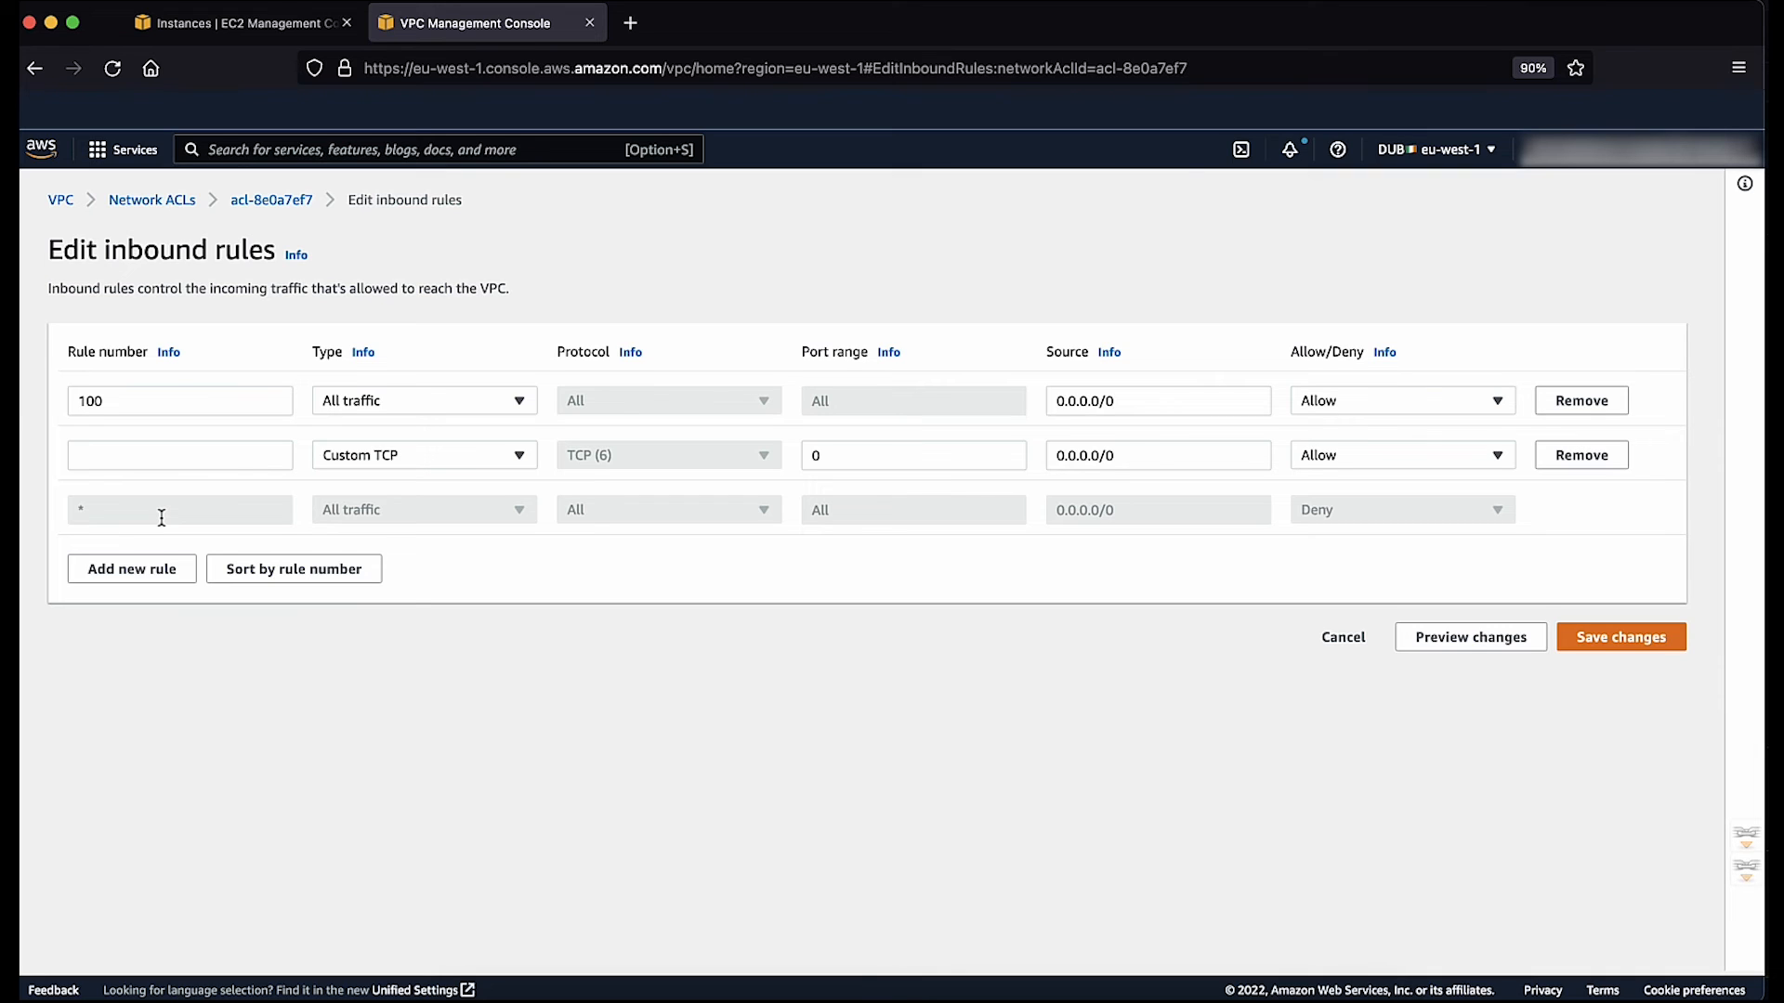
click(178, 454)
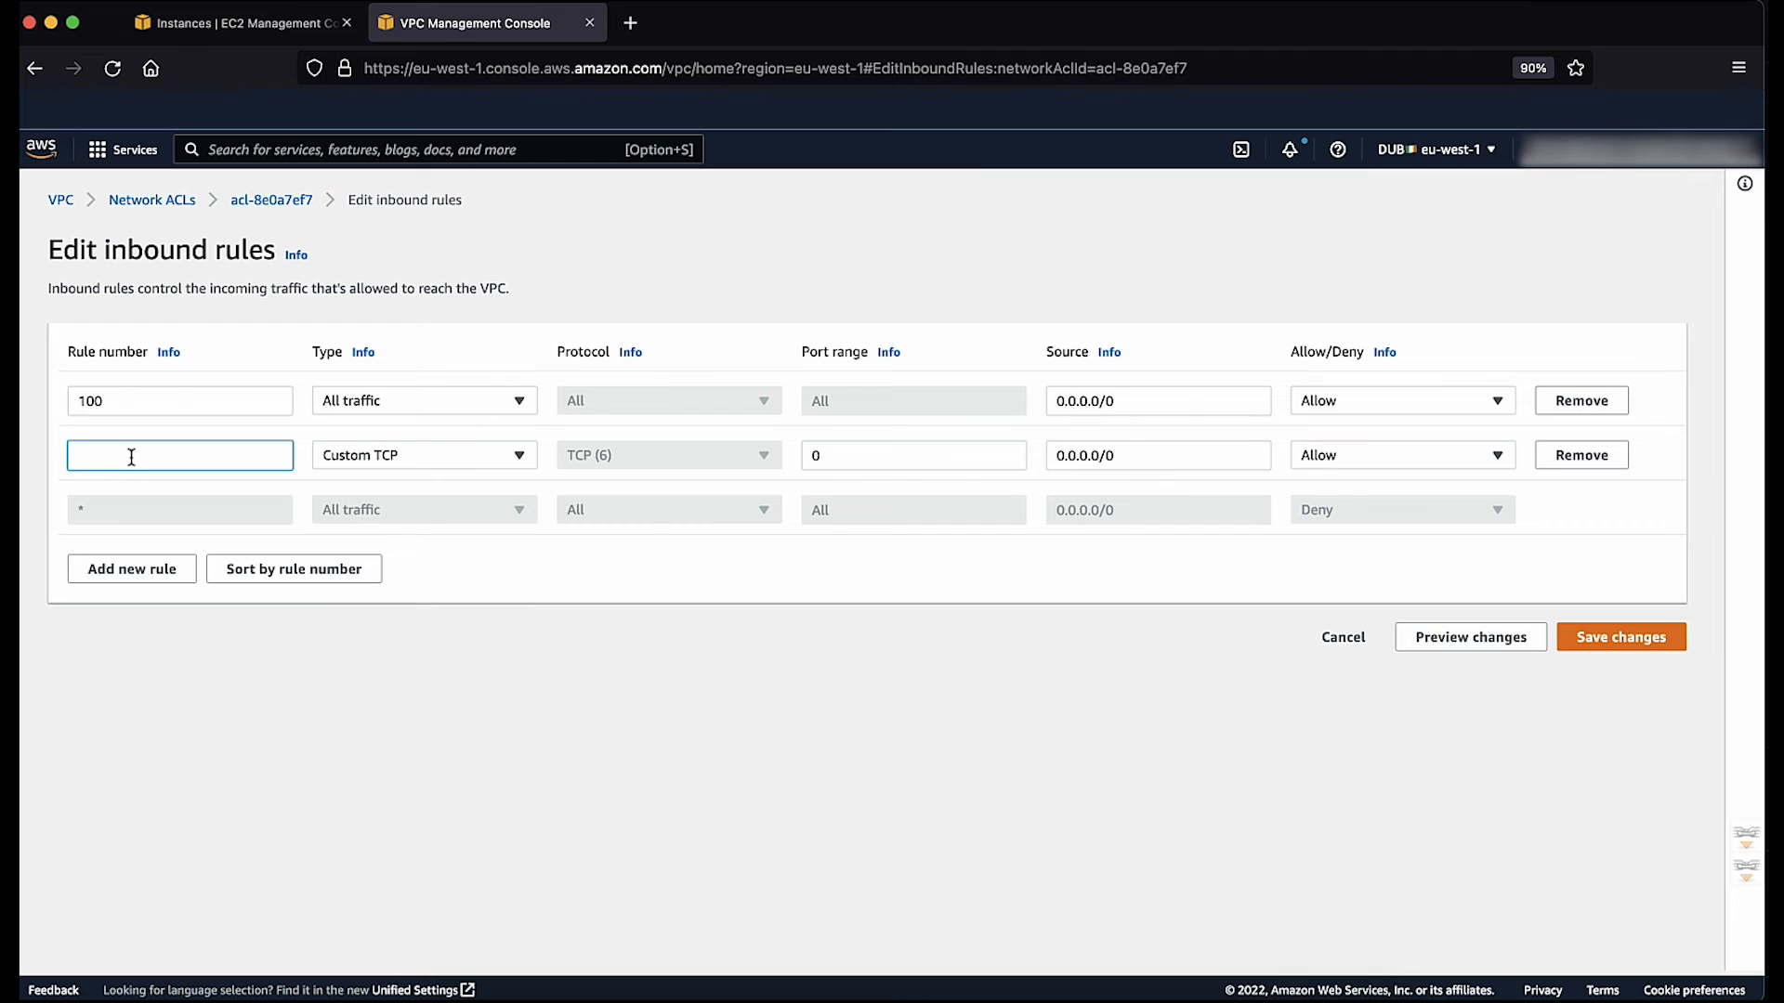
text(90)
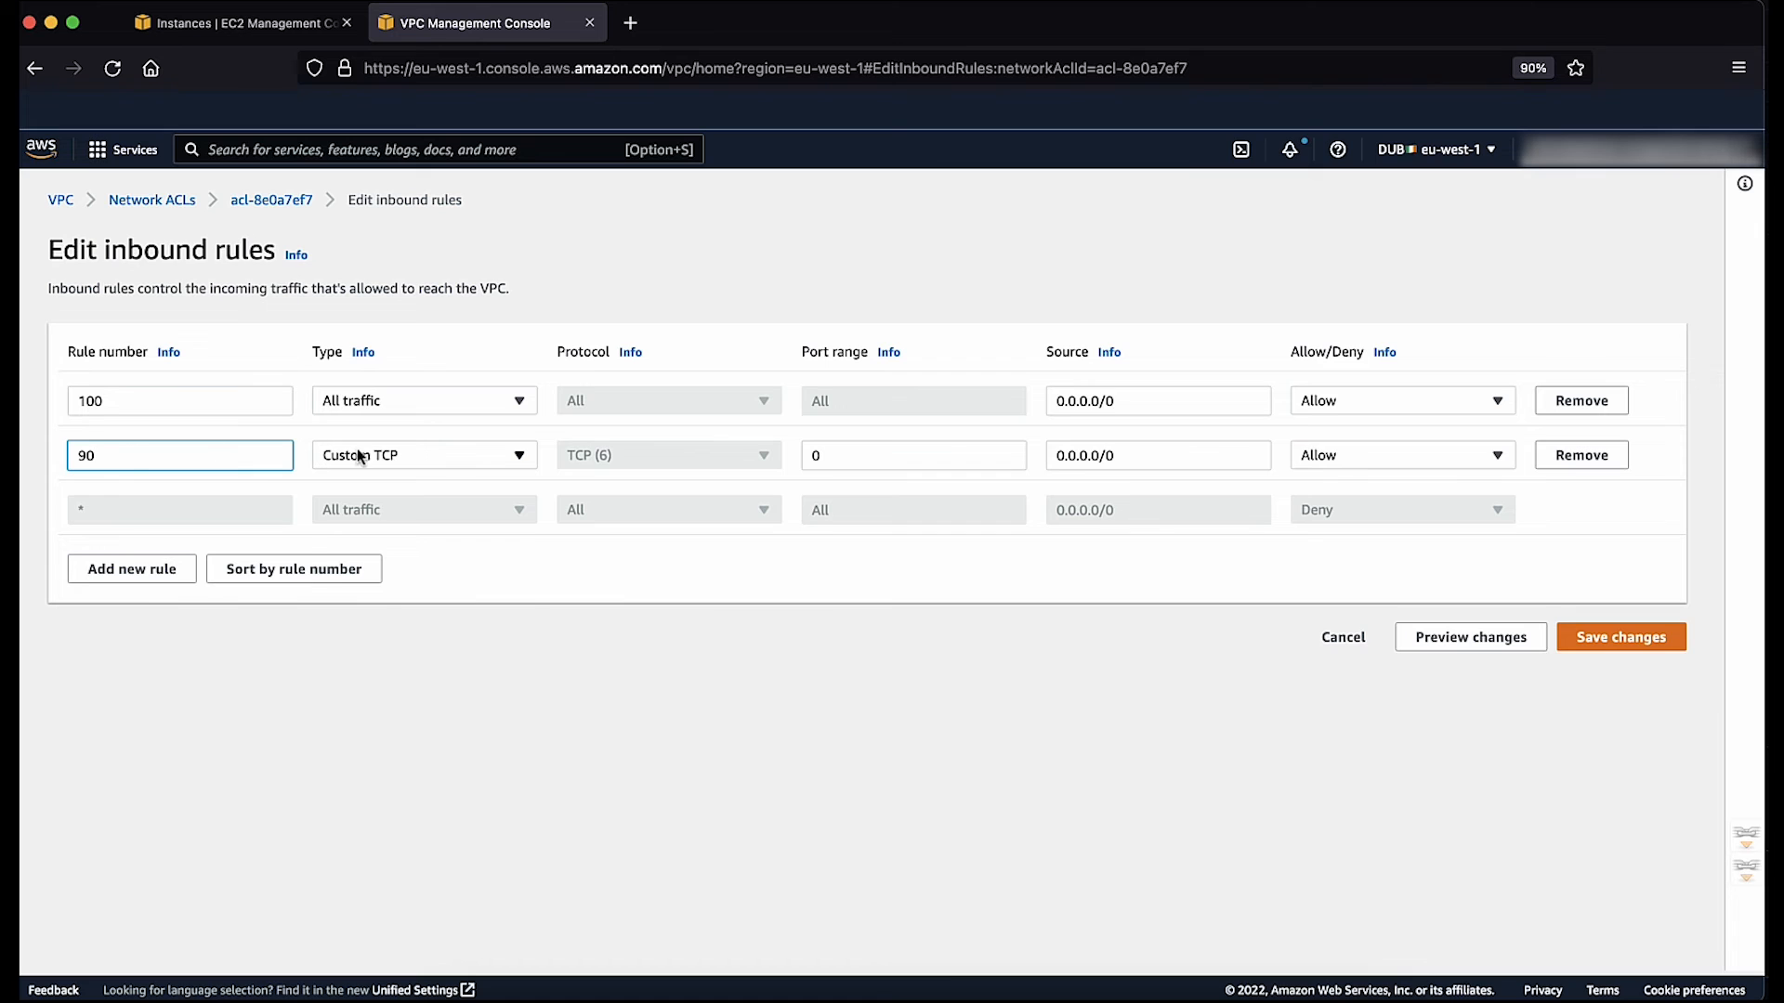
click(423, 454)
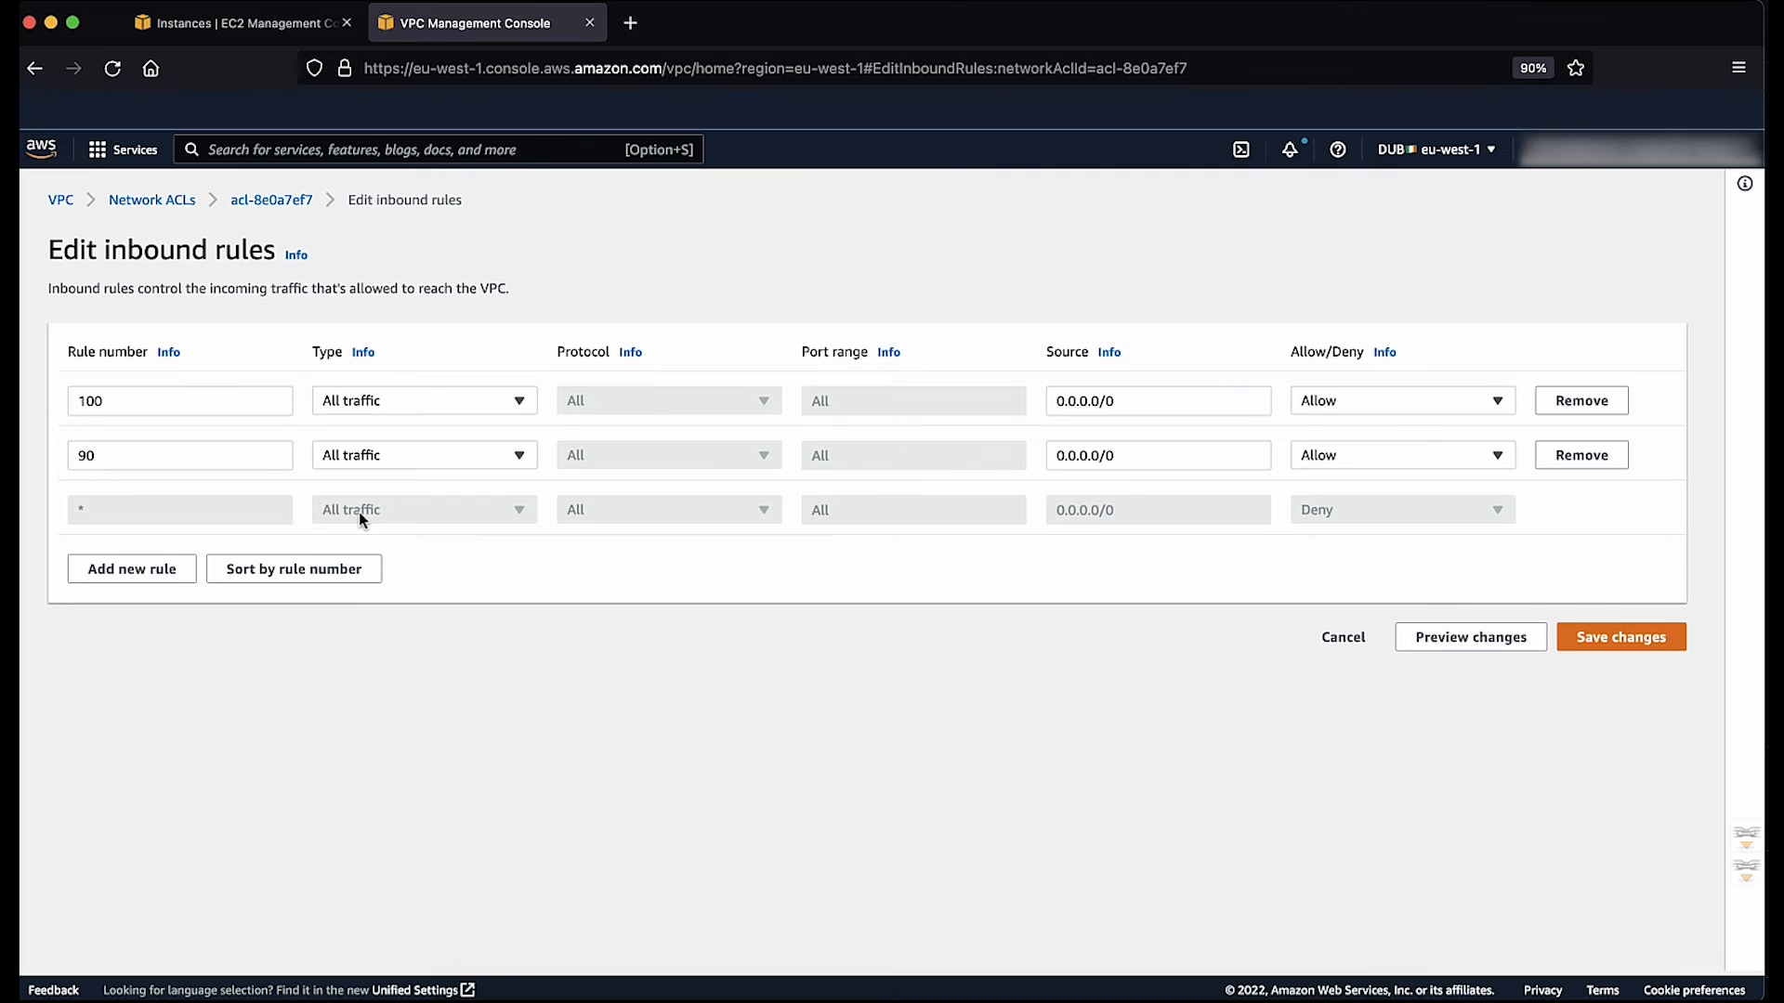
Step: Make rule 90 deny source 17.0.0.0/8, sort by rule number, and save
click(1156, 454)
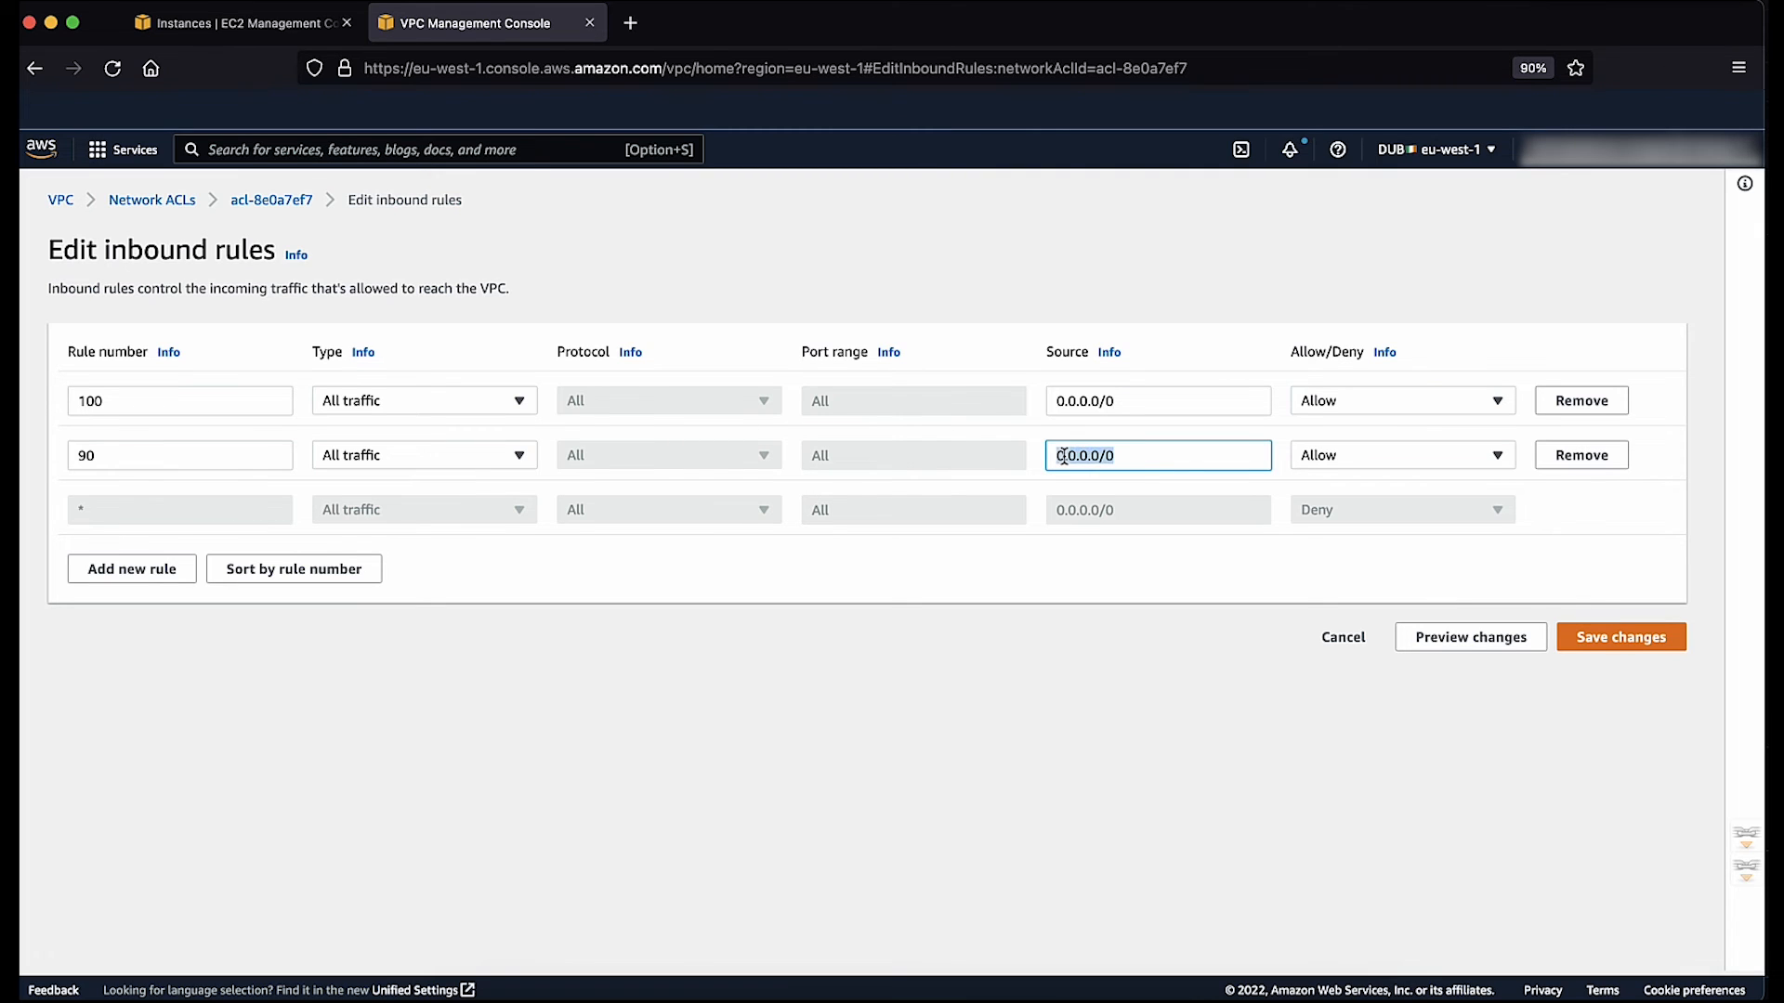
text(17.0.0)
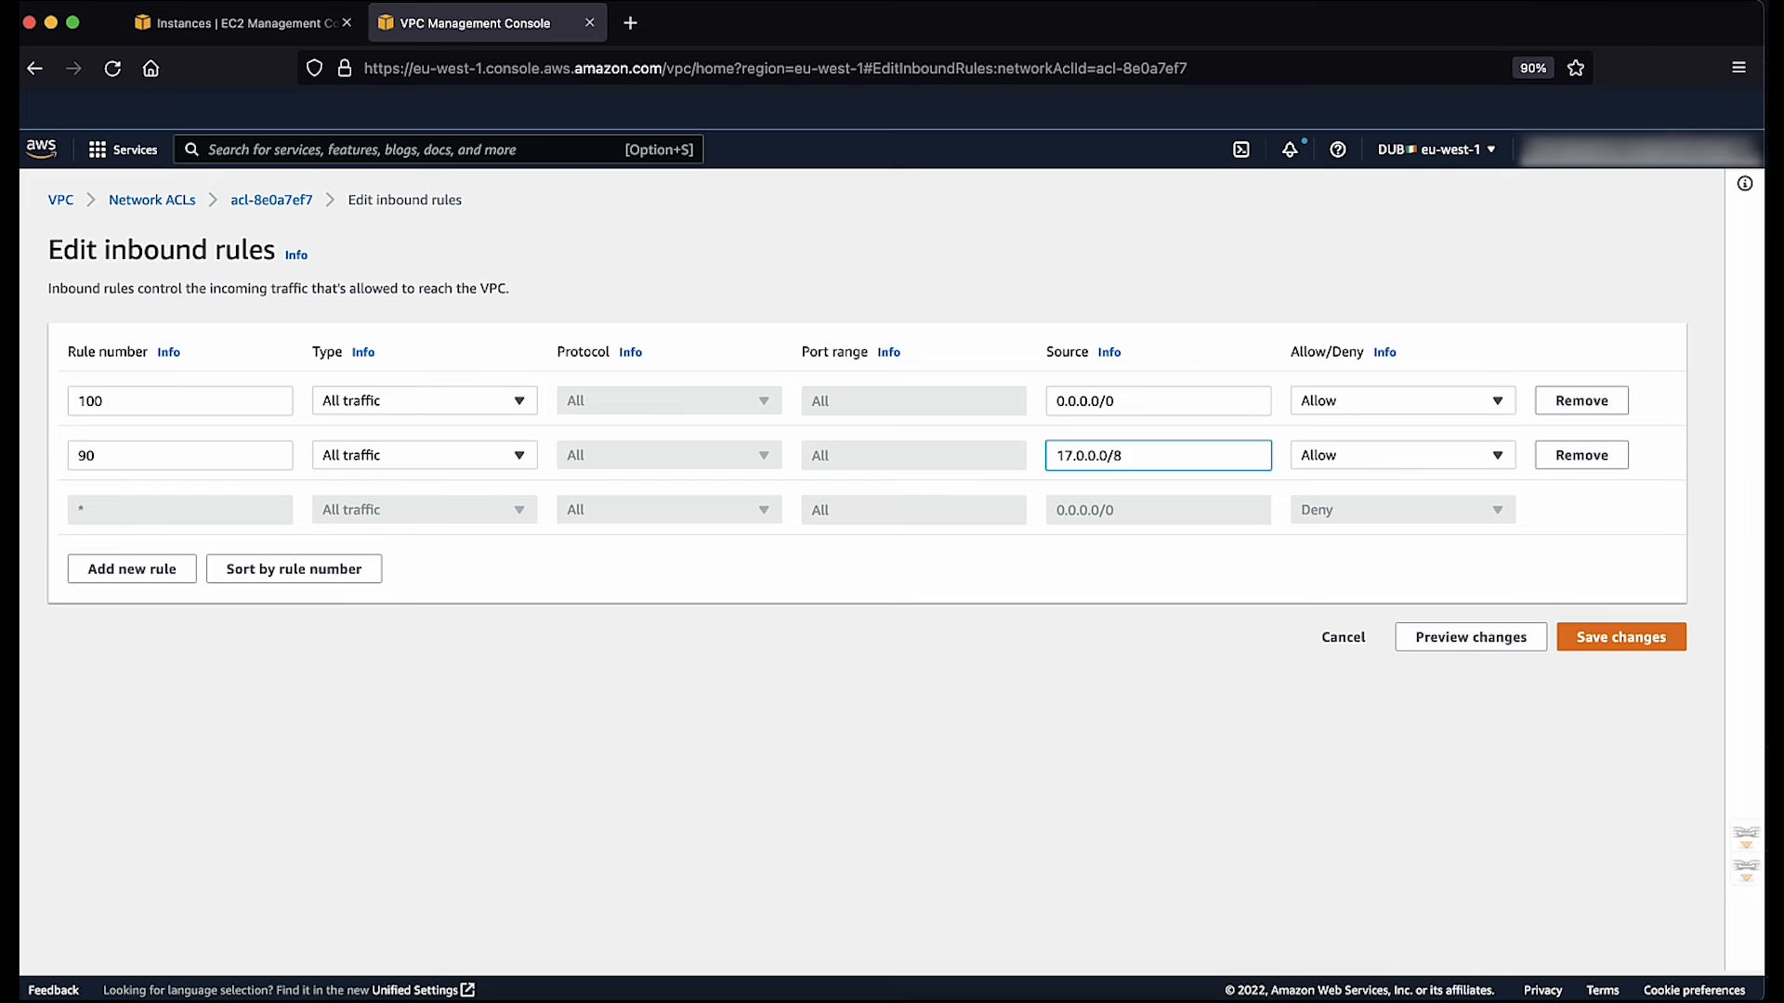
click(1401, 454)
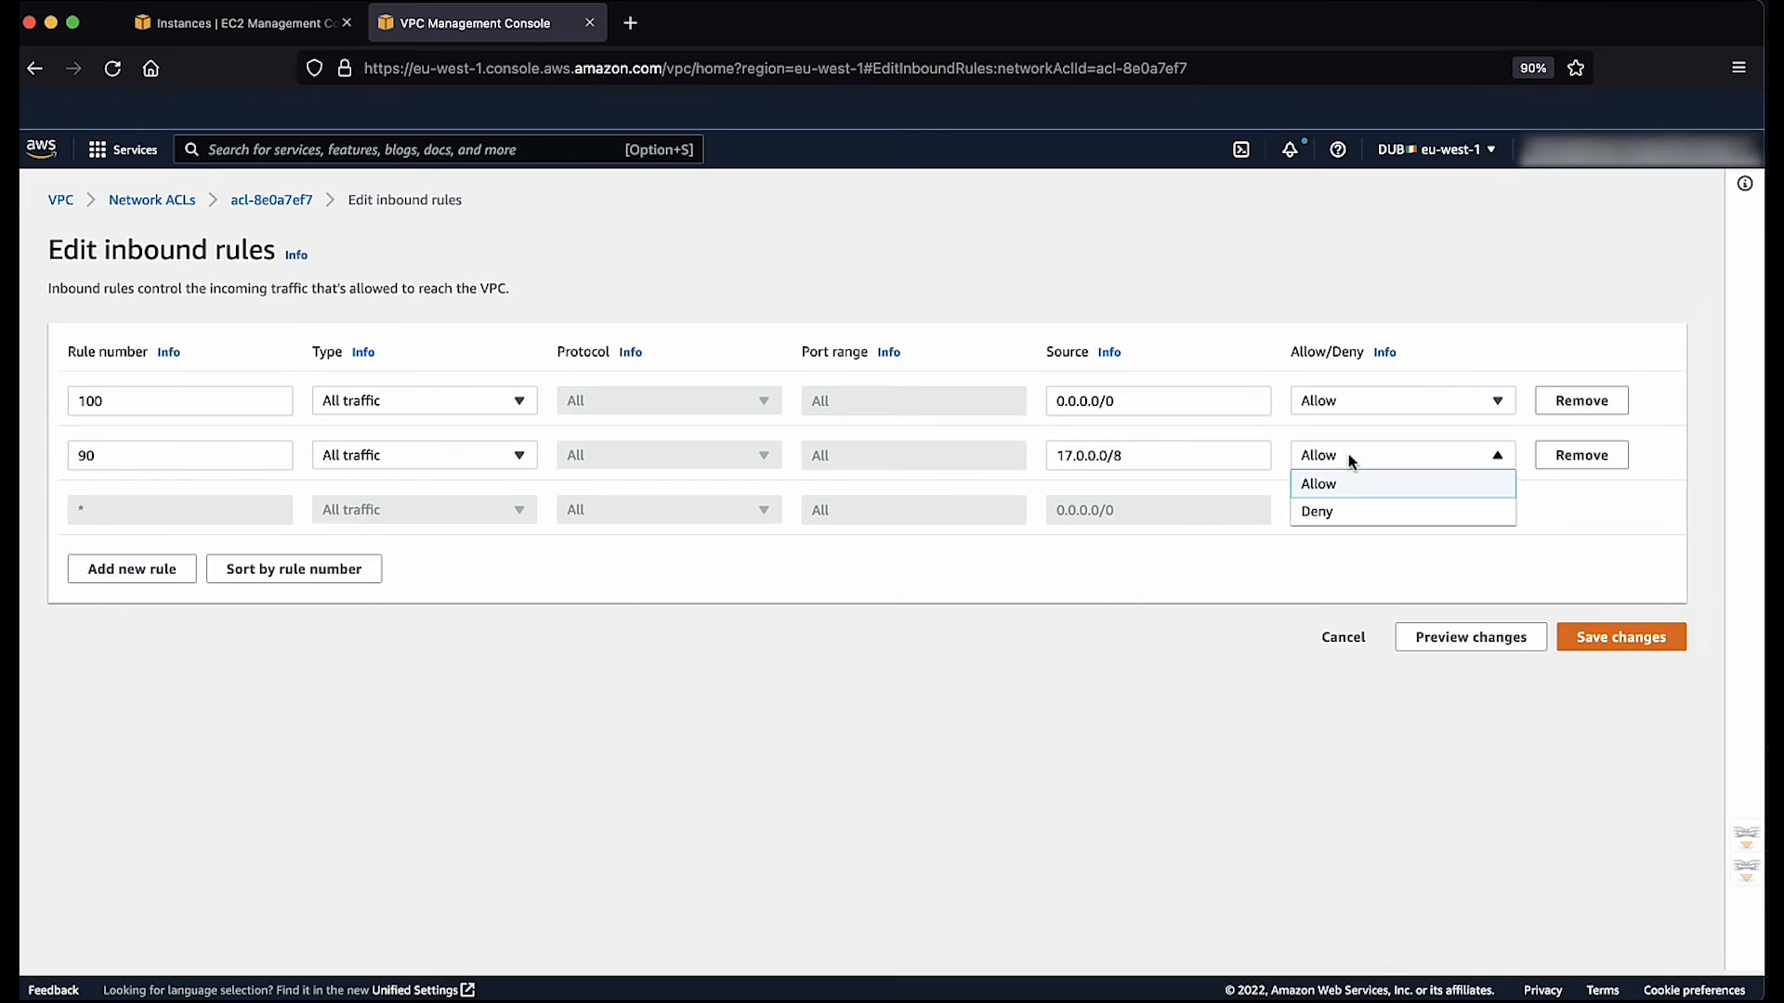
click(1317, 511)
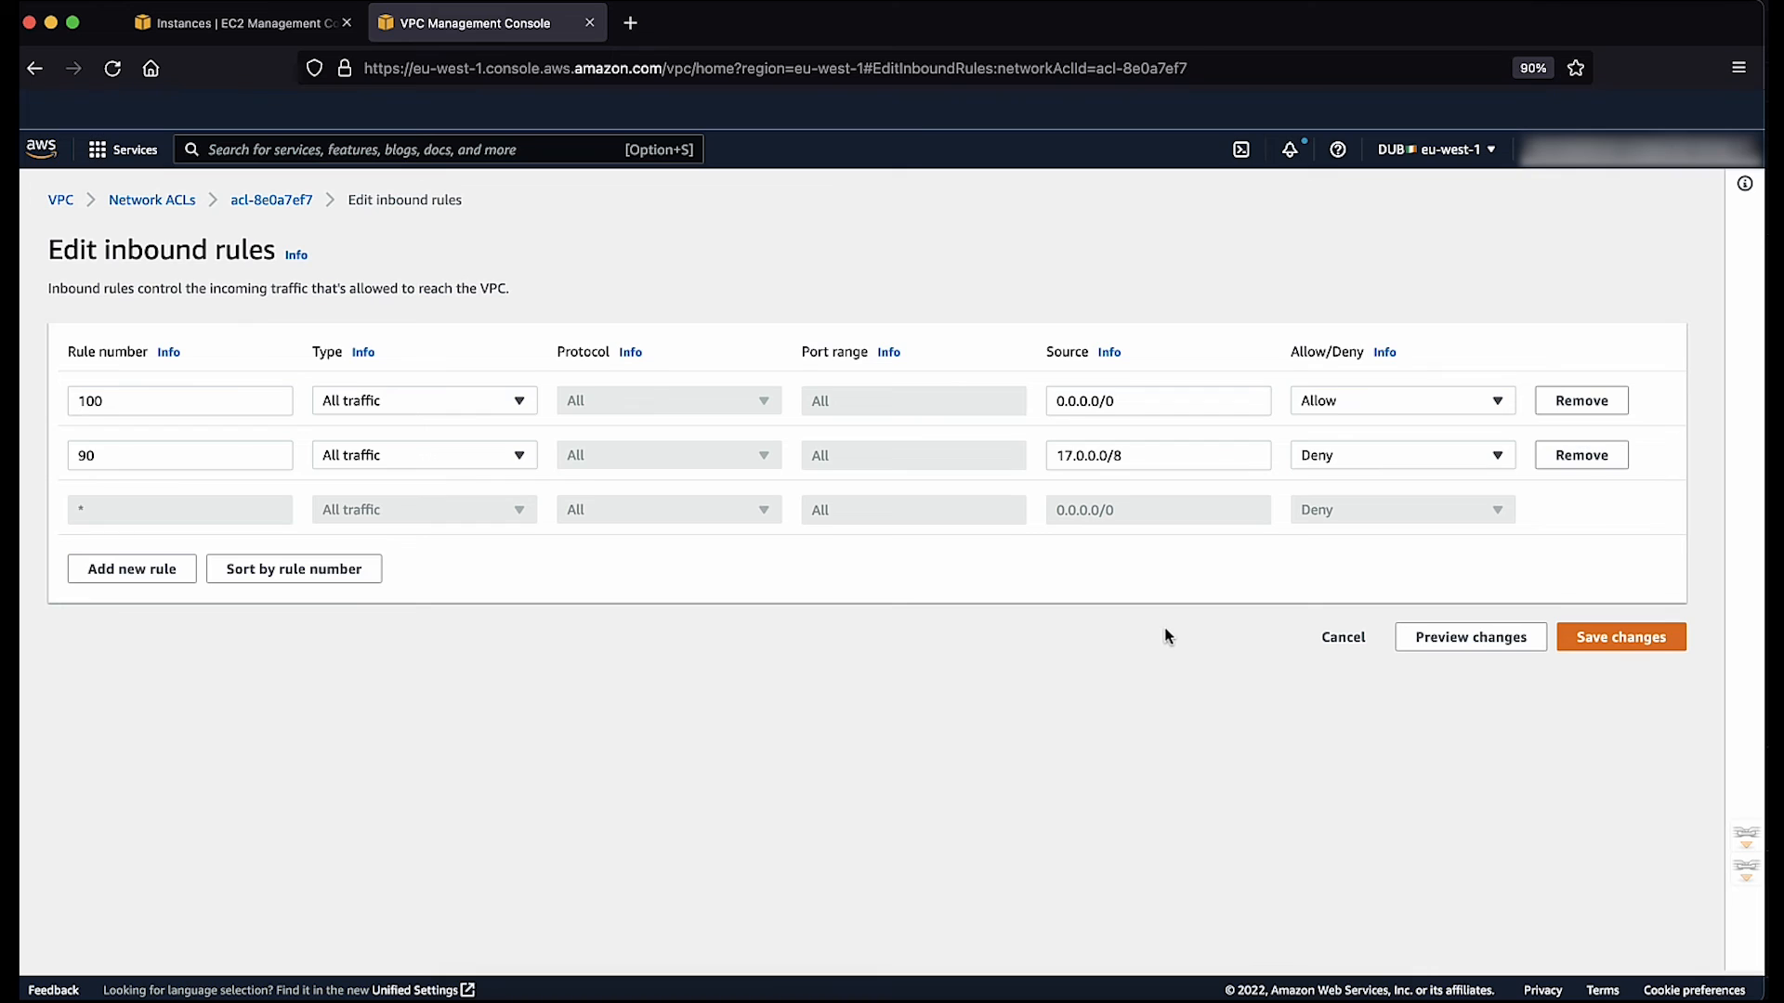
click(293, 569)
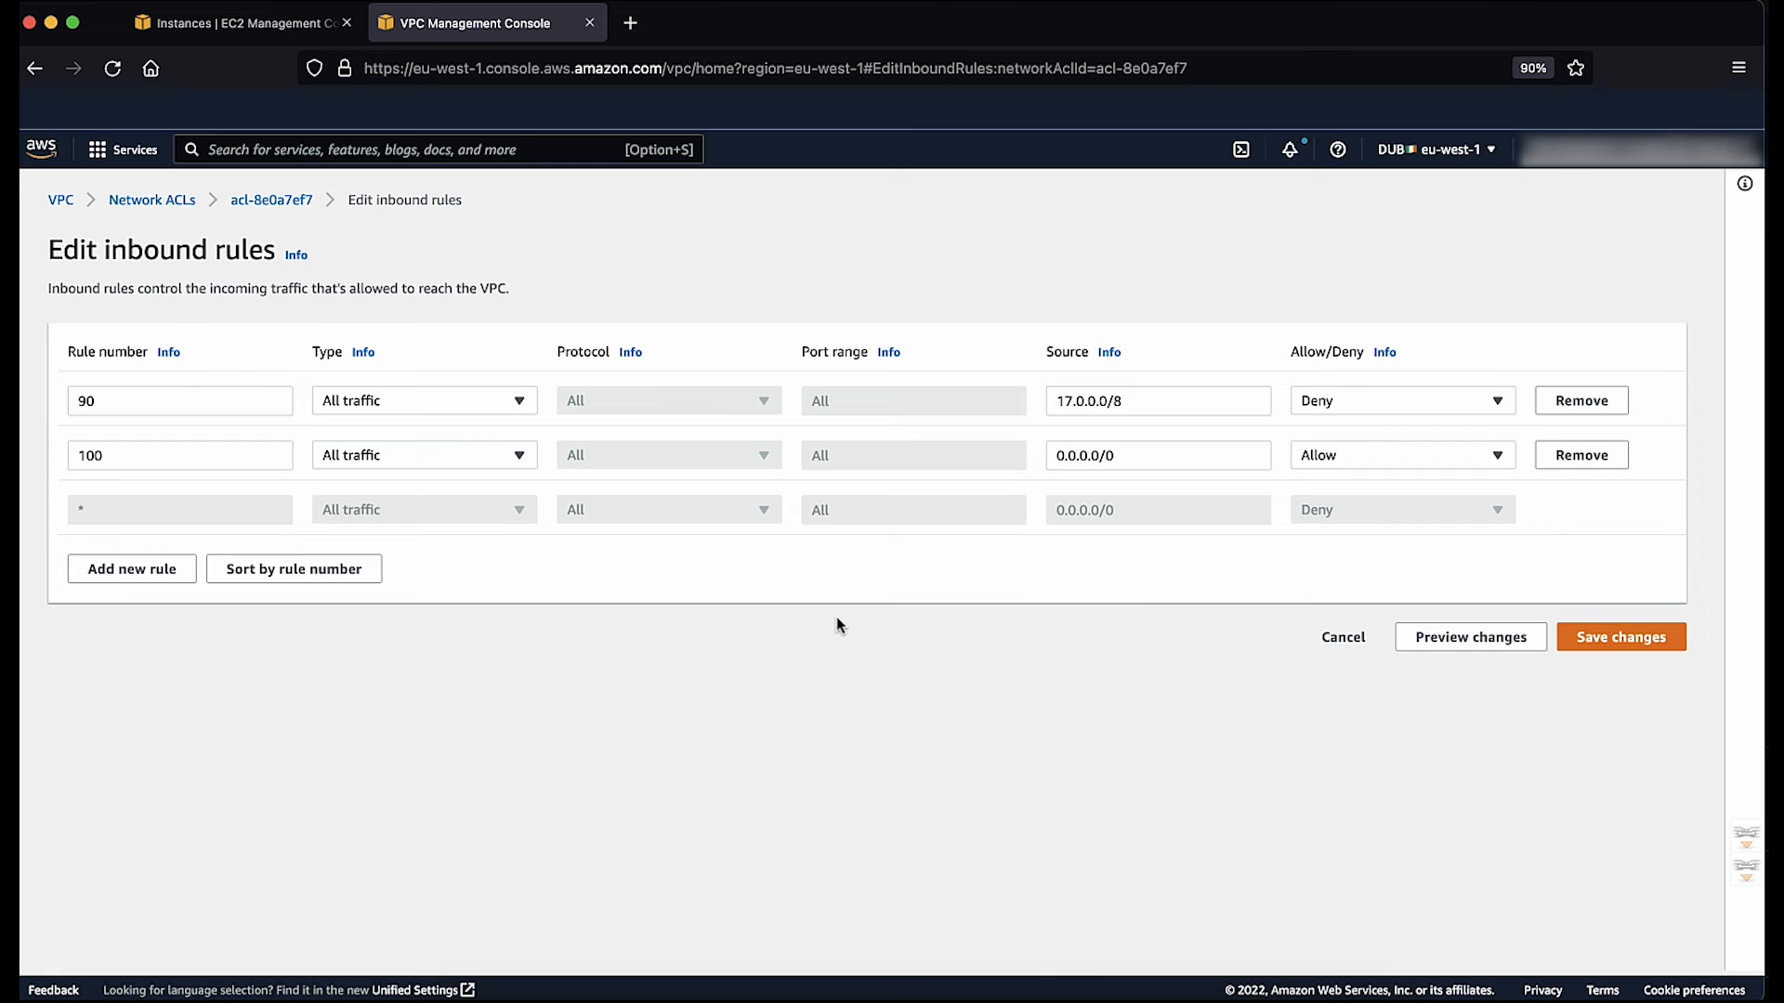
click(1620, 636)
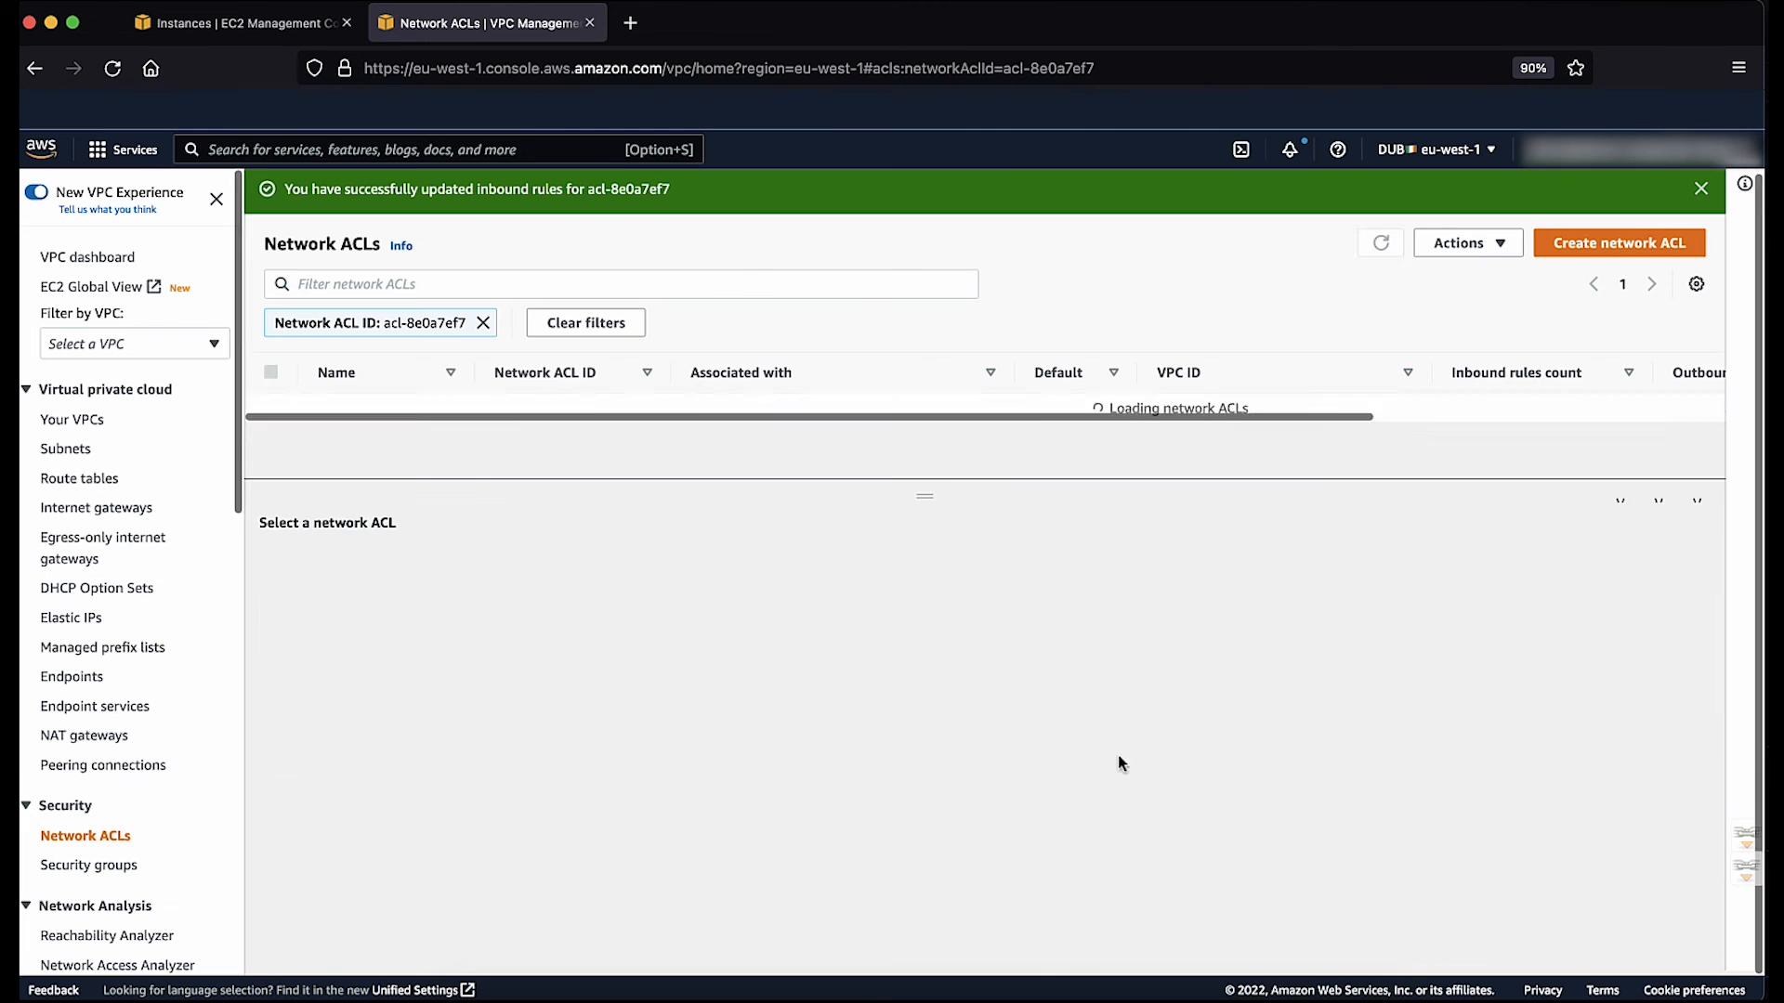